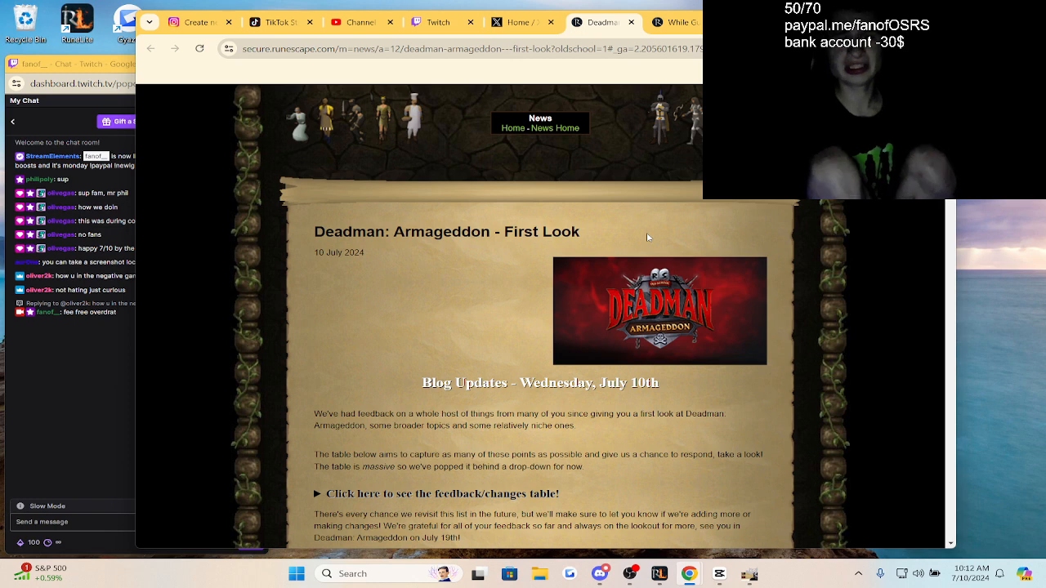
pyautogui.moveTo(663, 165)
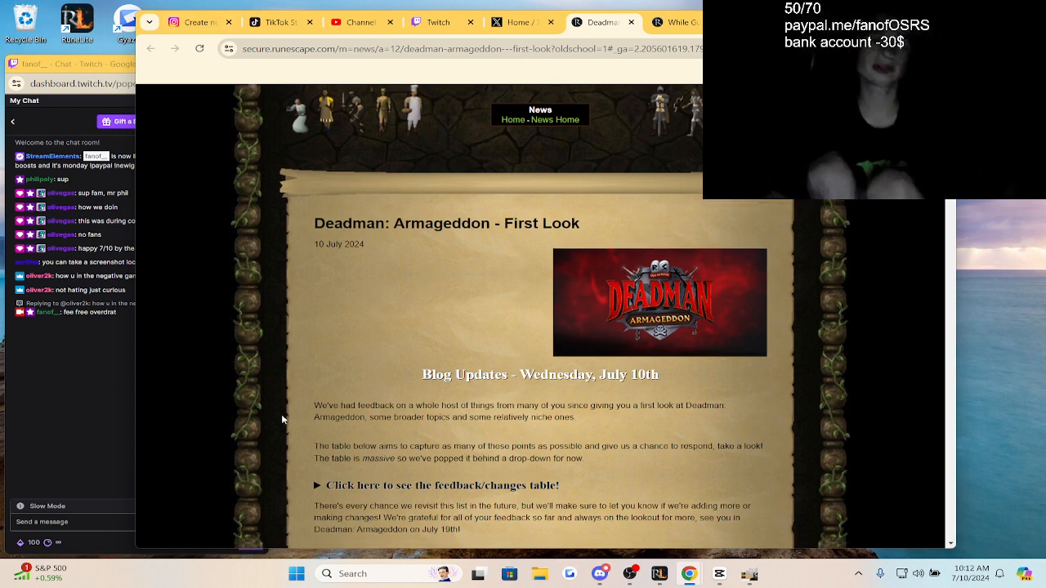
# Step: Scroll down the Deadman: Armageddon post to the feedback/changes table link
pyautogui.scroll(-3)
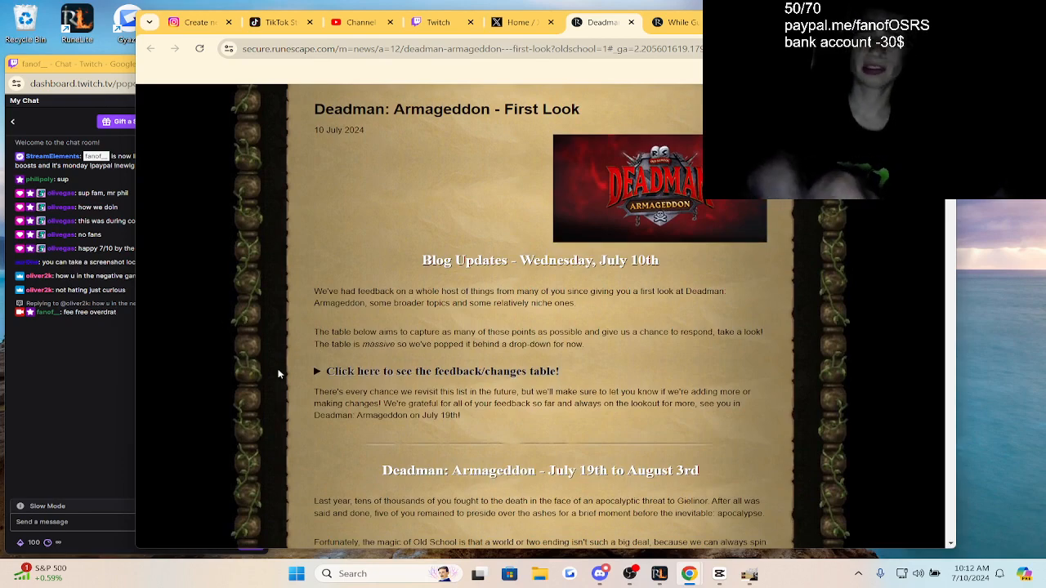
pyautogui.scroll(-3)
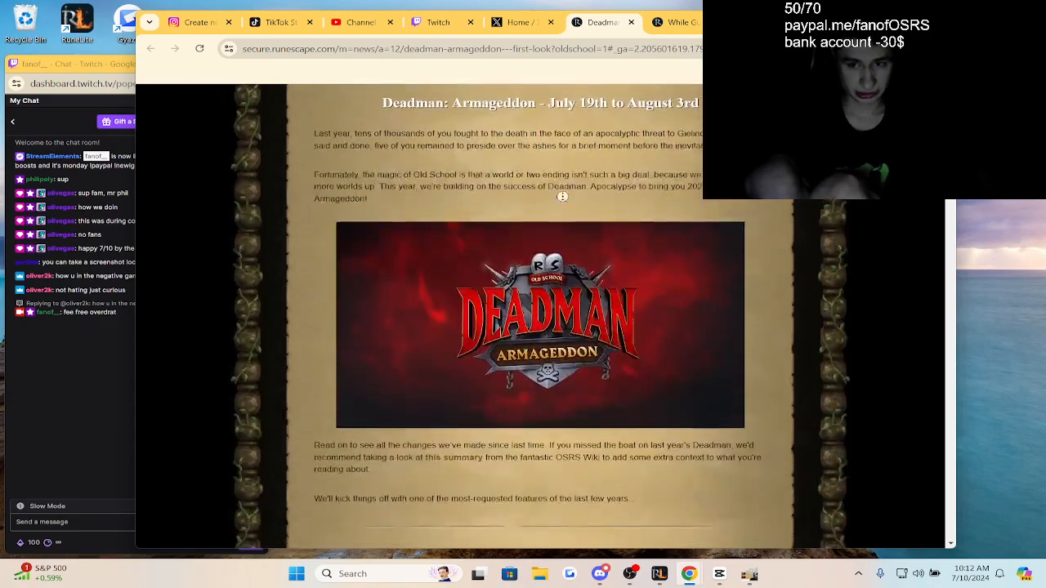
pyautogui.scroll(-3)
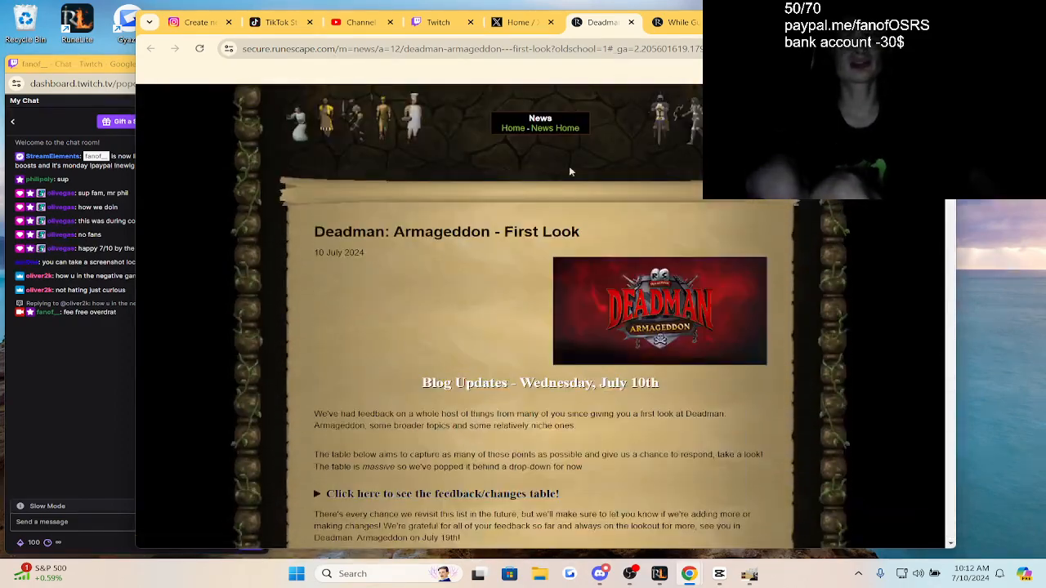
pyautogui.scroll(-3)
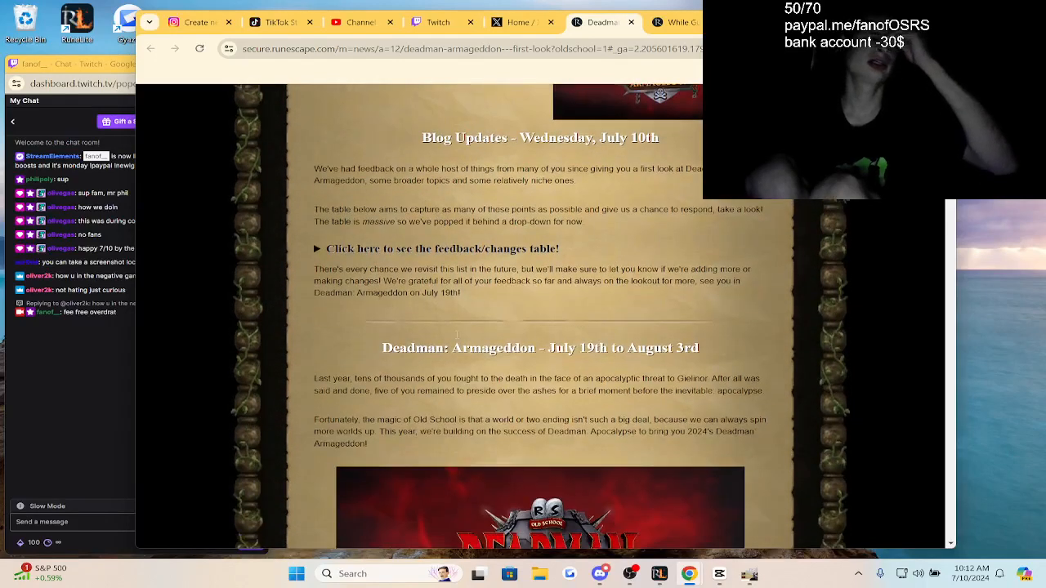
pyautogui.scroll(-3)
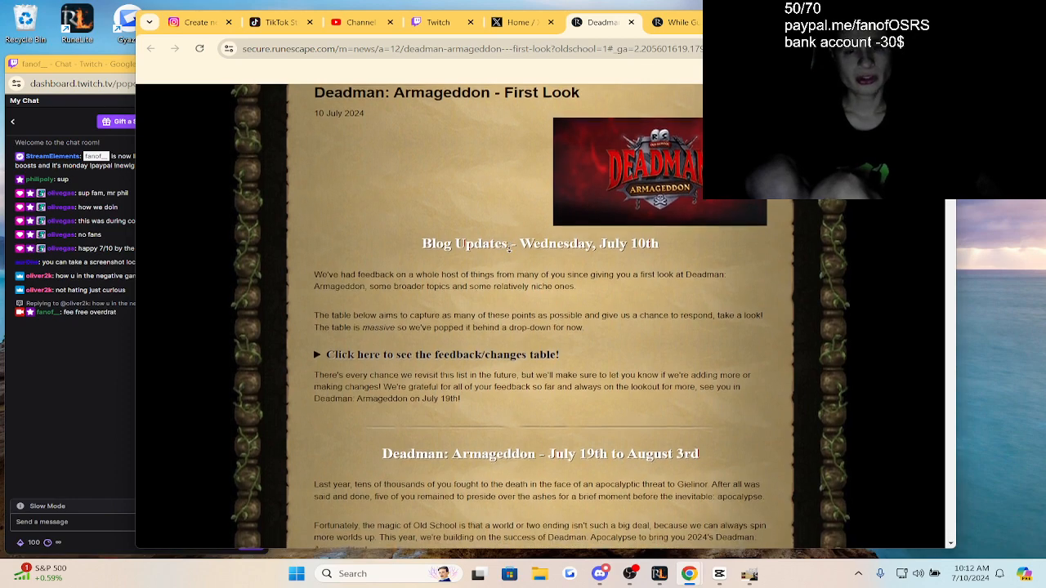
pyautogui.scroll(-3)
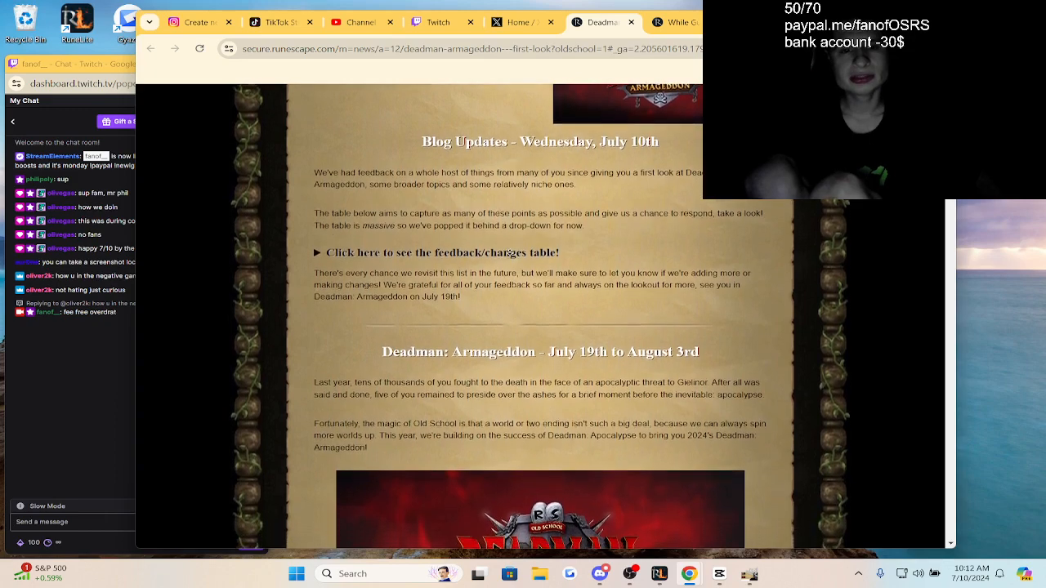
# Step: Expand the feedback/changes table and read the run energy, relics, rings and Defenders rows
pyautogui.click(442, 252)
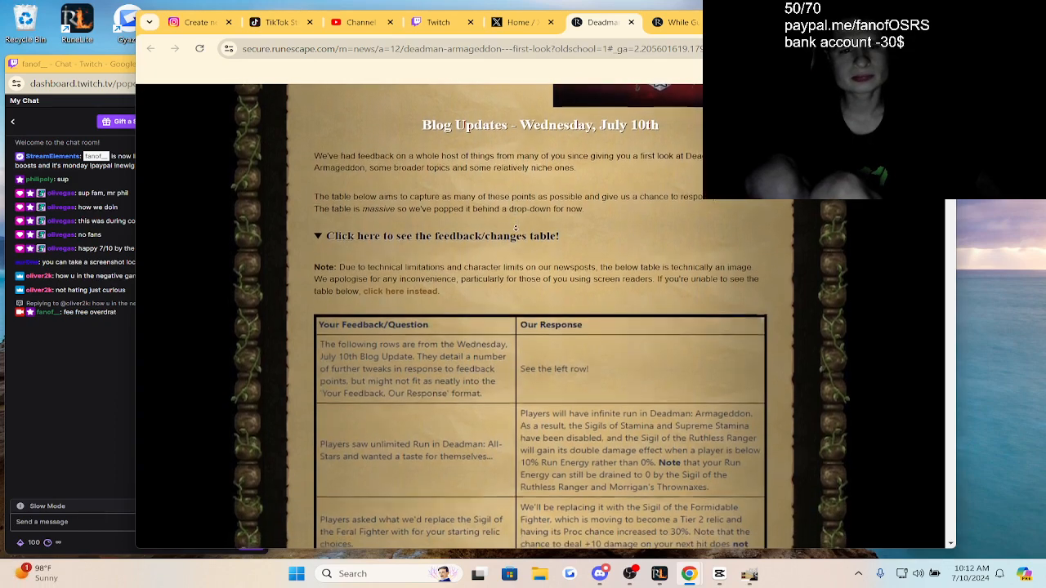
pyautogui.scroll(-3)
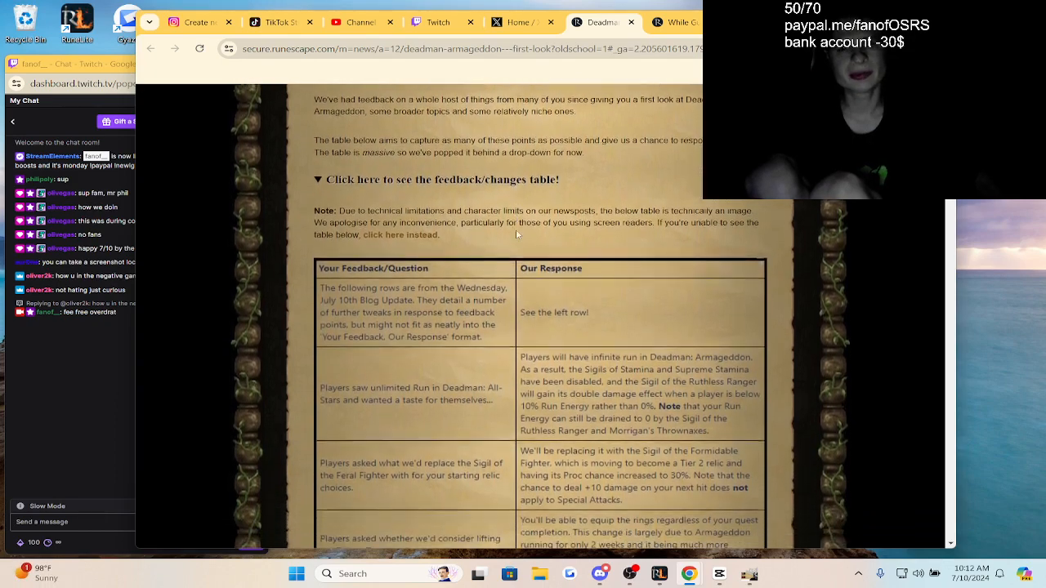
pyautogui.scroll(-3)
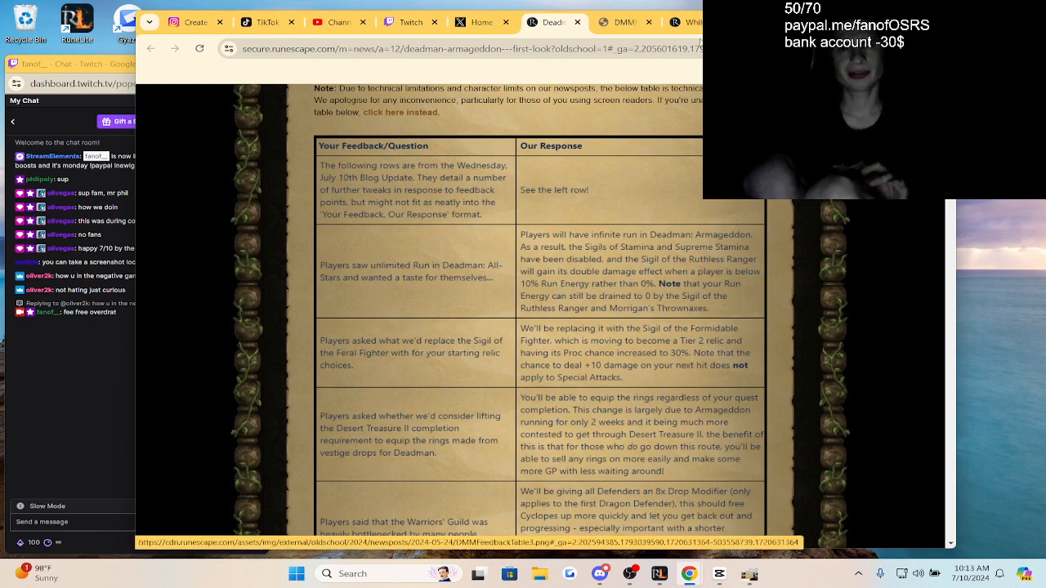
pyautogui.scroll(-3)
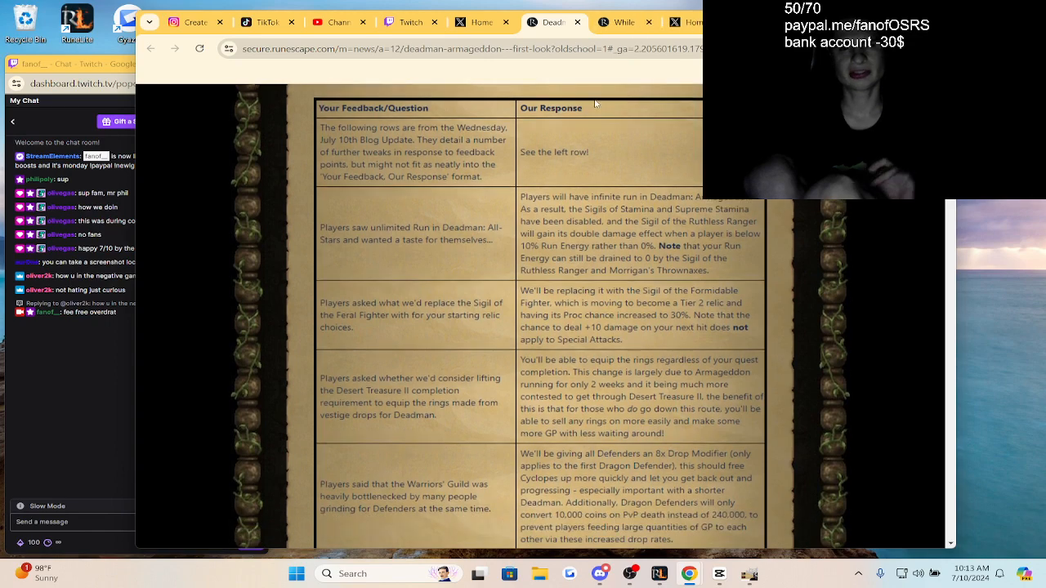
pyautogui.scroll(-3)
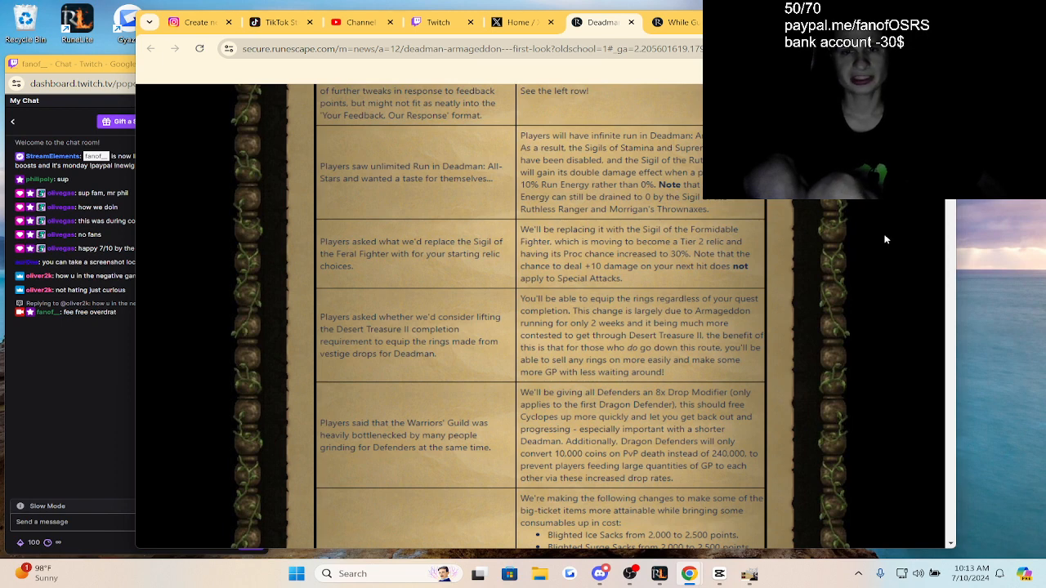
pyautogui.scroll(-3)
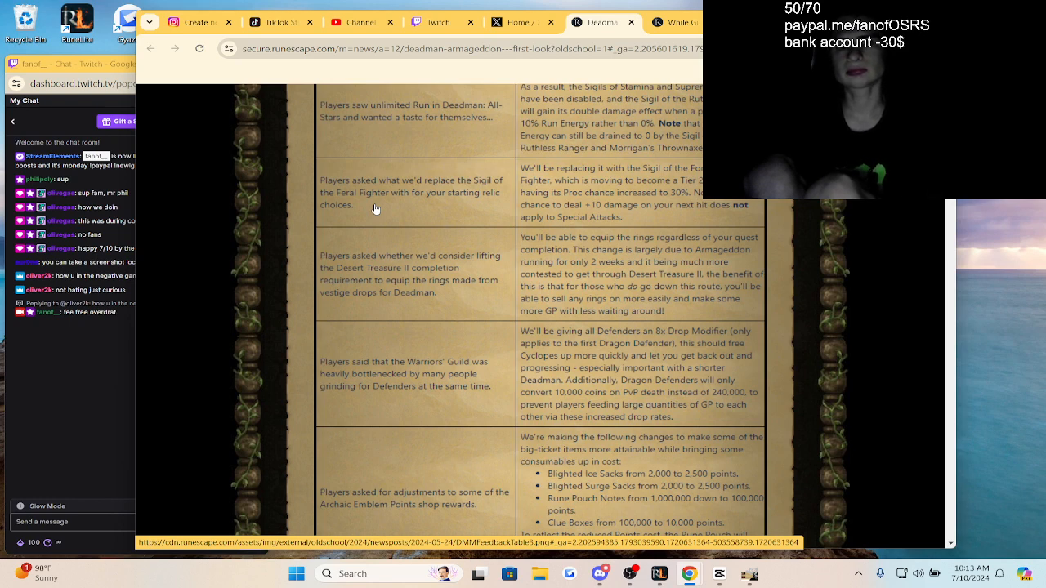
pyautogui.scroll(-3)
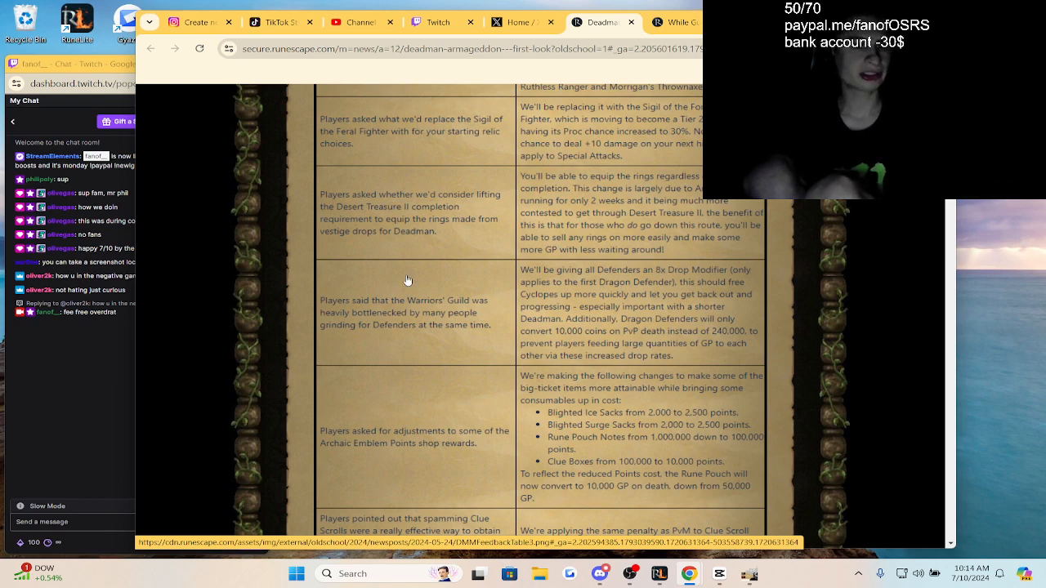
pyautogui.scroll(-3)
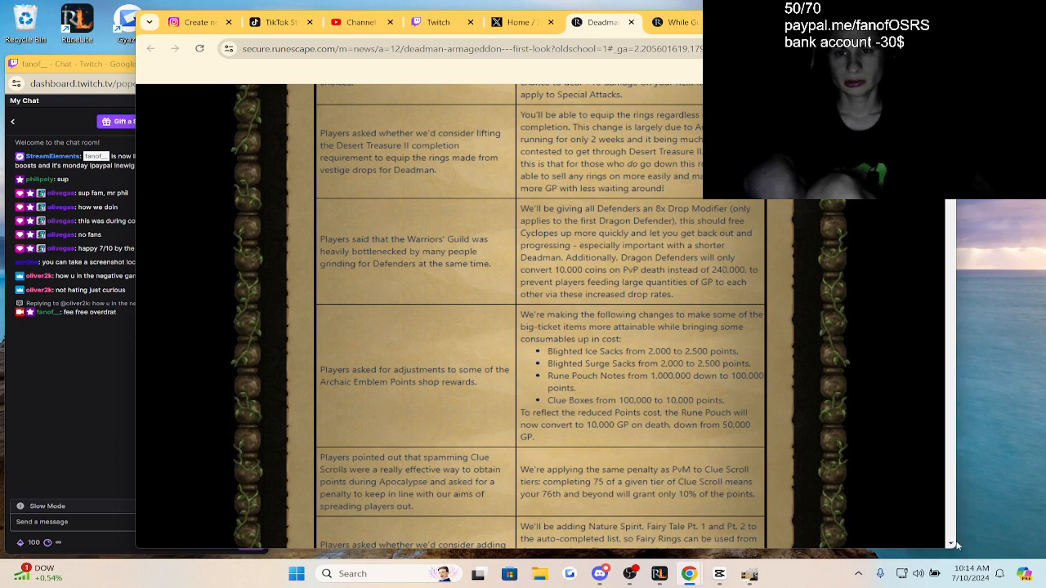
pyautogui.scroll(-3)
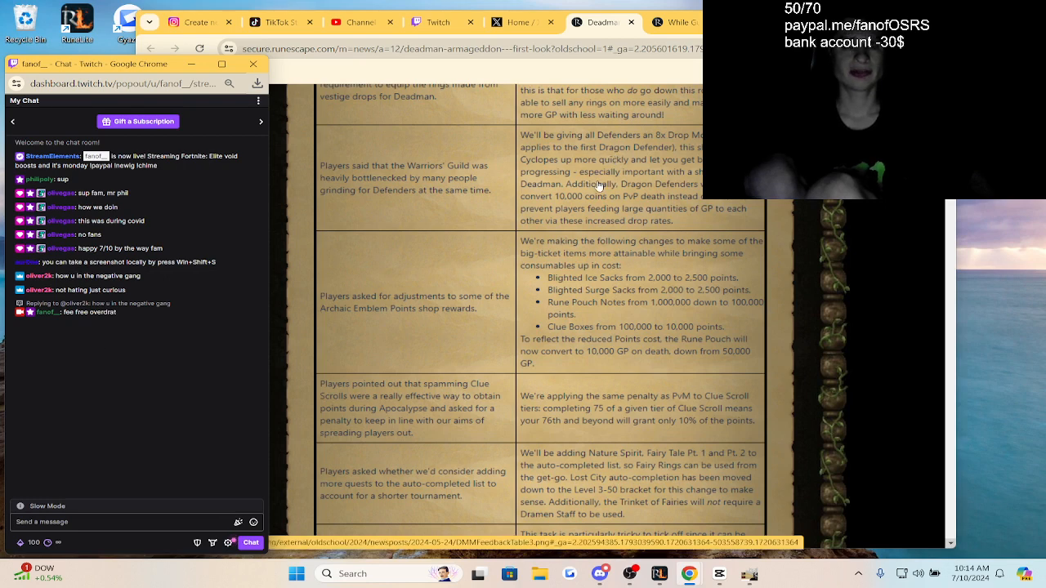
pyautogui.scroll(-3)
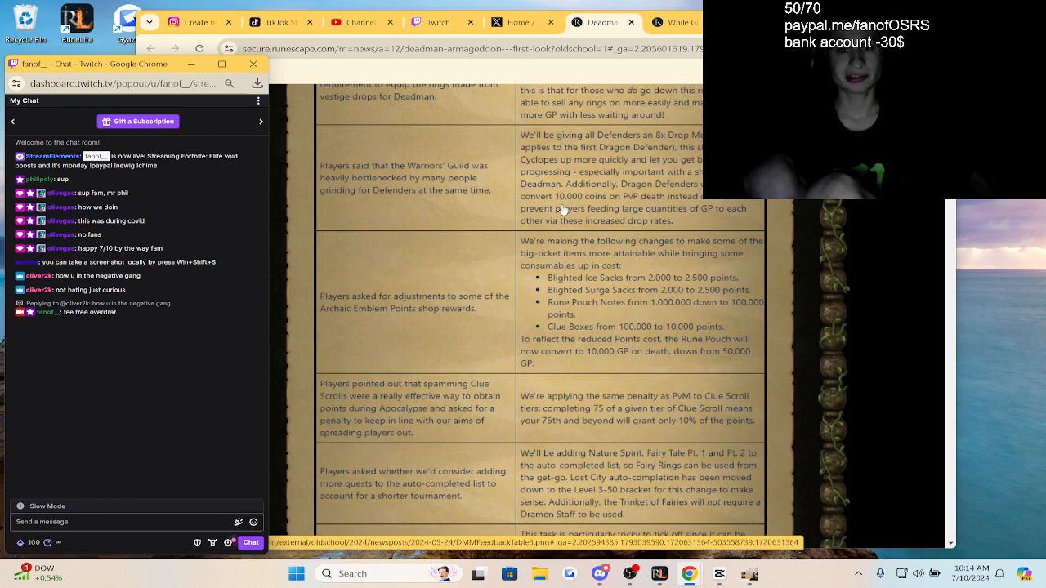
pyautogui.scroll(-3)
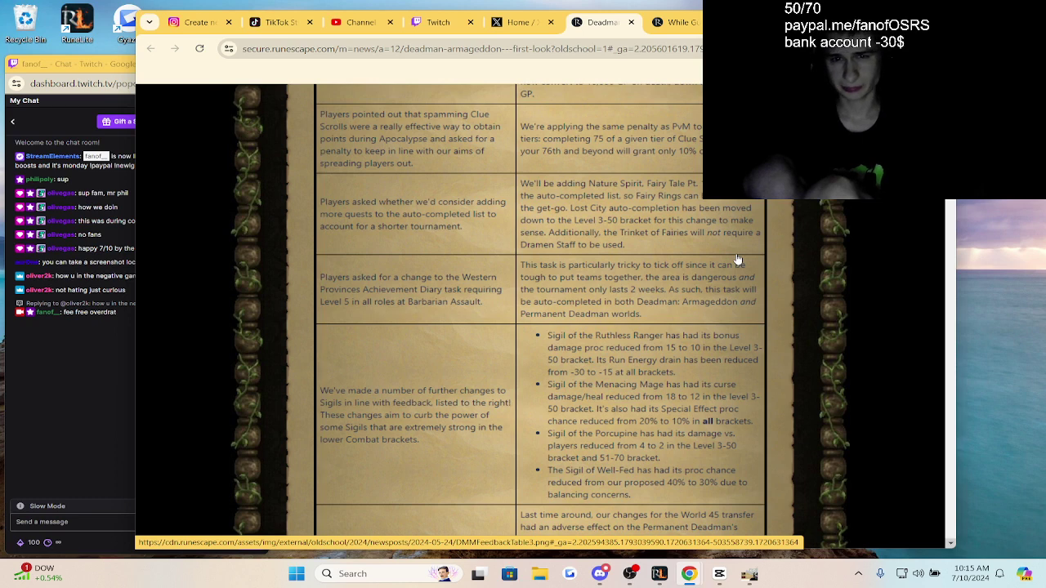
pyautogui.scroll(-3)
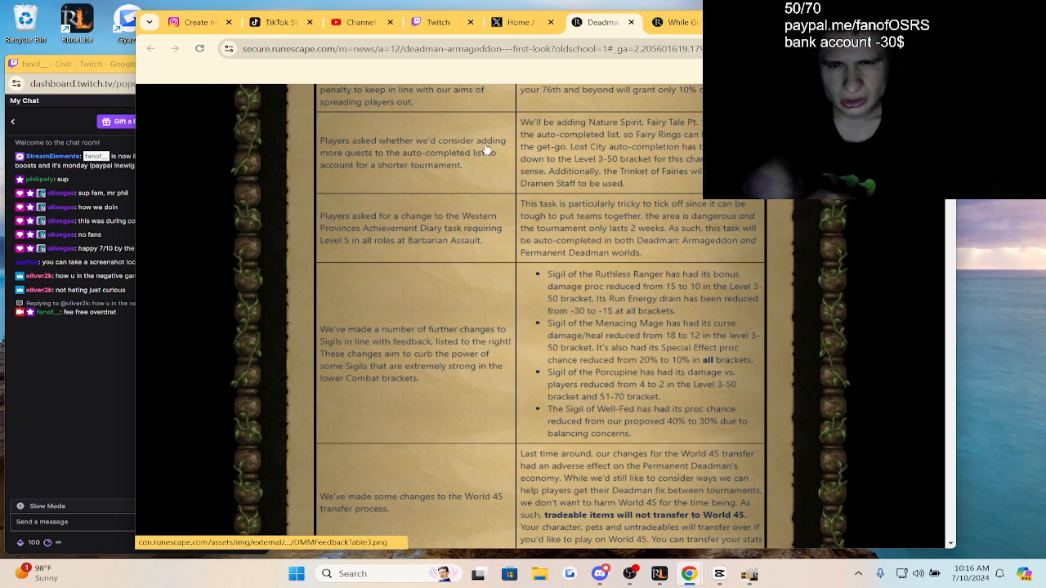
pyautogui.scroll(-3)
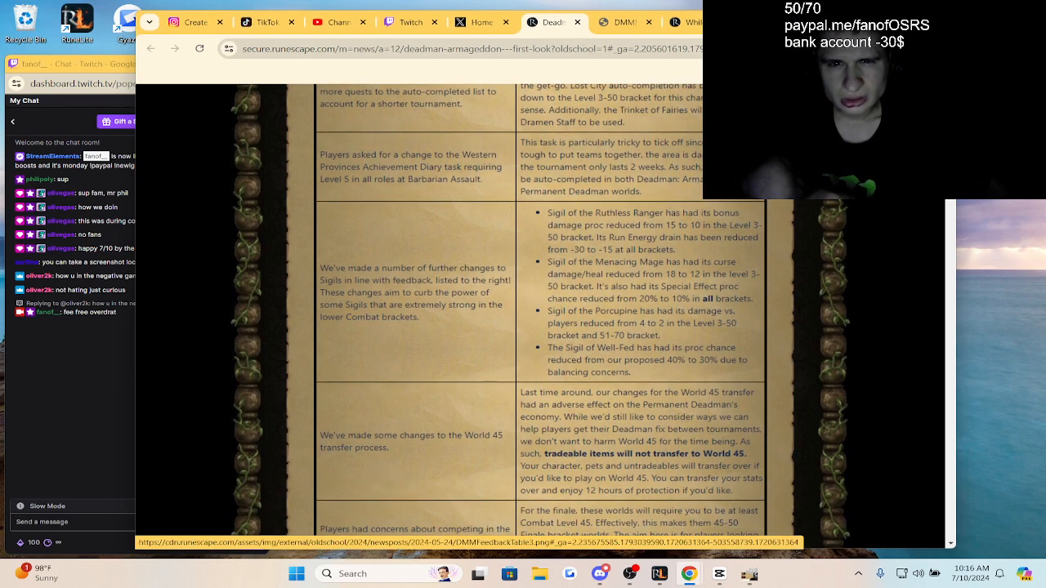
# Step: Scroll the feedback table to the first-kill multiplier, Corrupt Twisted Bow accuracy and Ali's rune price rows
pyautogui.scroll(-3)
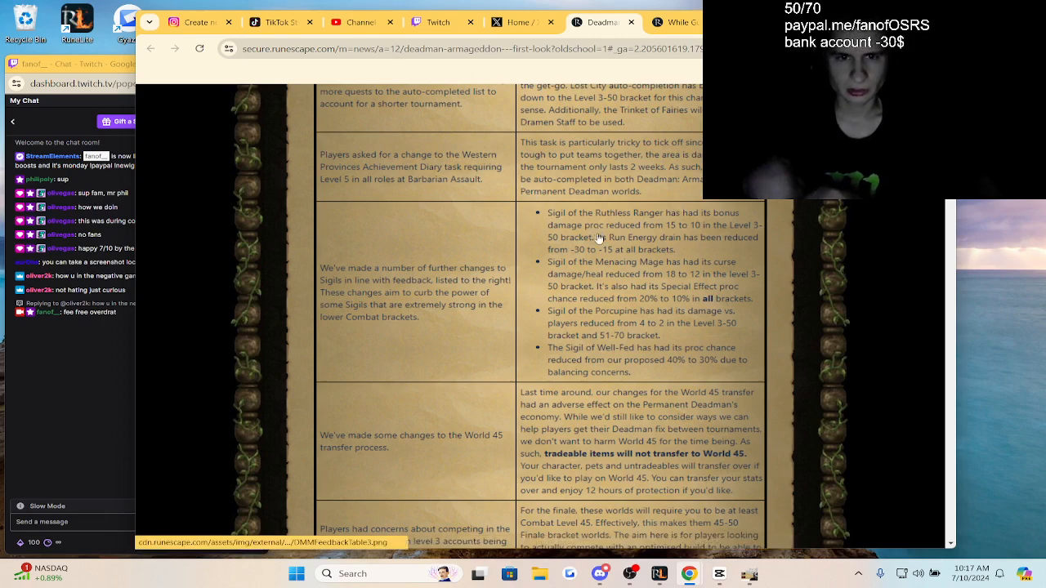
pyautogui.scroll(-3)
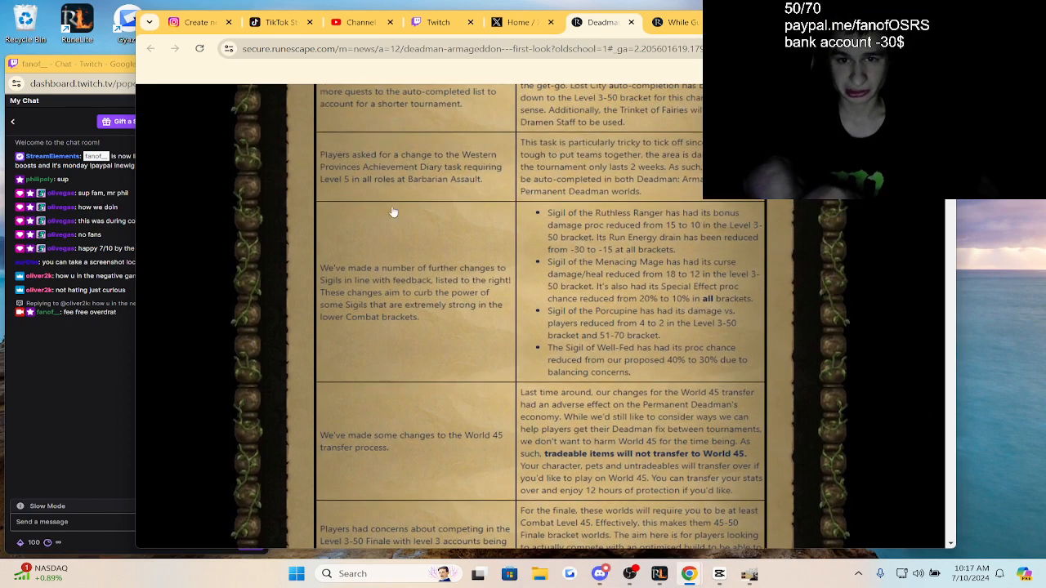
pyautogui.scroll(-3)
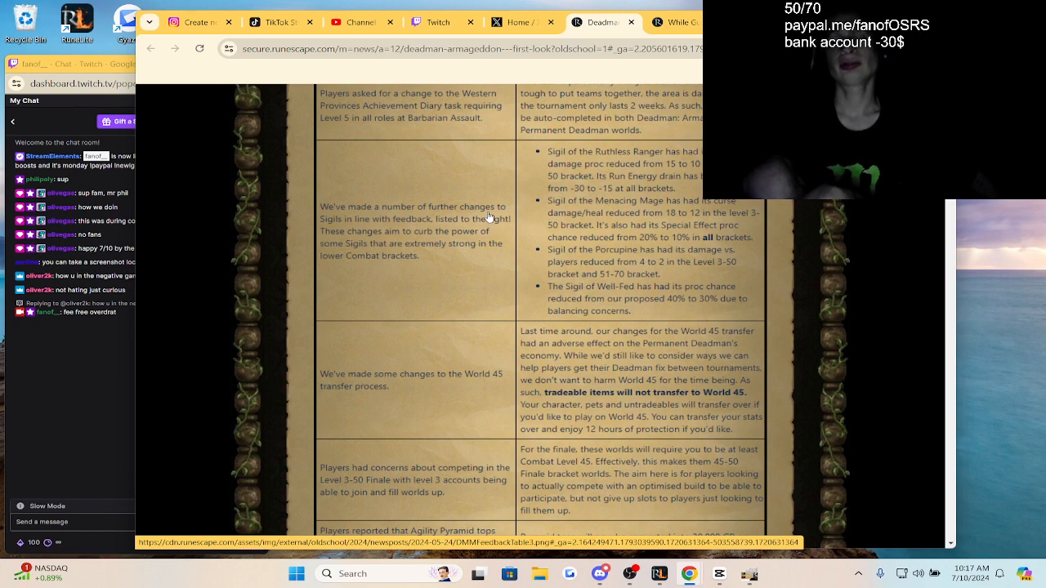
pyautogui.scroll(-3)
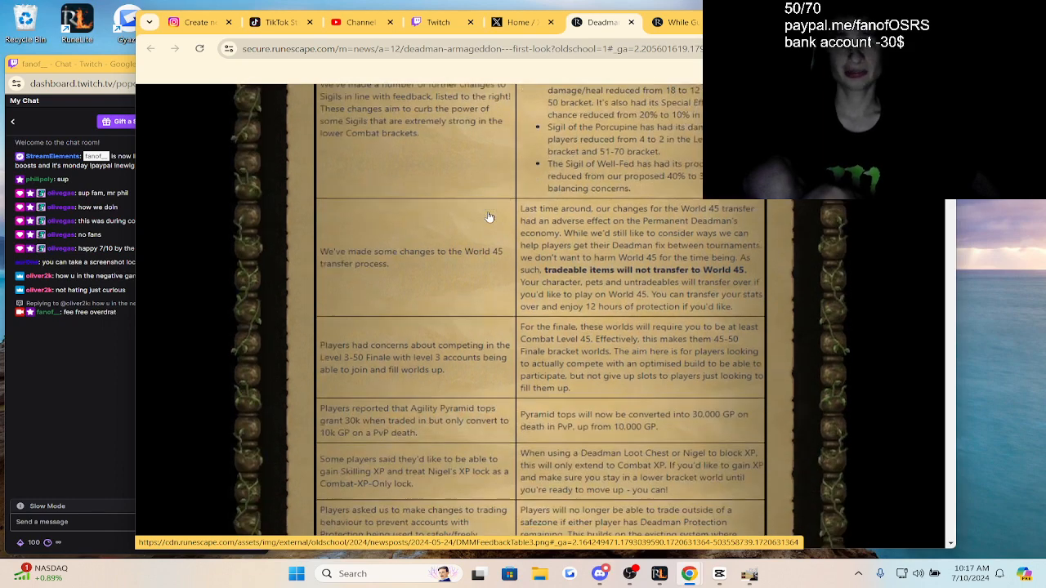
pyautogui.scroll(-3)
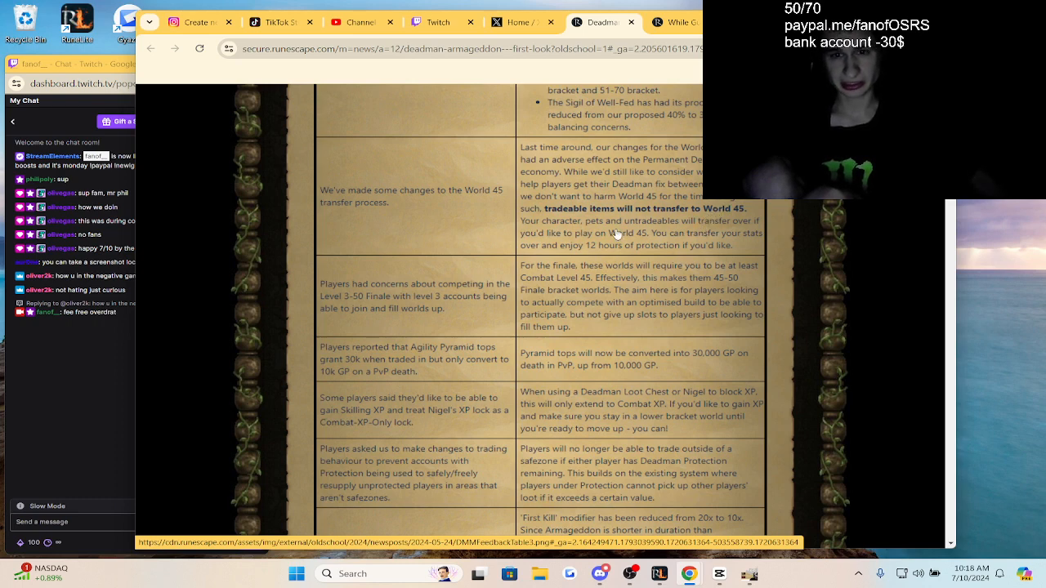
pyautogui.scroll(-3)
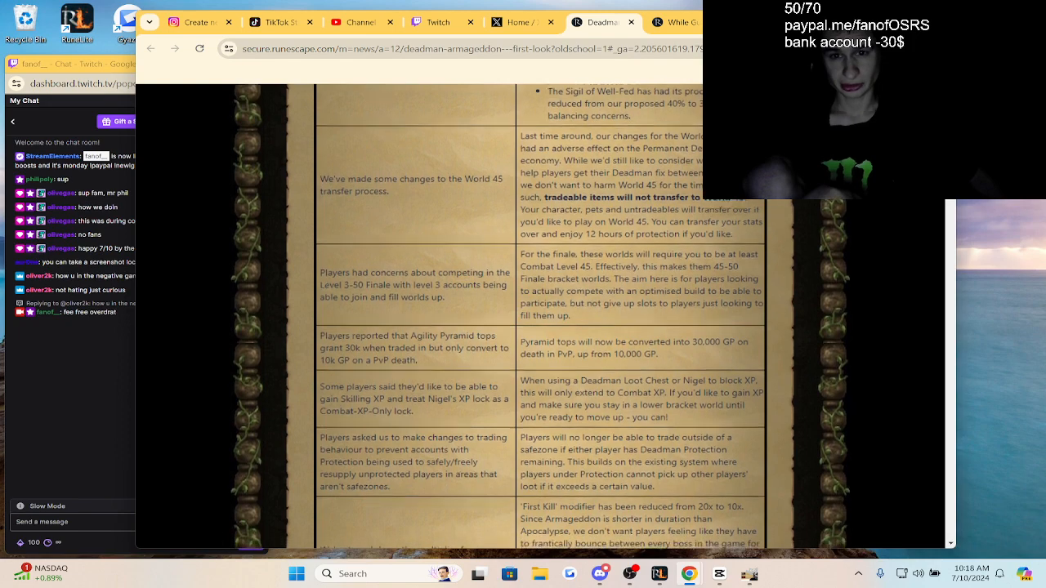
pyautogui.scroll(-3)
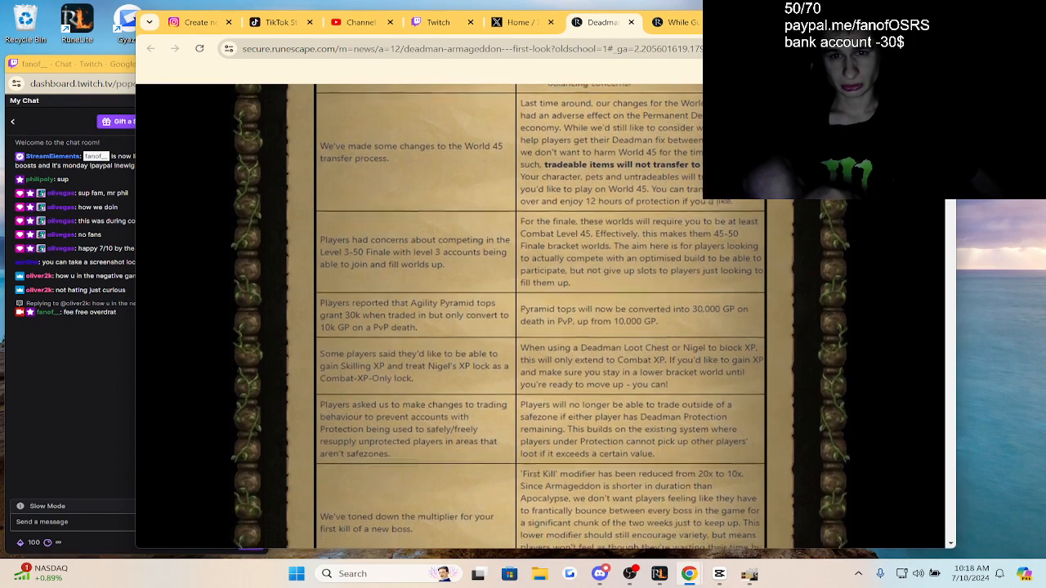
pyautogui.scroll(-3)
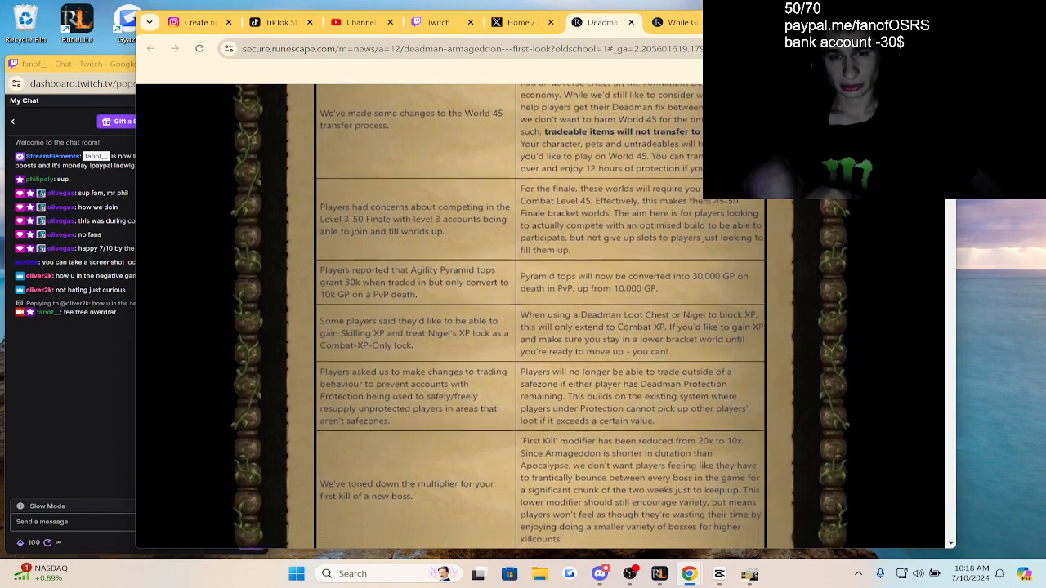
pyautogui.scroll(-3)
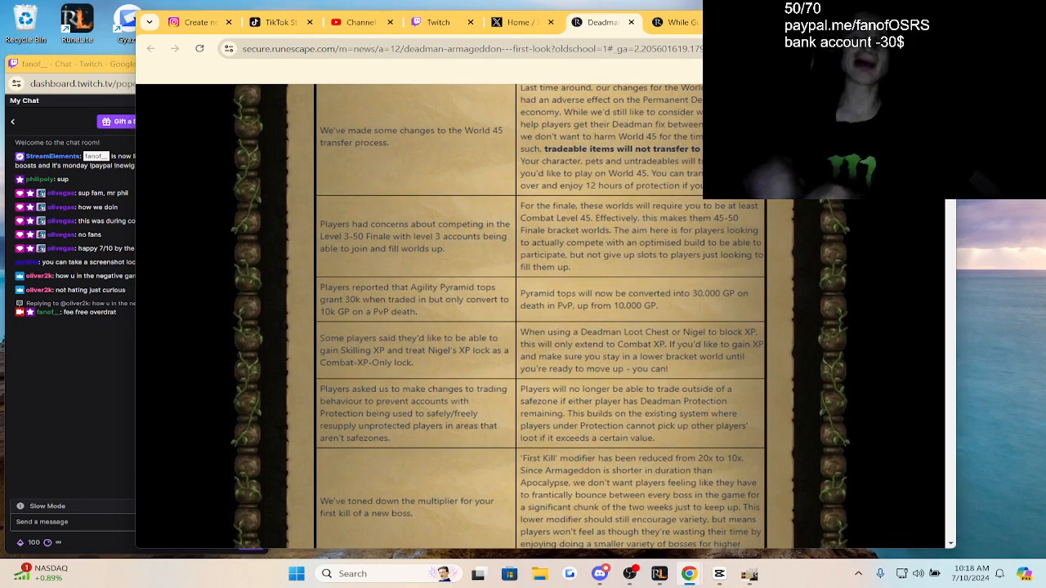
pyautogui.scroll(-3)
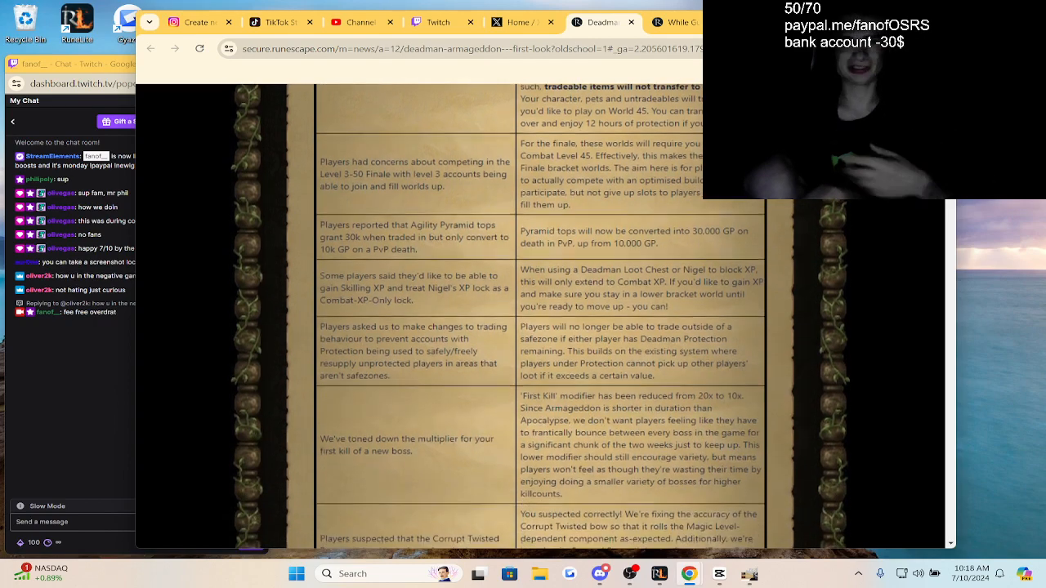
pyautogui.scroll(-3)
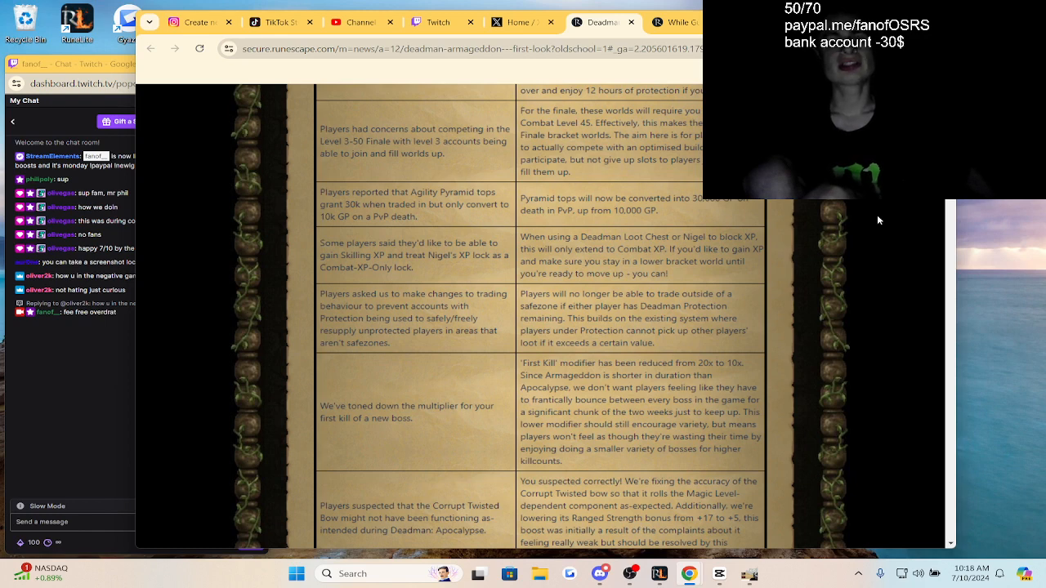
pyautogui.moveTo(877, 227)
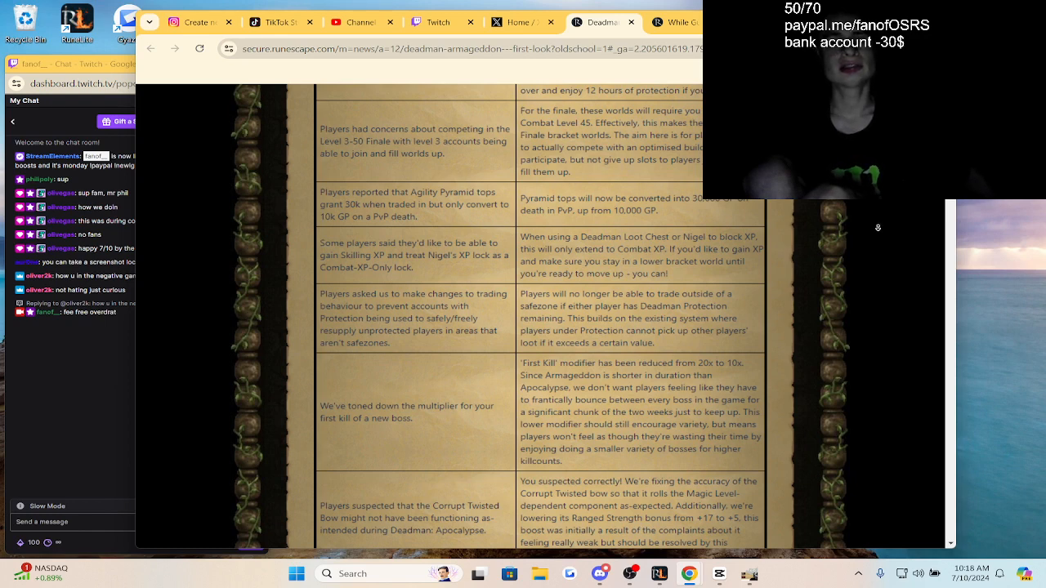
pyautogui.scroll(-3)
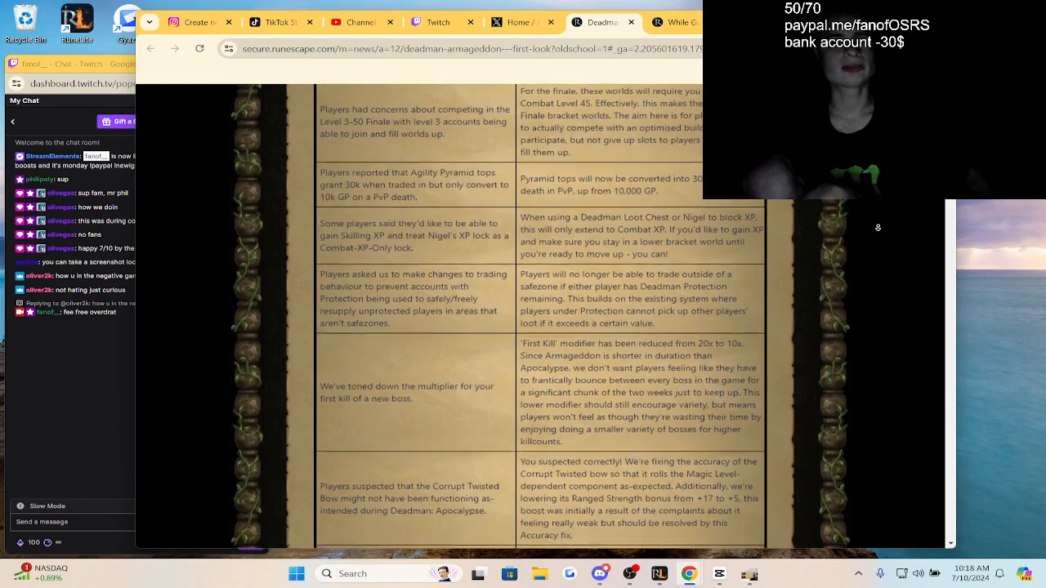
pyautogui.scroll(-3)
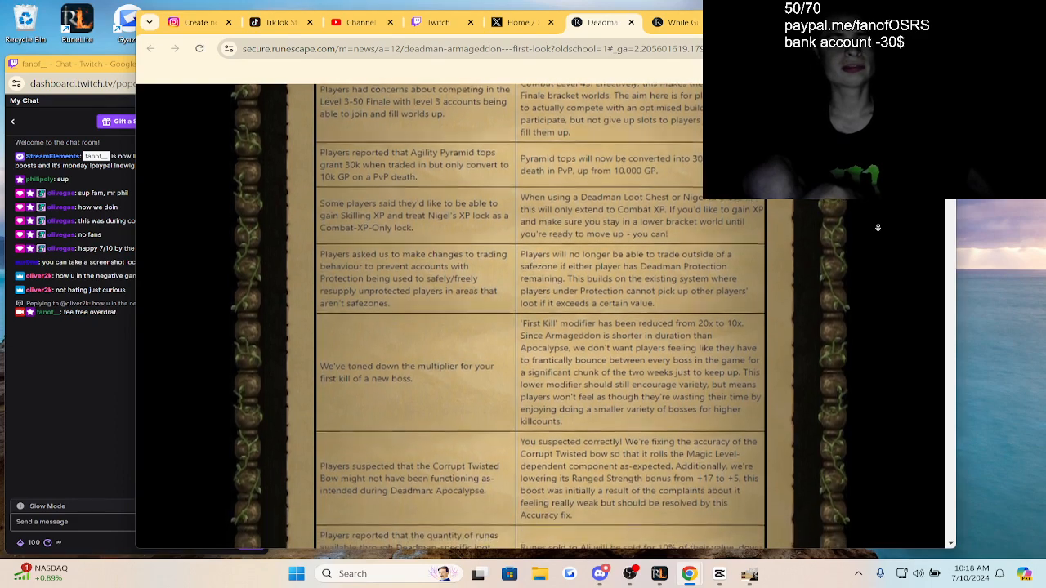
pyautogui.scroll(-3)
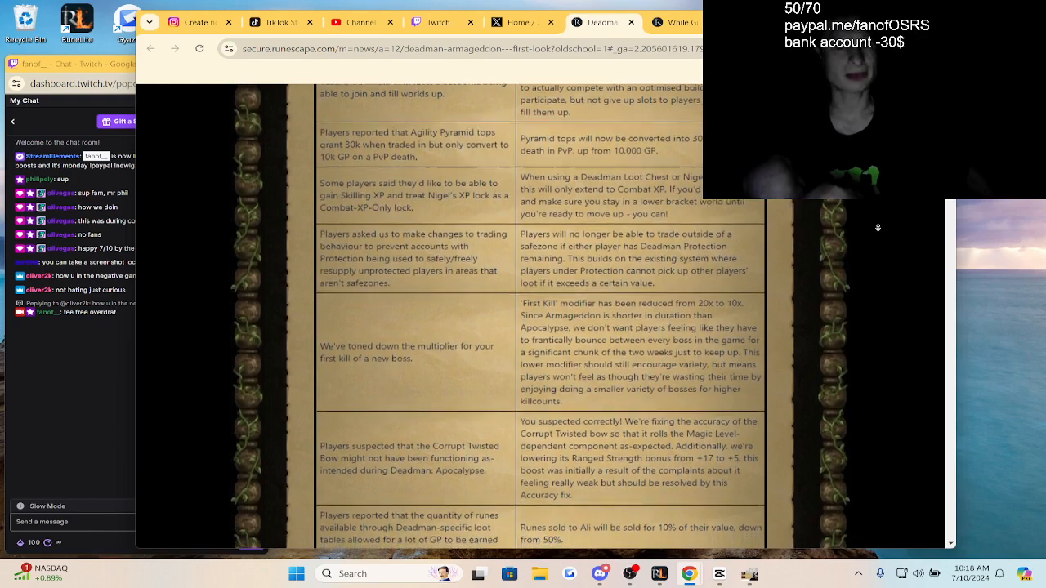
pyautogui.scroll(-3)
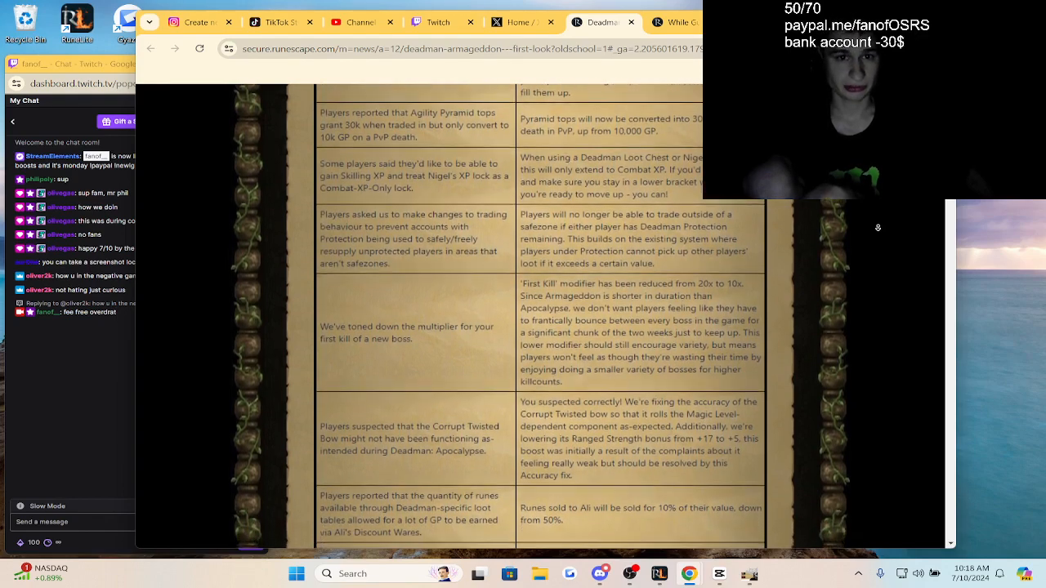
pyautogui.scroll(-3)
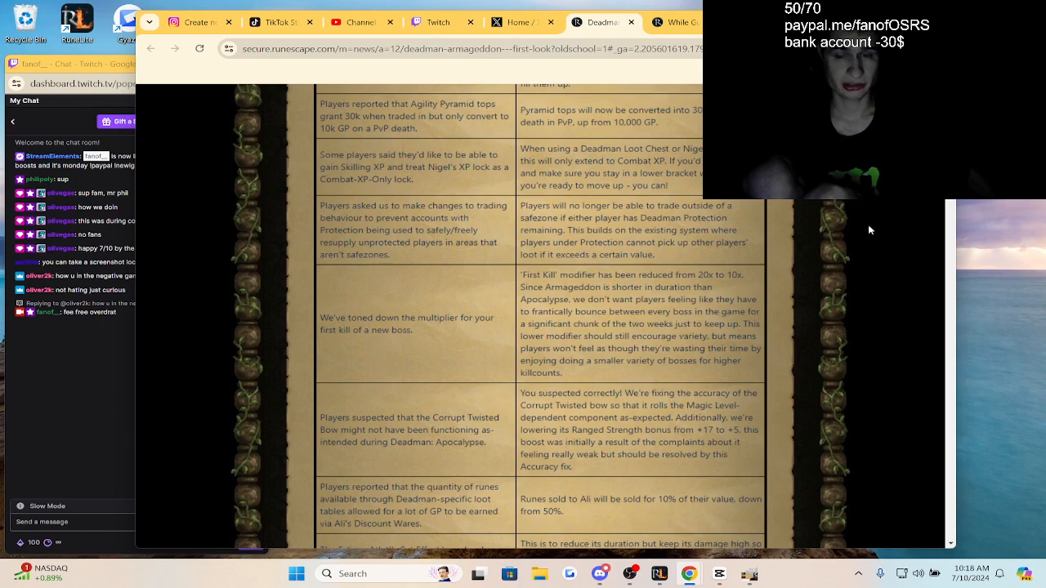
pyautogui.scroll(-3)
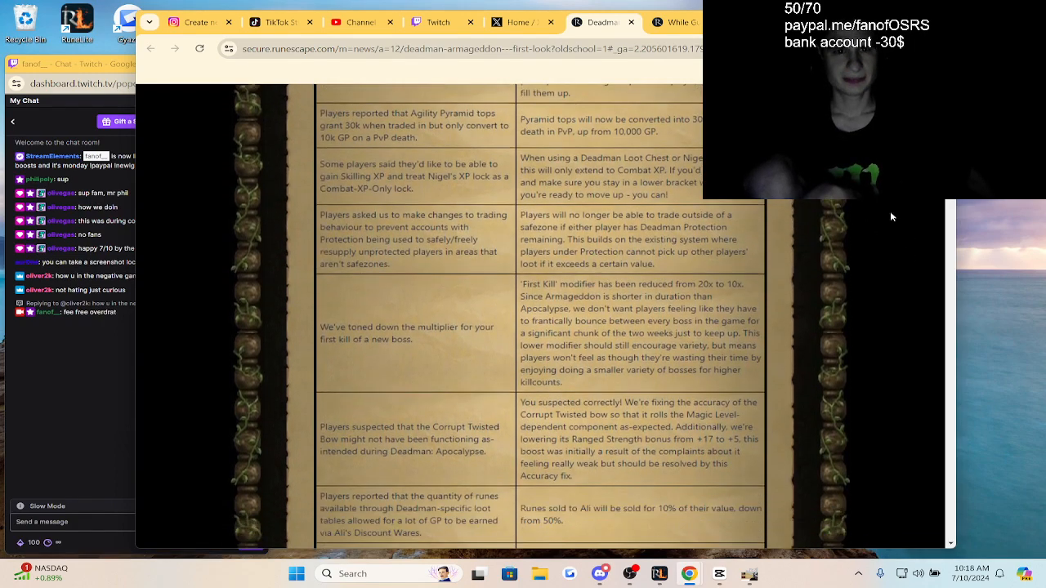
pyautogui.scroll(-3)
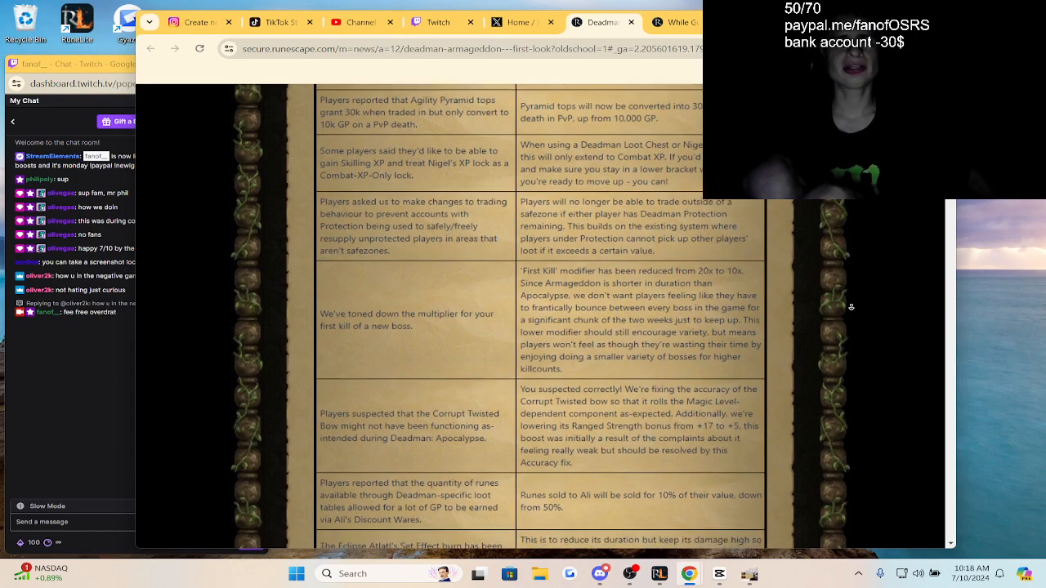
# Step: Scroll past the Blast Furnace, Falador safezone and Corrupt Dark Bow attack speed rows
pyautogui.scroll(-3)
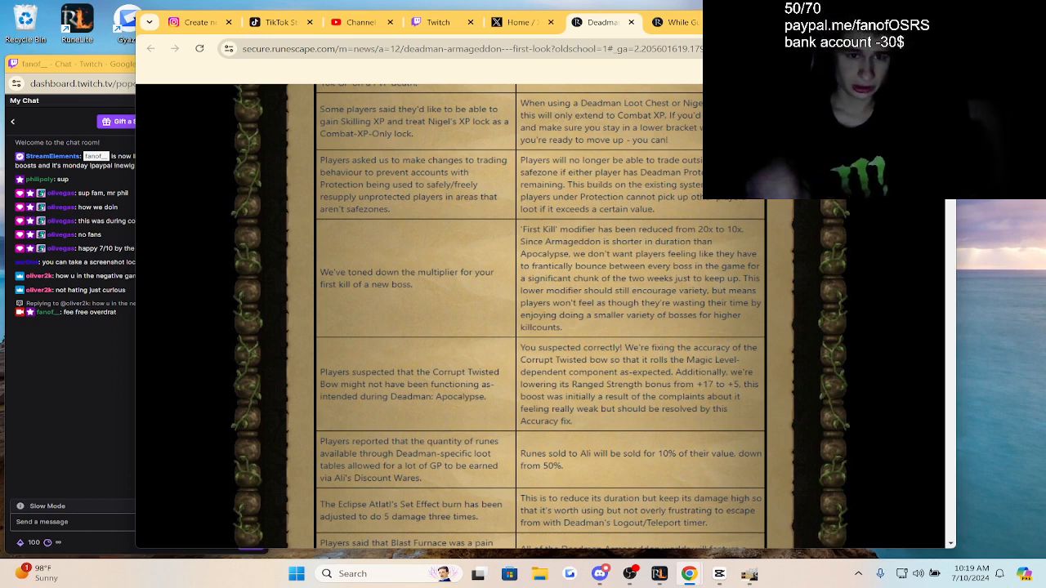
pyautogui.scroll(-3)
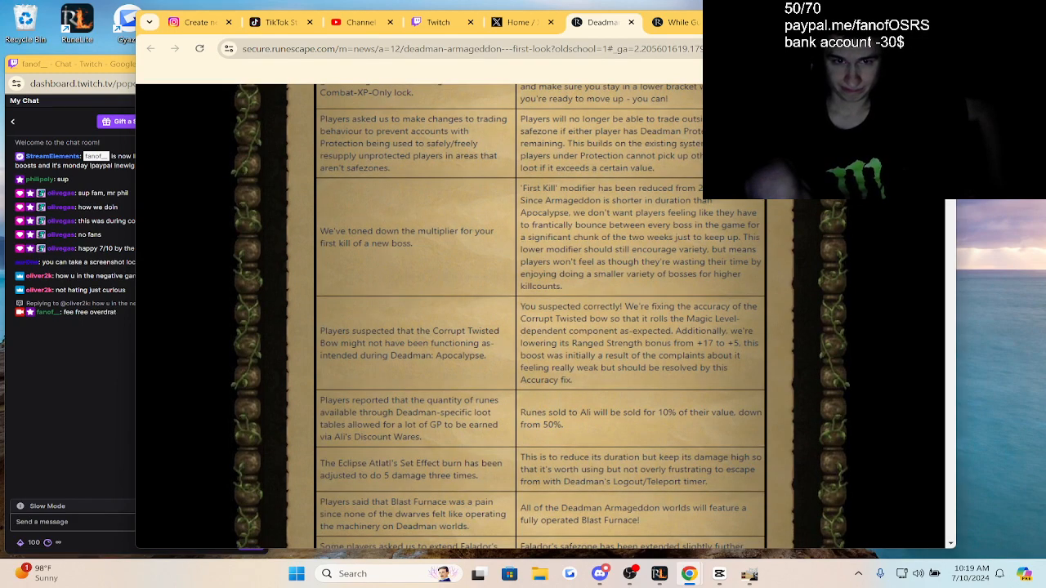
pyautogui.scroll(-3)
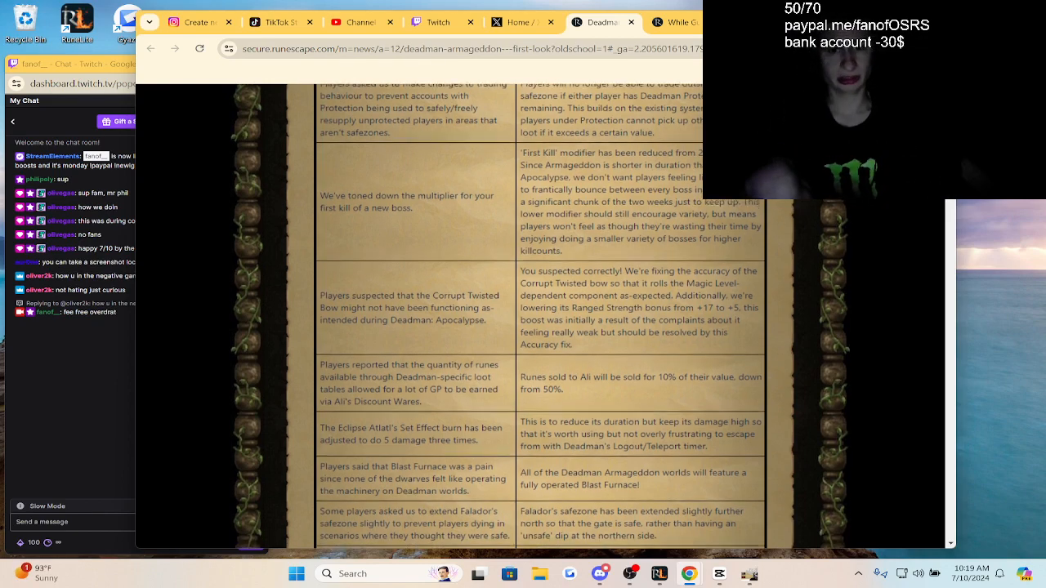
pyautogui.scroll(-3)
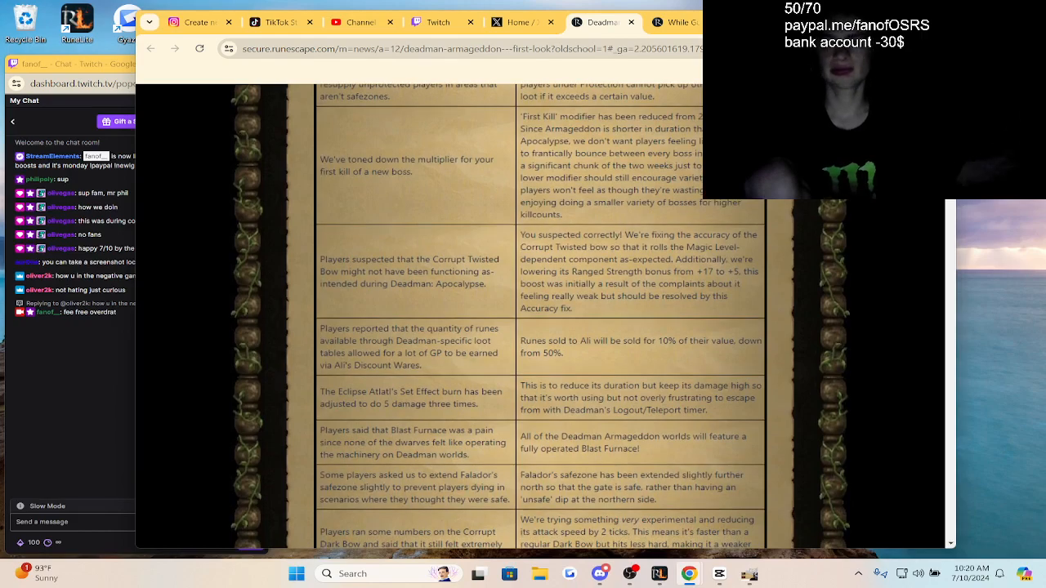
pyautogui.scroll(-3)
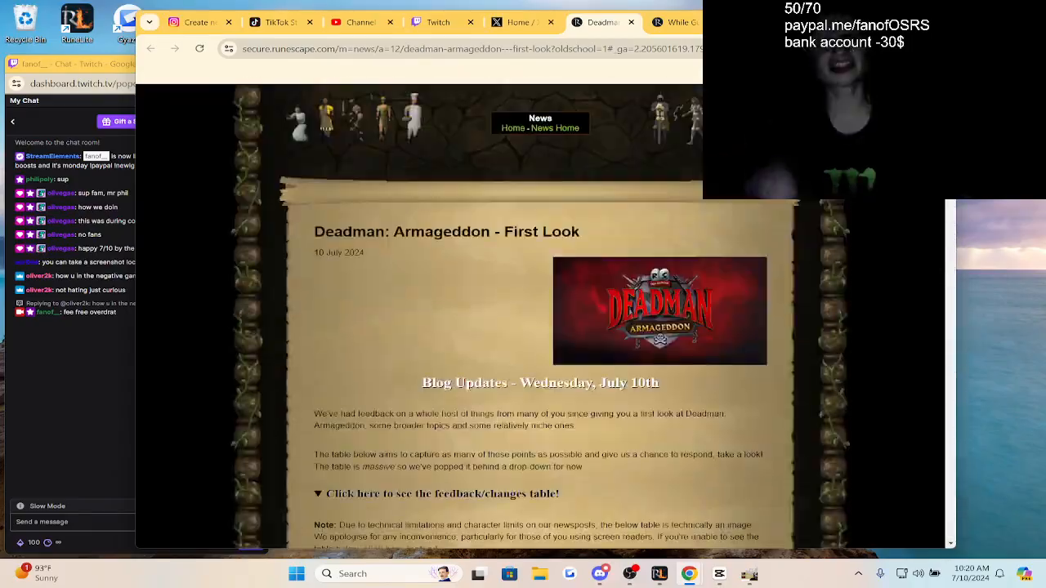
# Step: Scroll past the Friday, May 24th marker to the megarare kits, point costs and Desert Treasure 2 rows
pyautogui.scroll(-3)
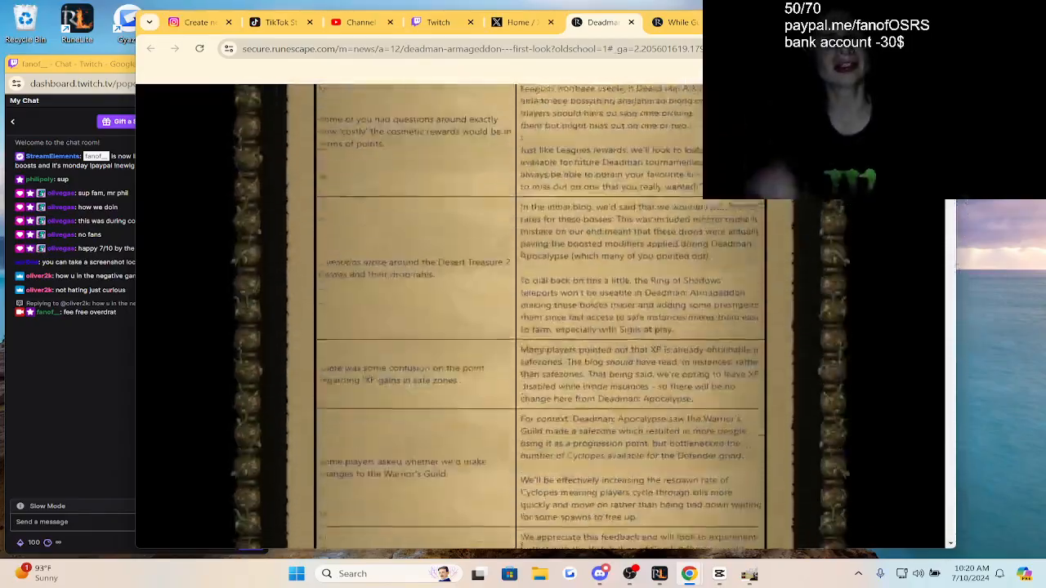
pyautogui.scroll(-3)
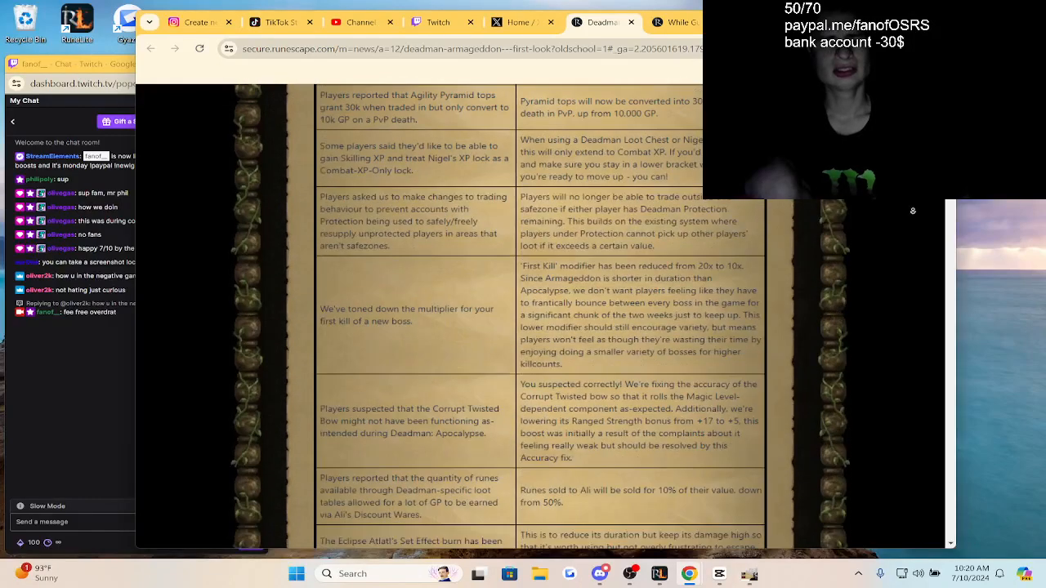
pyautogui.scroll(-3)
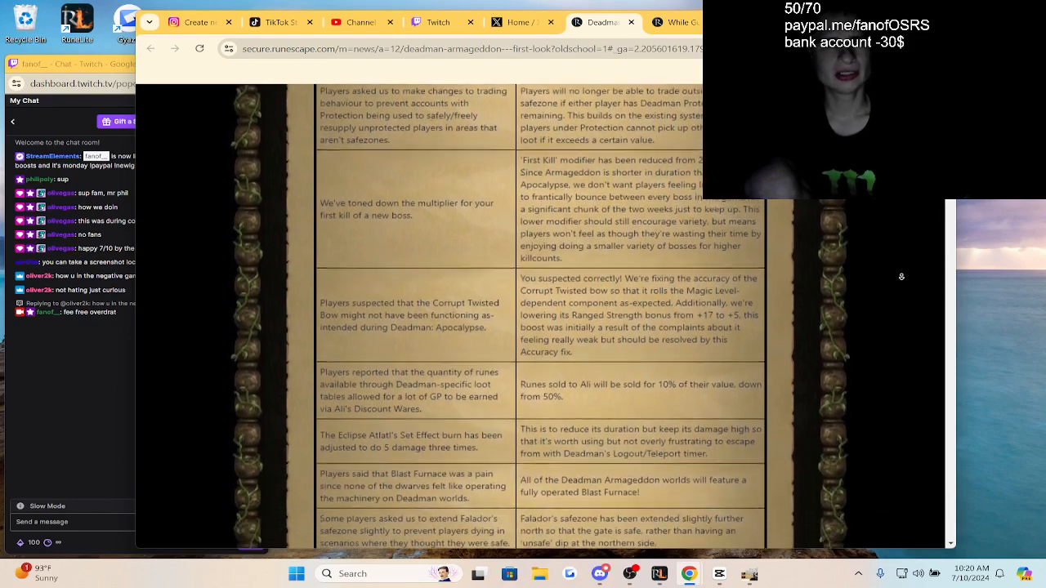
pyautogui.scroll(-3)
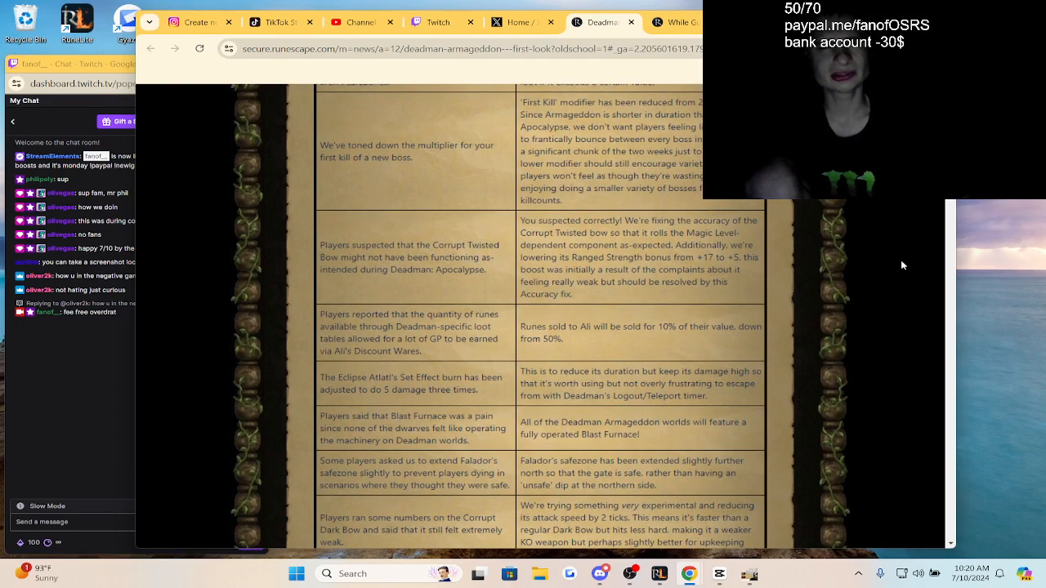
pyautogui.scroll(-3)
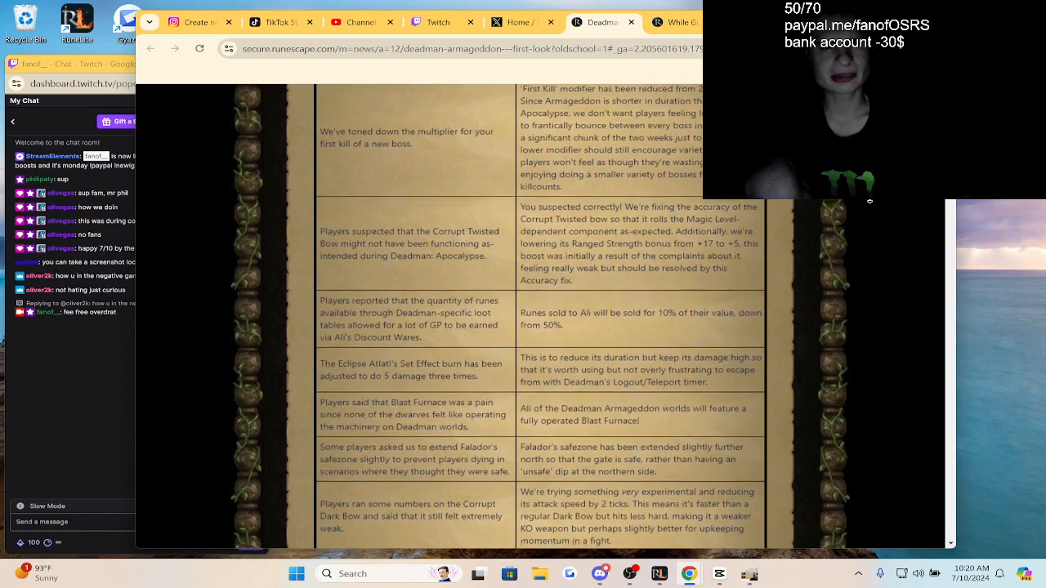
pyautogui.scroll(-3)
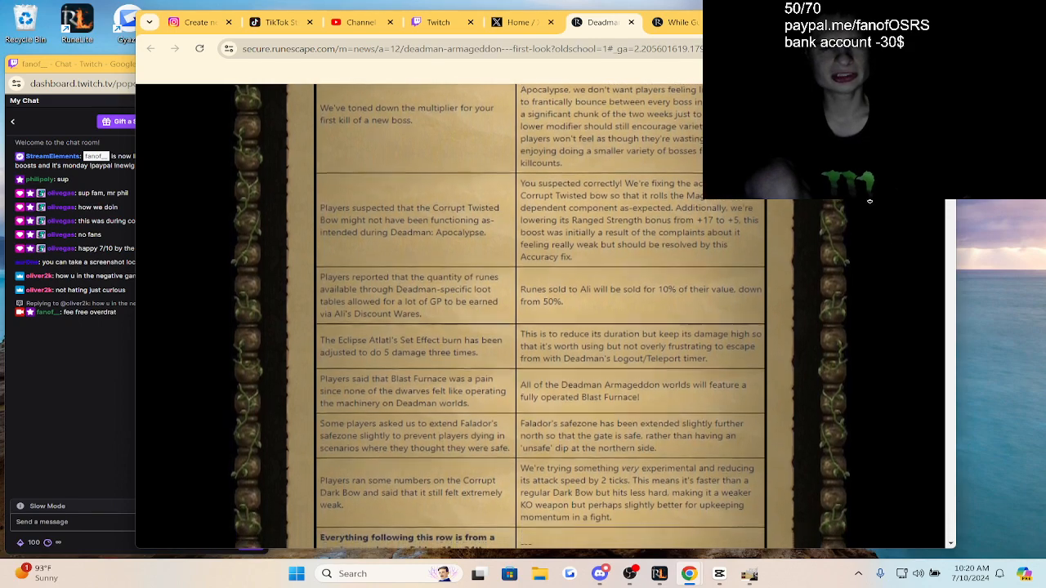
pyautogui.scroll(-3)
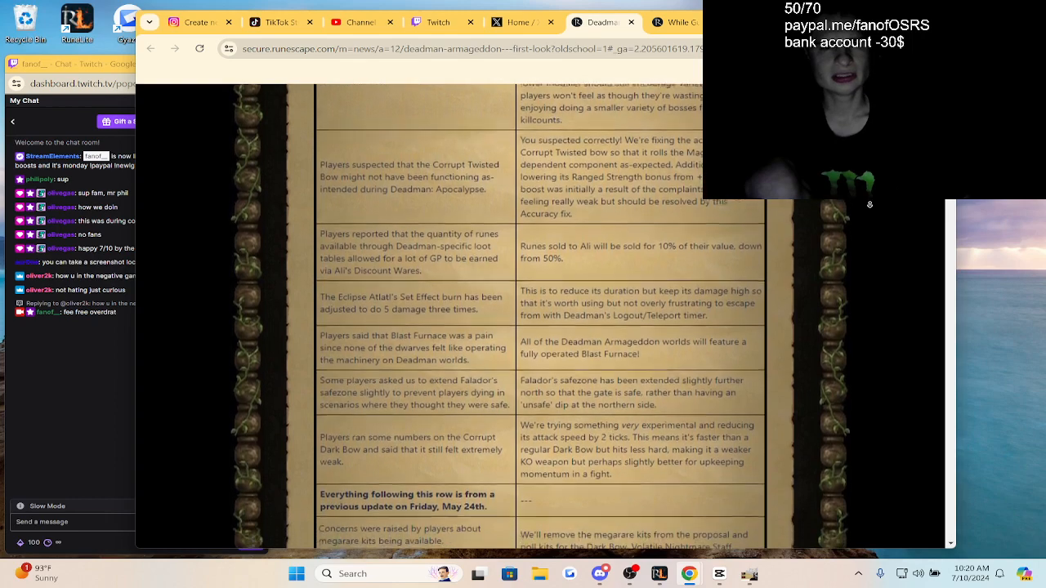
pyautogui.scroll(-3)
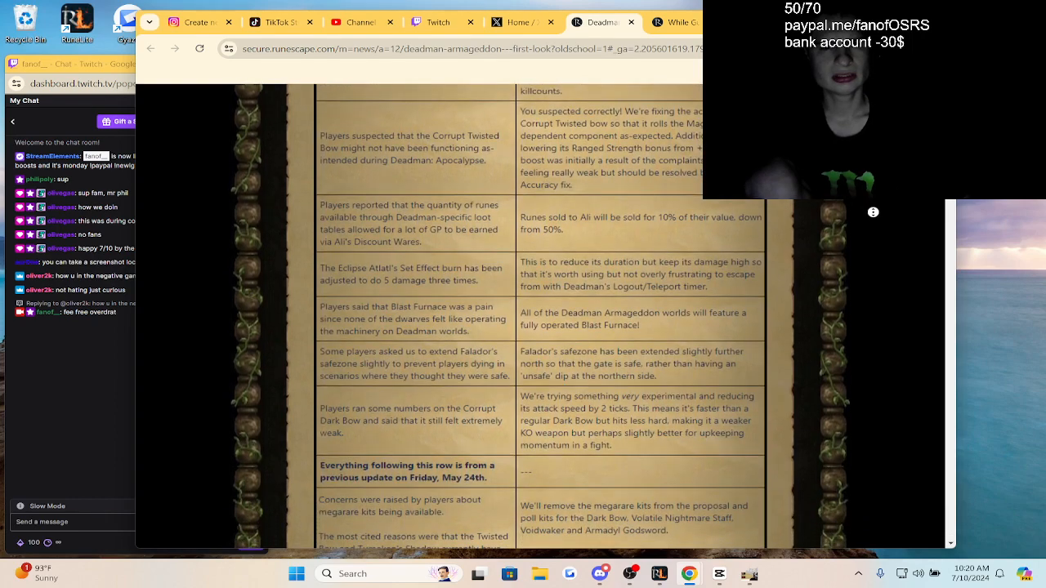
pyautogui.scroll(-3)
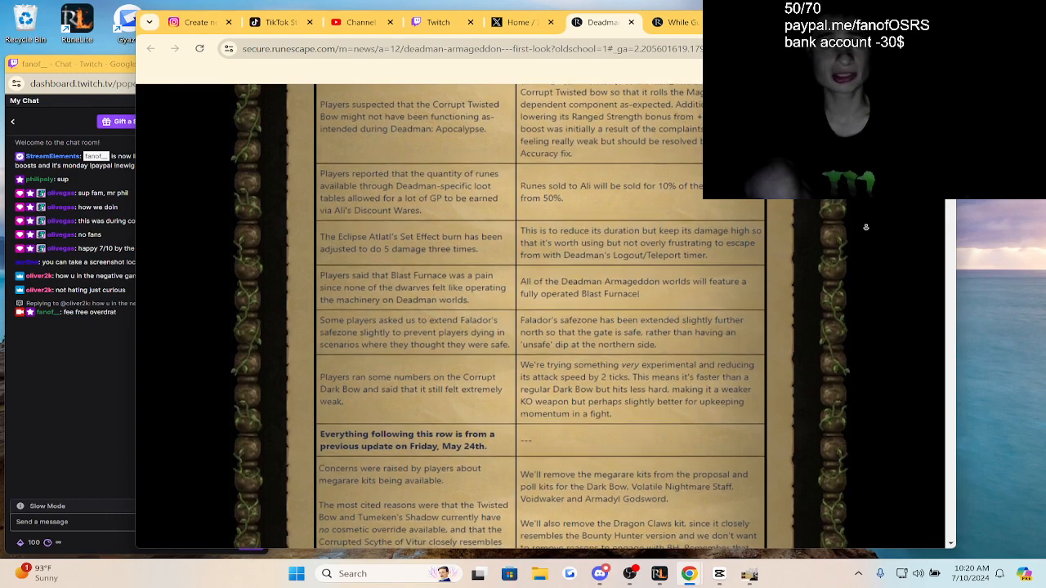
pyautogui.scroll(-3)
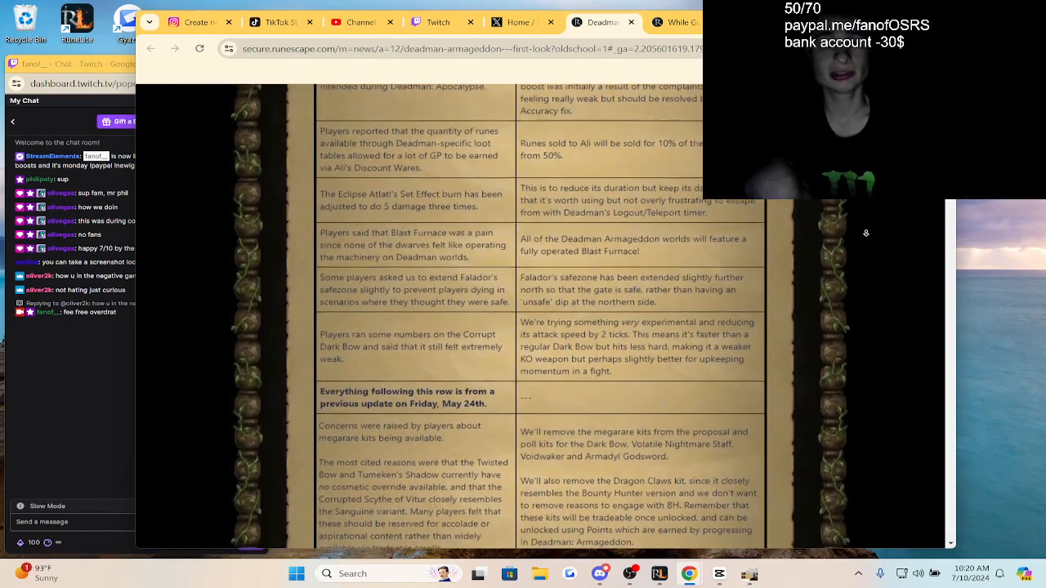
pyautogui.scroll(-3)
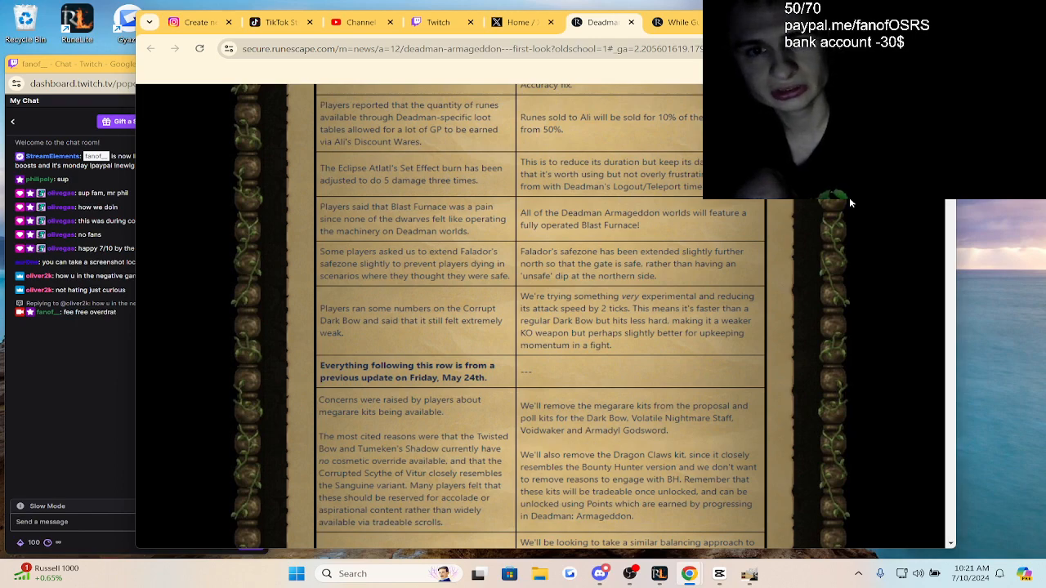
pyautogui.scroll(-3)
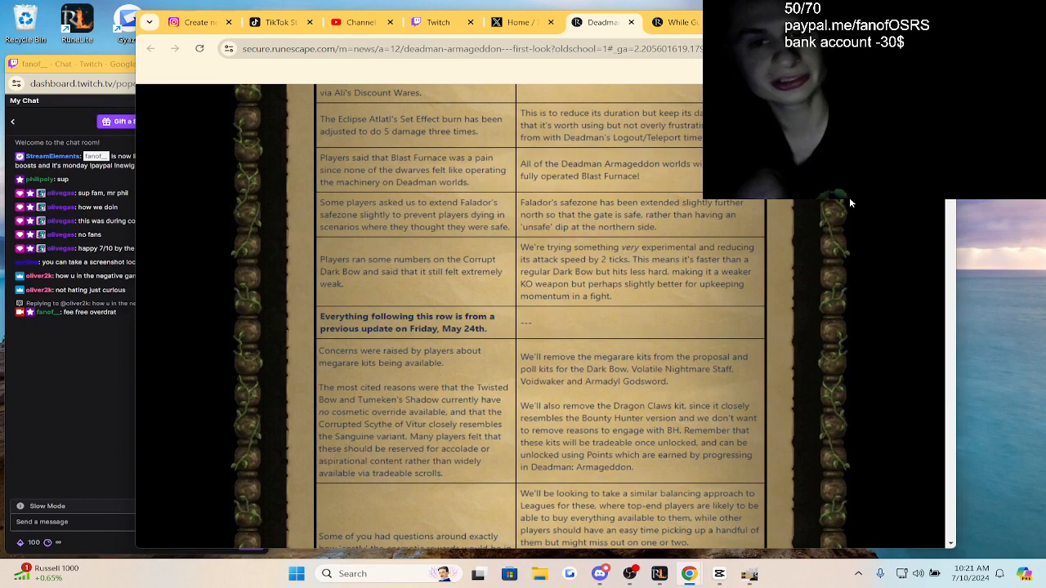
pyautogui.scroll(-3)
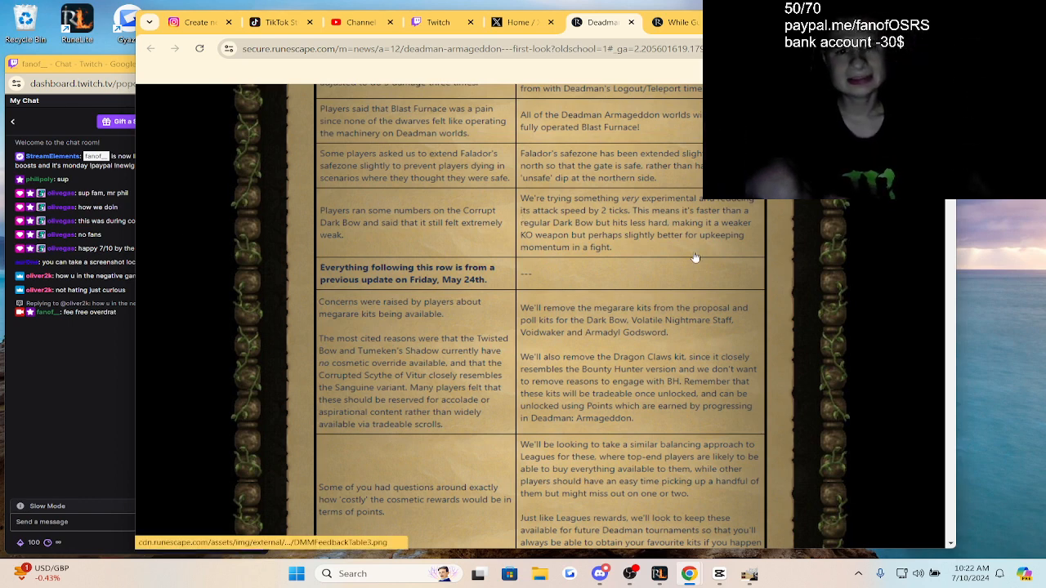
pyautogui.scroll(-3)
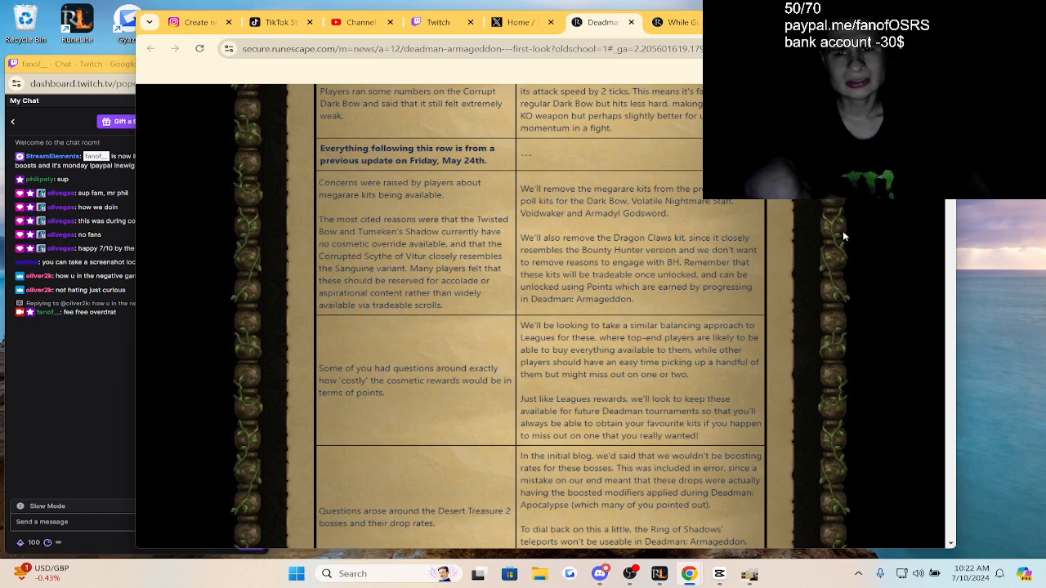
# Step: Scroll past the final miscellaneous changes row to the July 19th to August 3rd heading
pyautogui.scroll(-3)
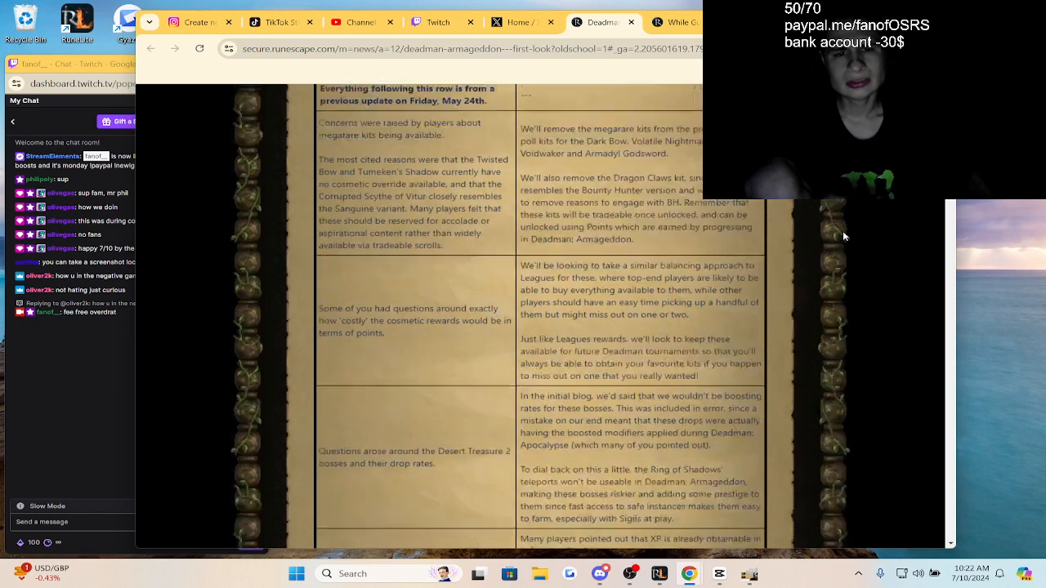
pyautogui.scroll(-3)
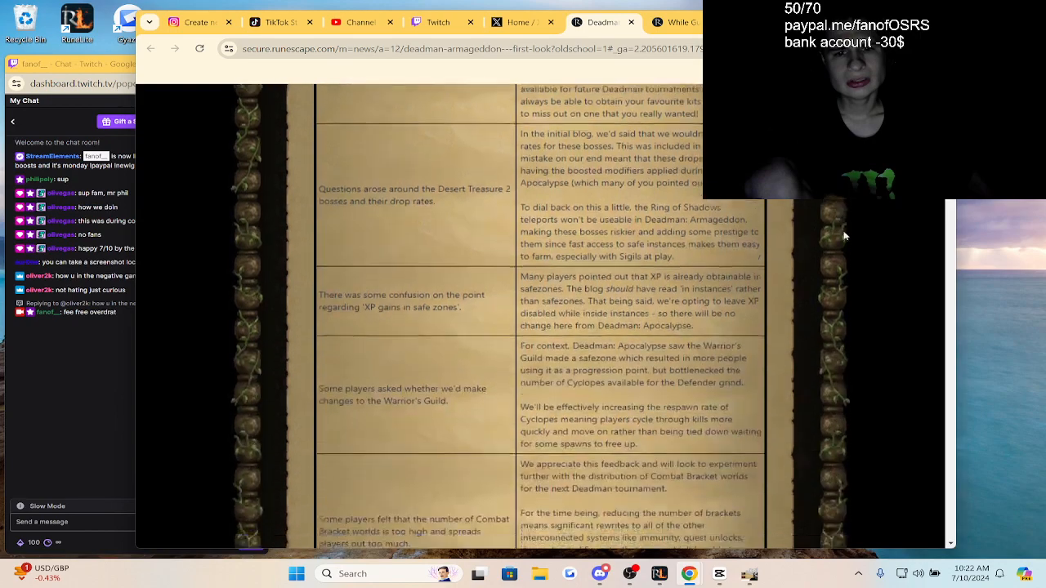
pyautogui.scroll(-3)
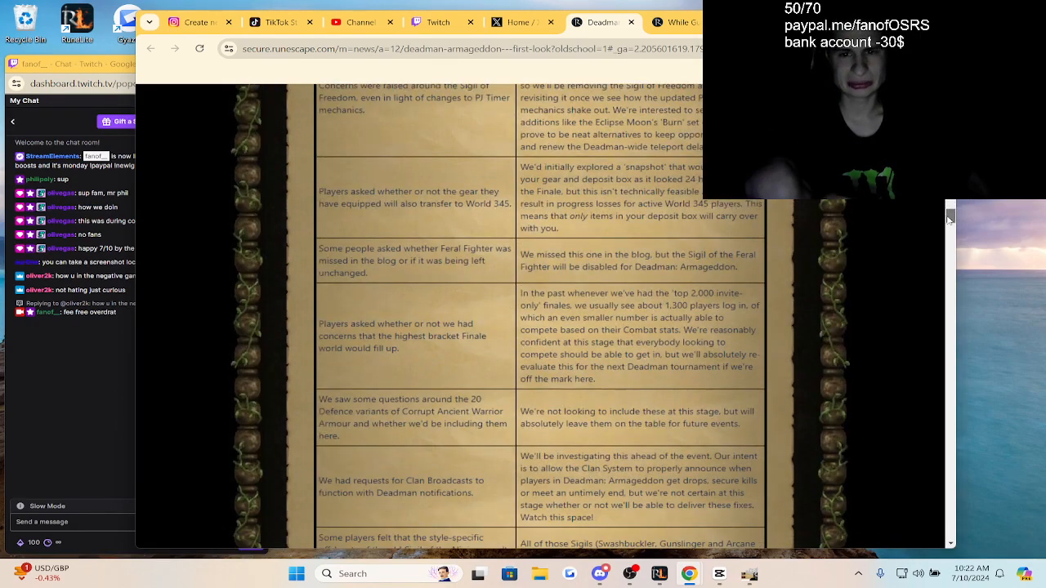
pyautogui.scroll(-3)
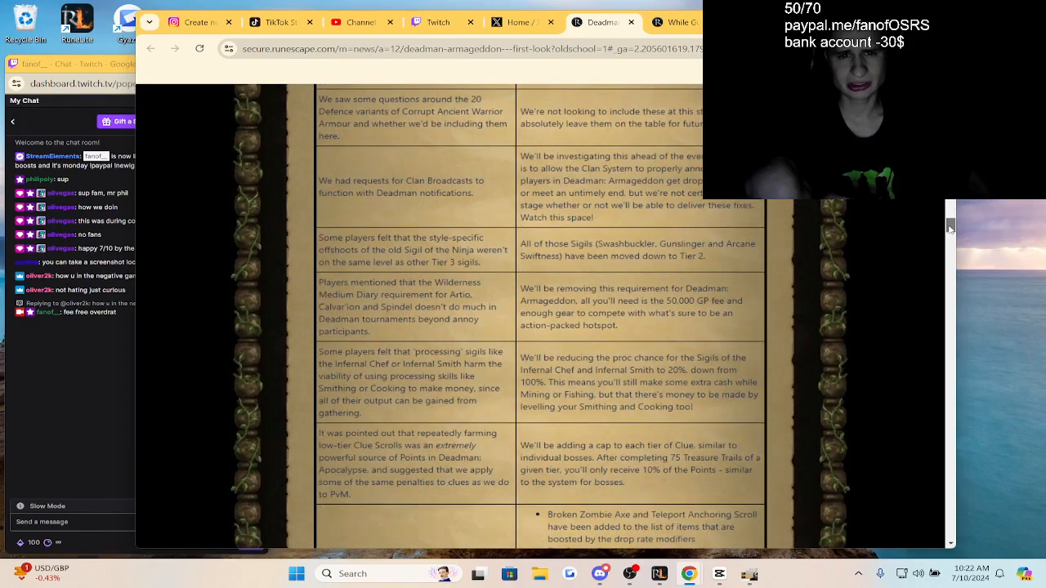
pyautogui.scroll(-3)
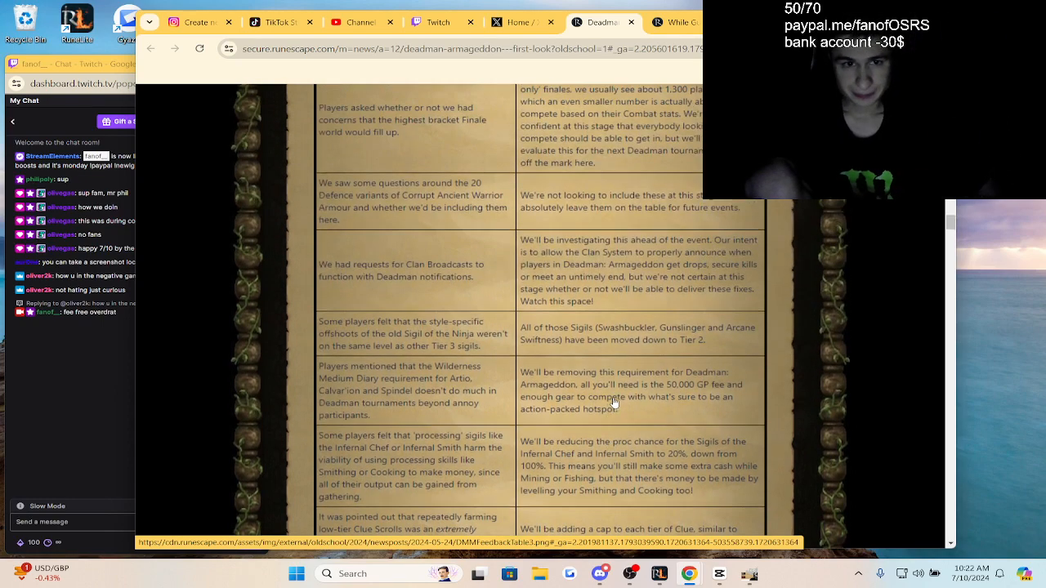
pyautogui.scroll(-3)
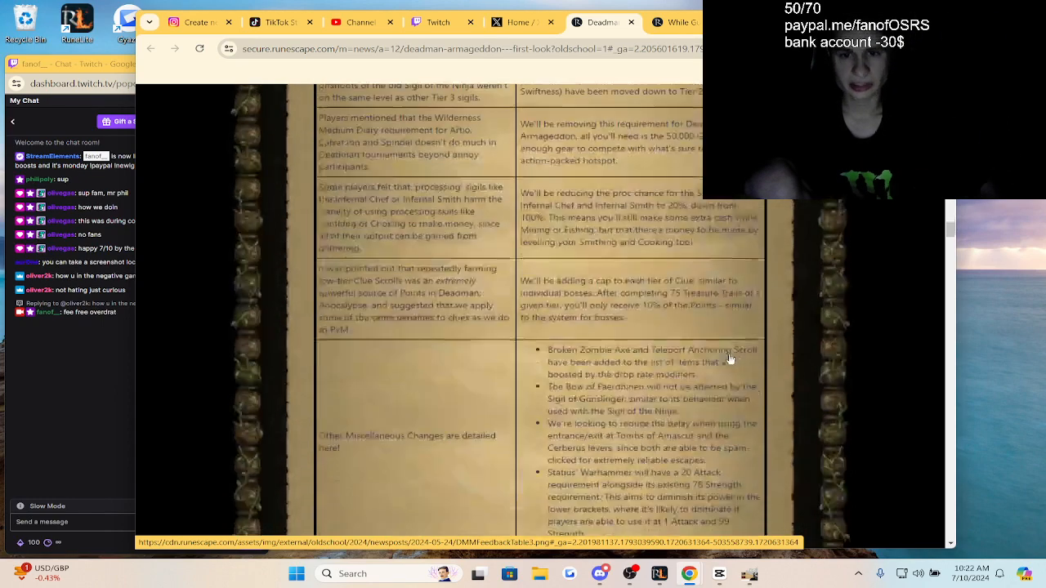
pyautogui.scroll(3)
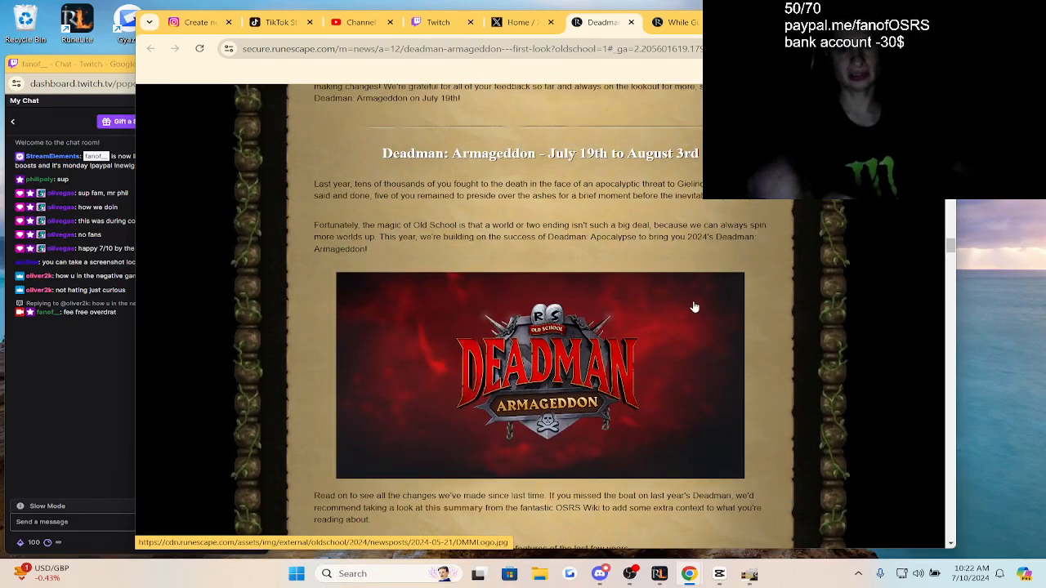
# Step: Scroll past the Maingame Cosmetic Rewards images to the $25,000 Prize Pool payouts and raffle prizes
pyautogui.scroll(-3)
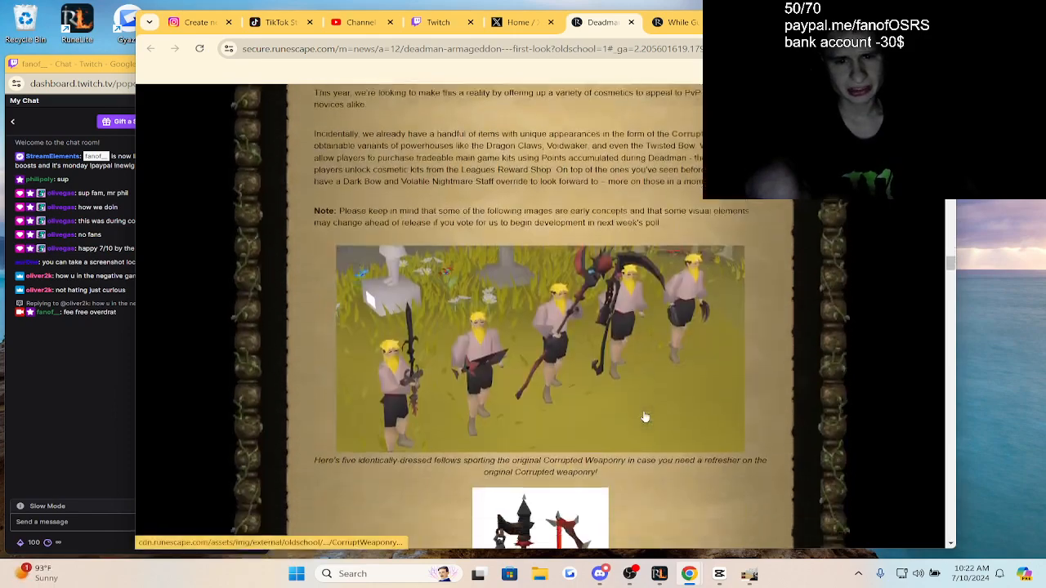
pyautogui.scroll(-3)
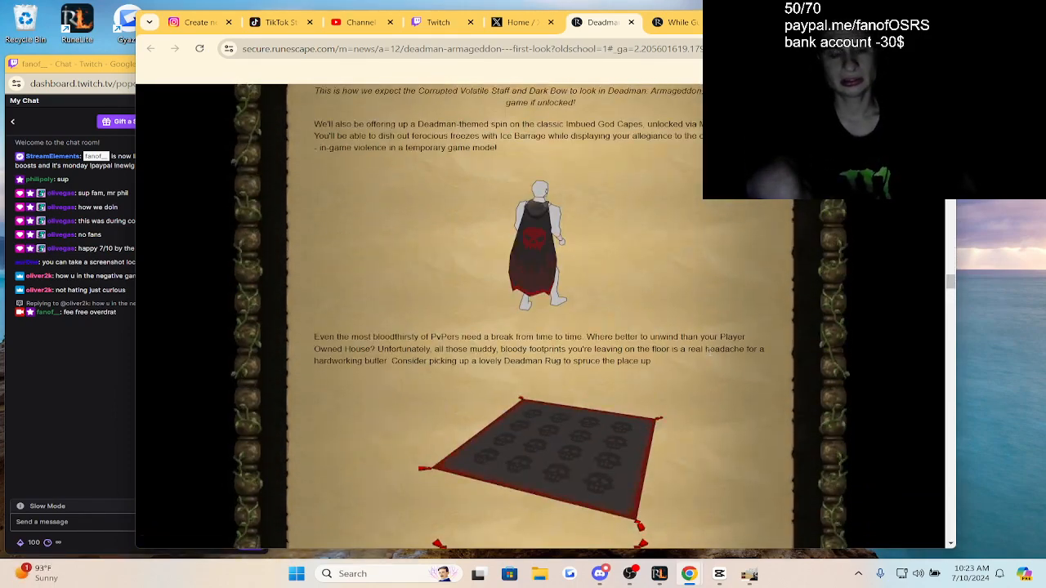
pyautogui.scroll(-3)
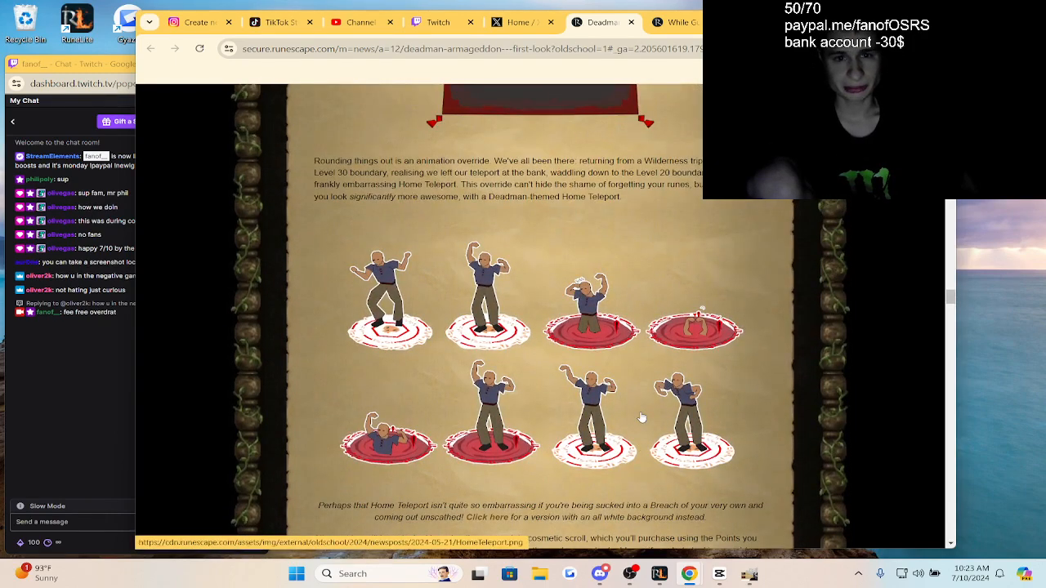
pyautogui.moveTo(632, 407)
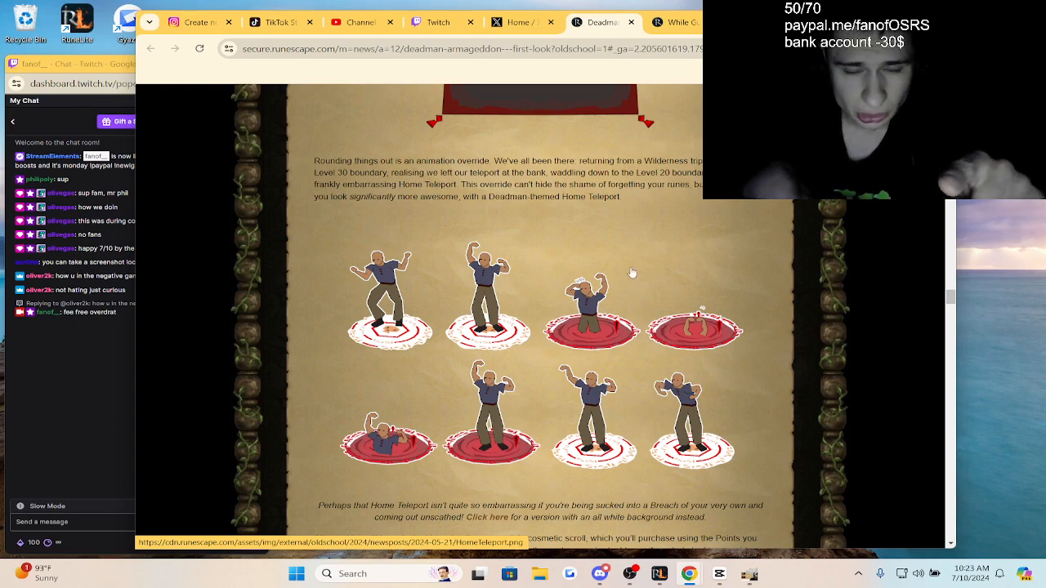
pyautogui.scroll(-3)
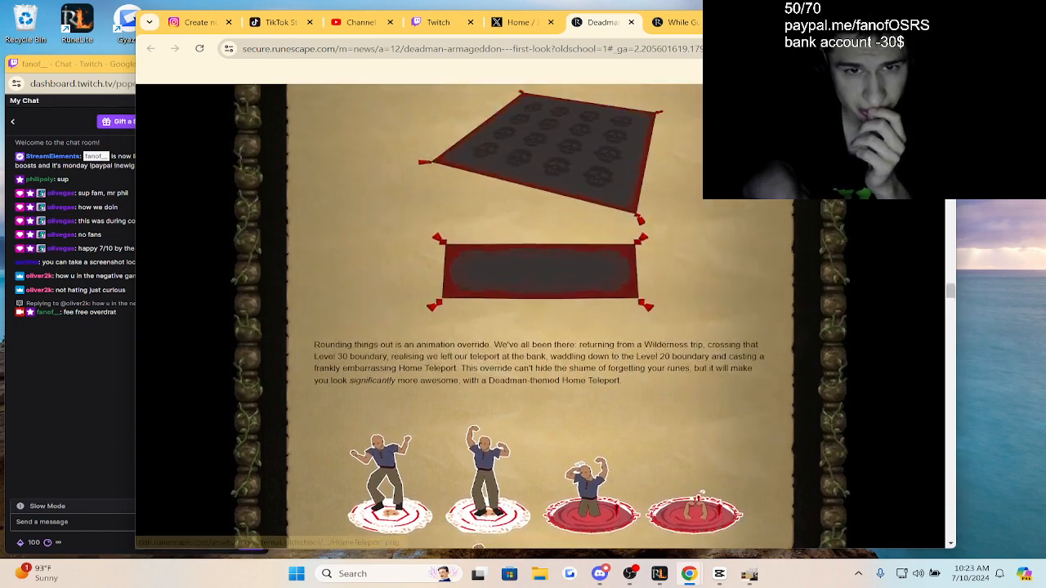
pyautogui.scroll(-3)
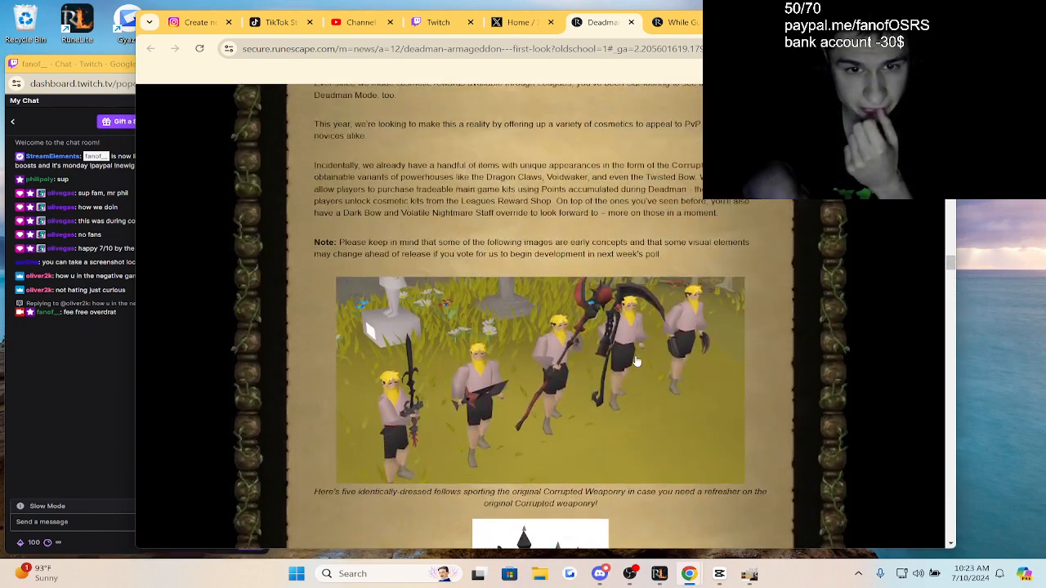
pyautogui.scroll(-3)
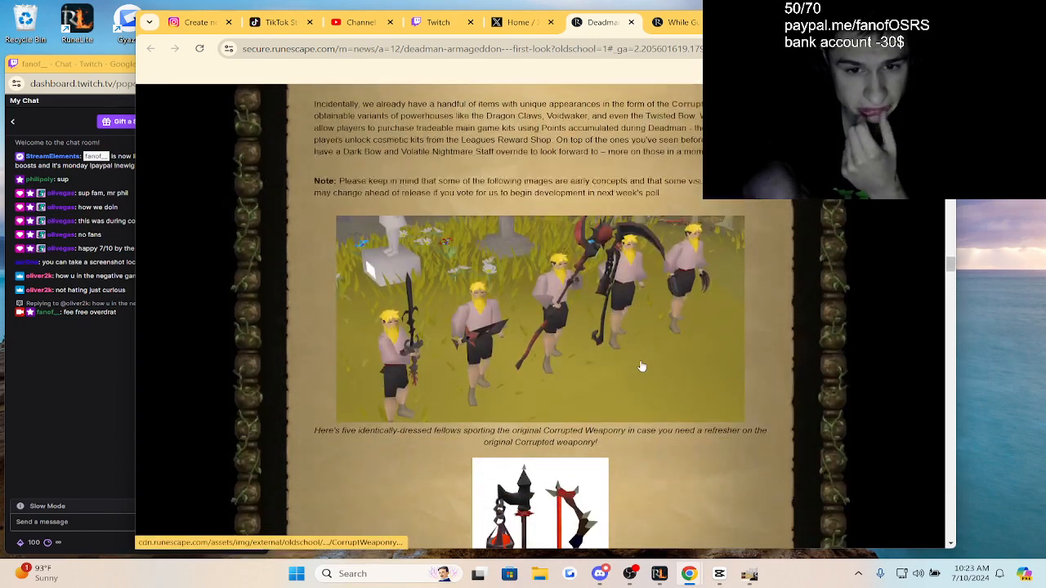
pyautogui.scroll(3)
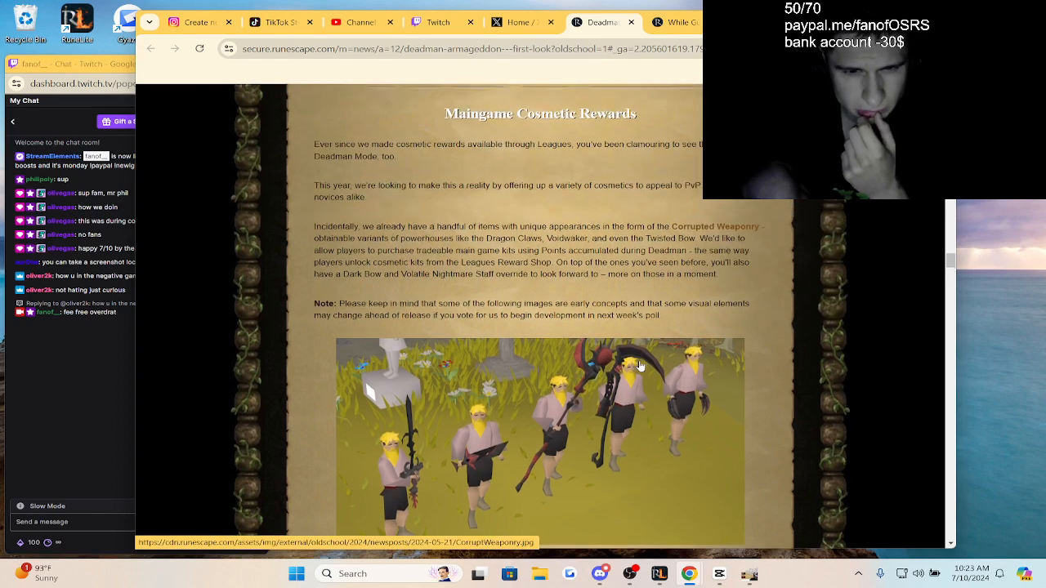
pyautogui.scroll(-3)
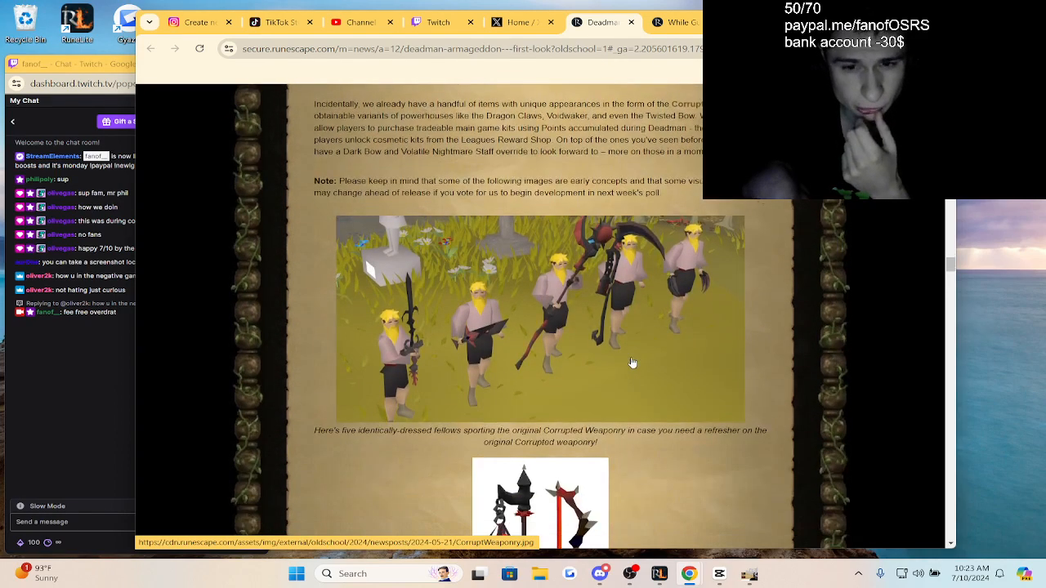
pyautogui.scroll(-3)
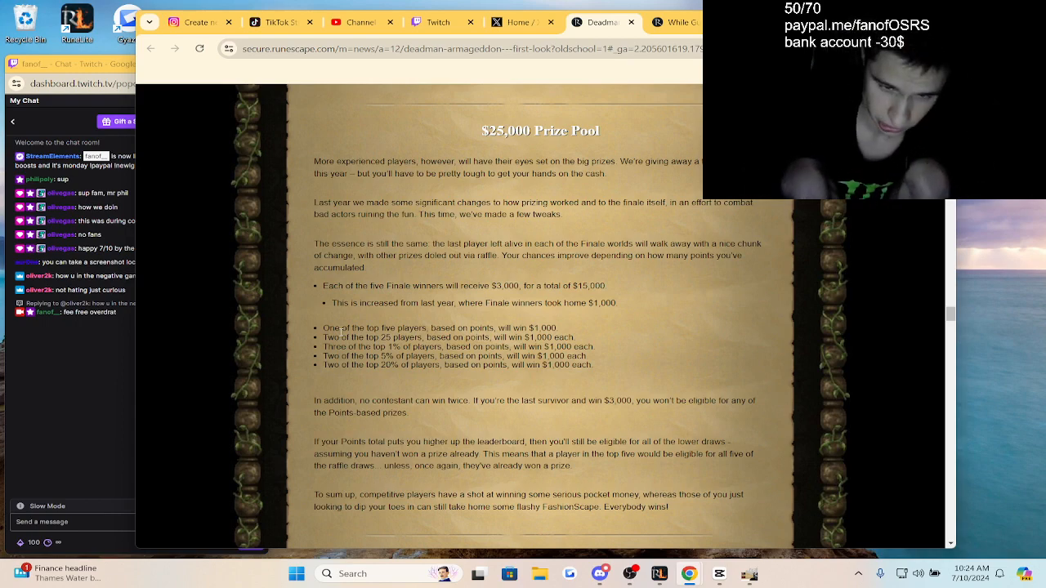
# Step: Scroll the Points list, then move on to the While Guthix Sleeps post's hotfix table
pyautogui.scroll(-3)
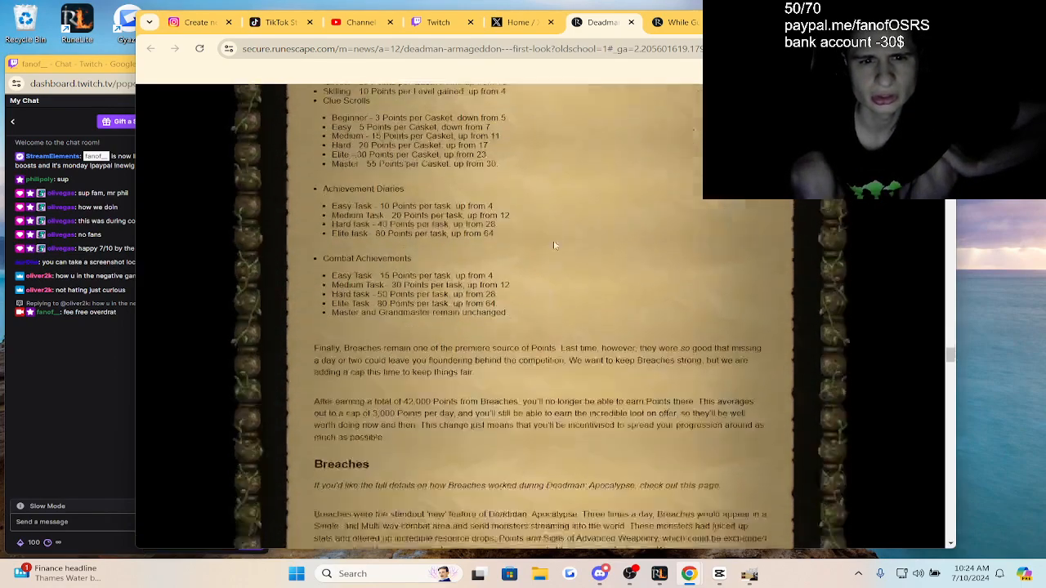
pyautogui.scroll(-3)
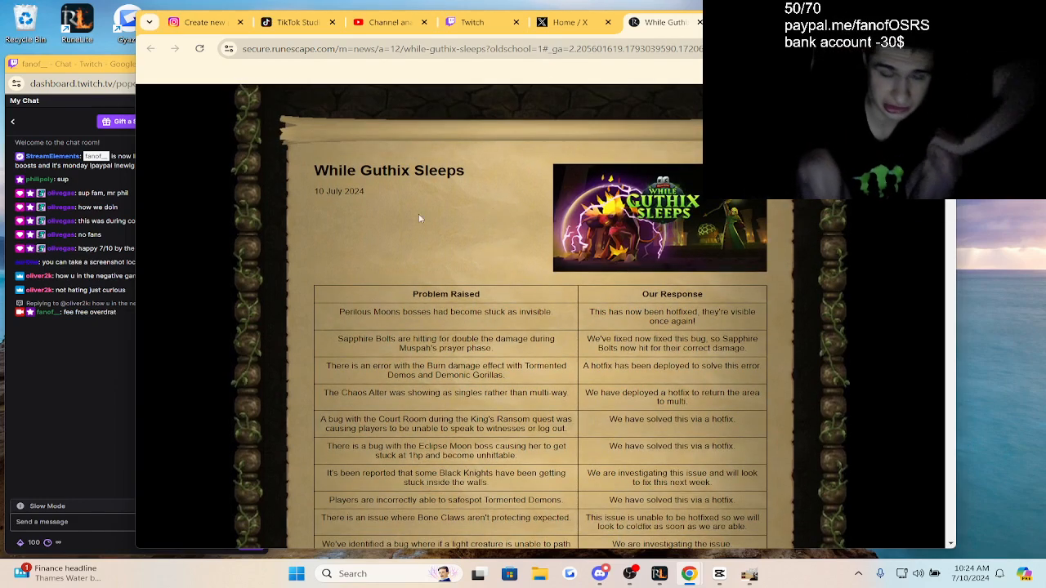
# Step: Expand the July 10th changelog and scroll through its notes to the Tormented Demons section
pyautogui.scroll(-3)
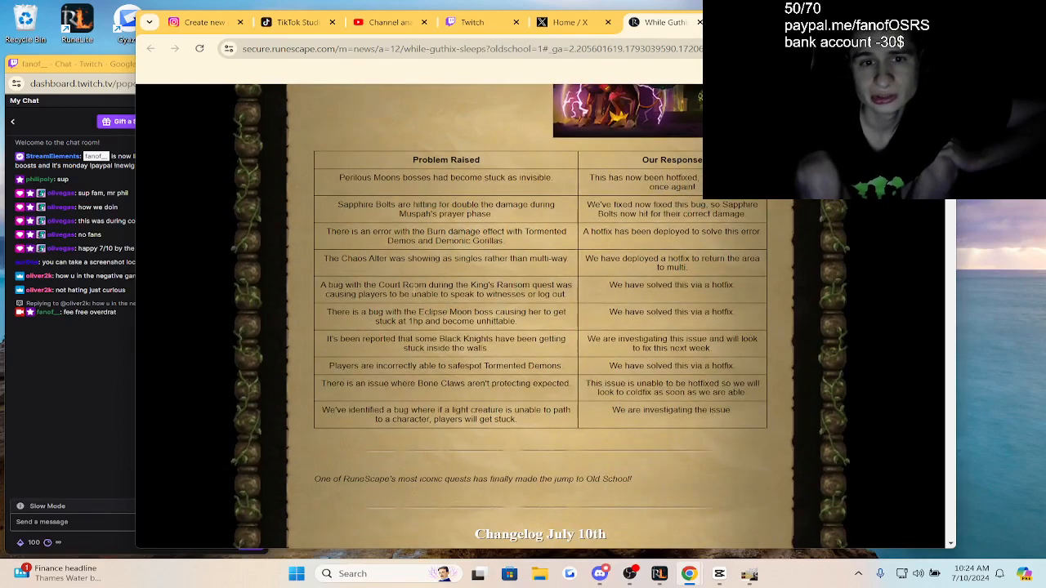
pyautogui.scroll(-3)
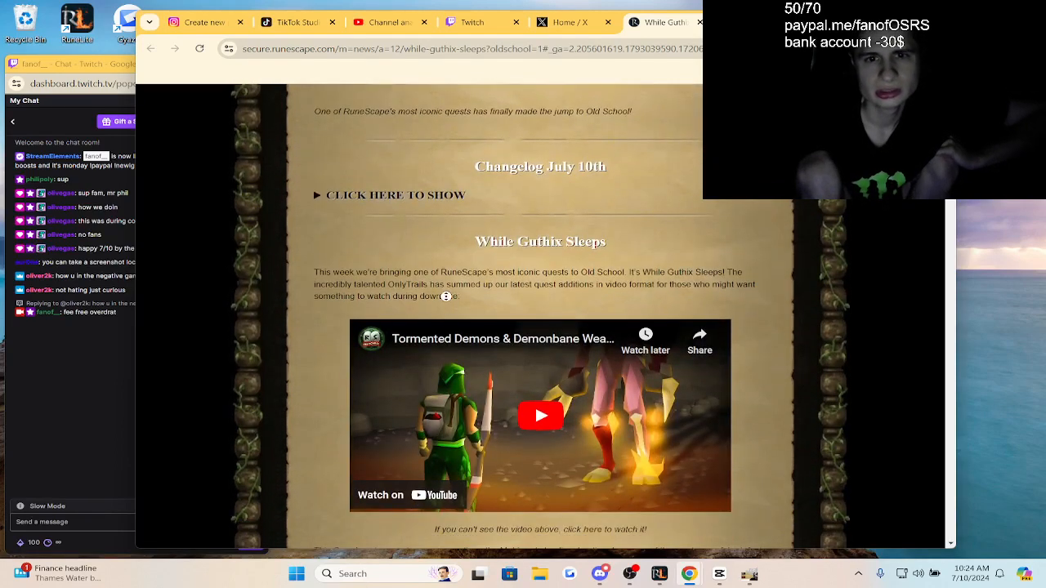
pyautogui.click(395, 194)
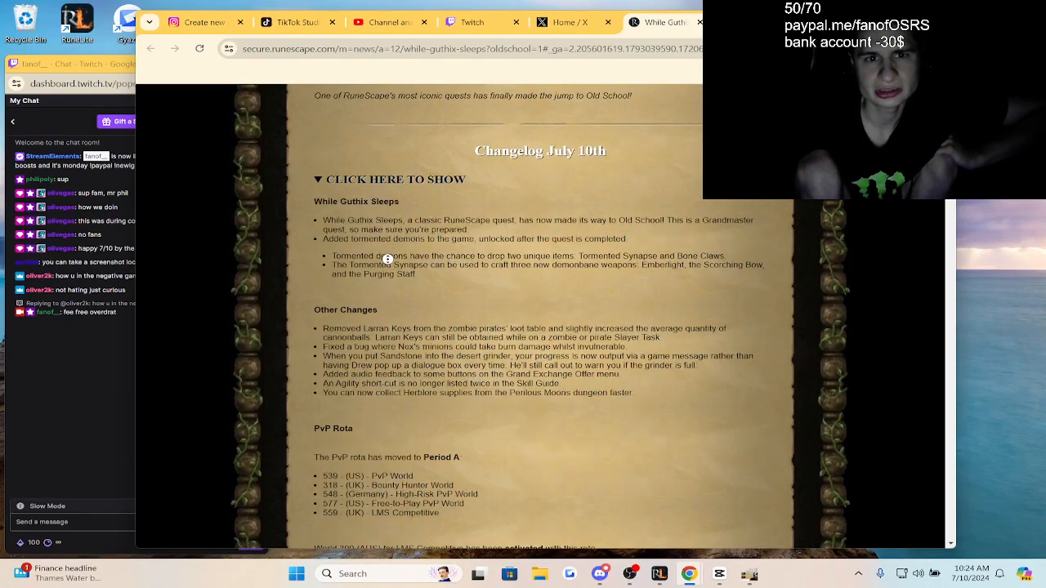
pyautogui.scroll(-3)
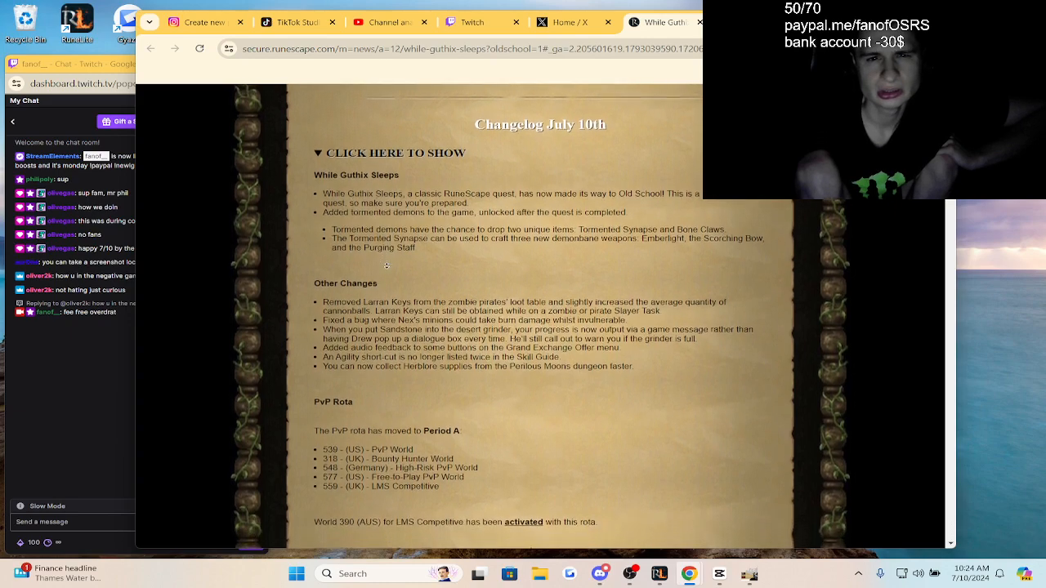
pyautogui.scroll(-3)
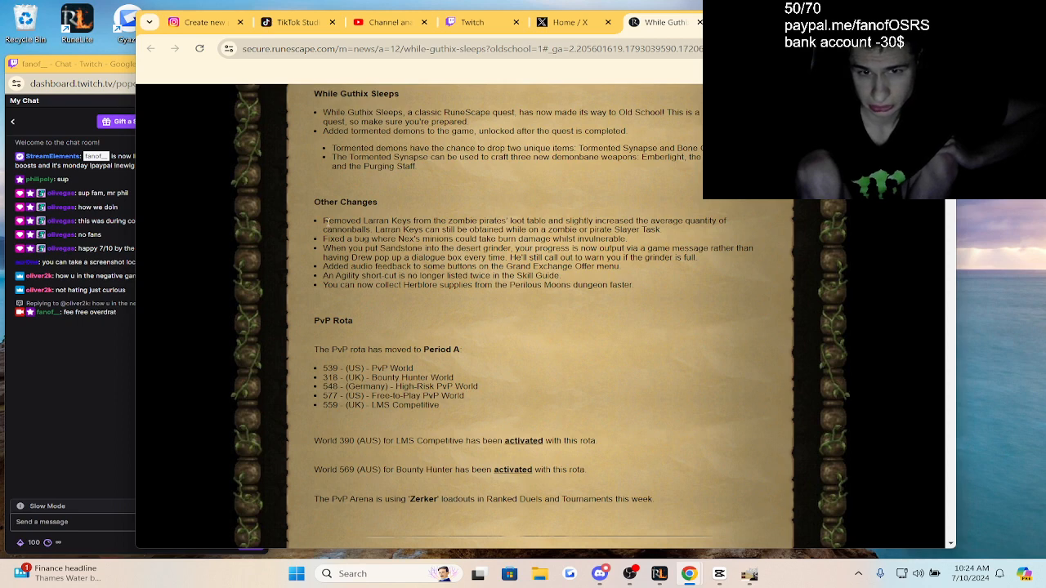
pyautogui.scroll(-3)
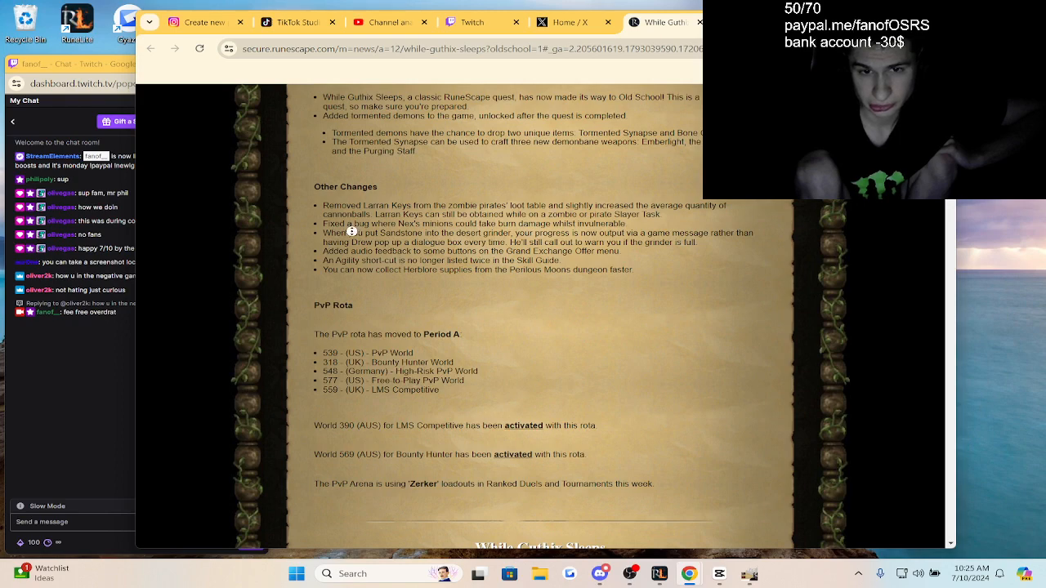
pyautogui.scroll(-3)
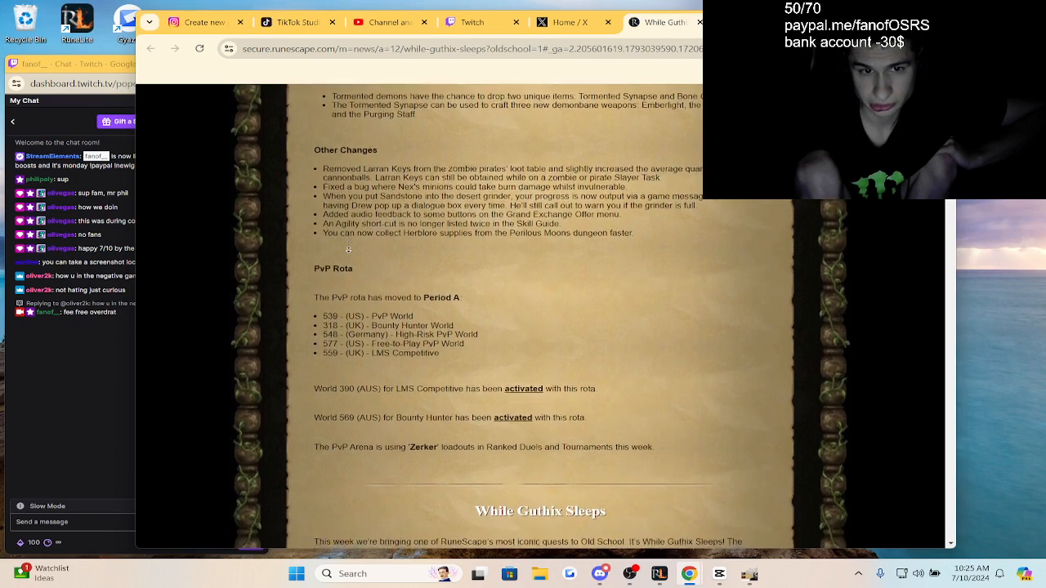
pyautogui.scroll(-3)
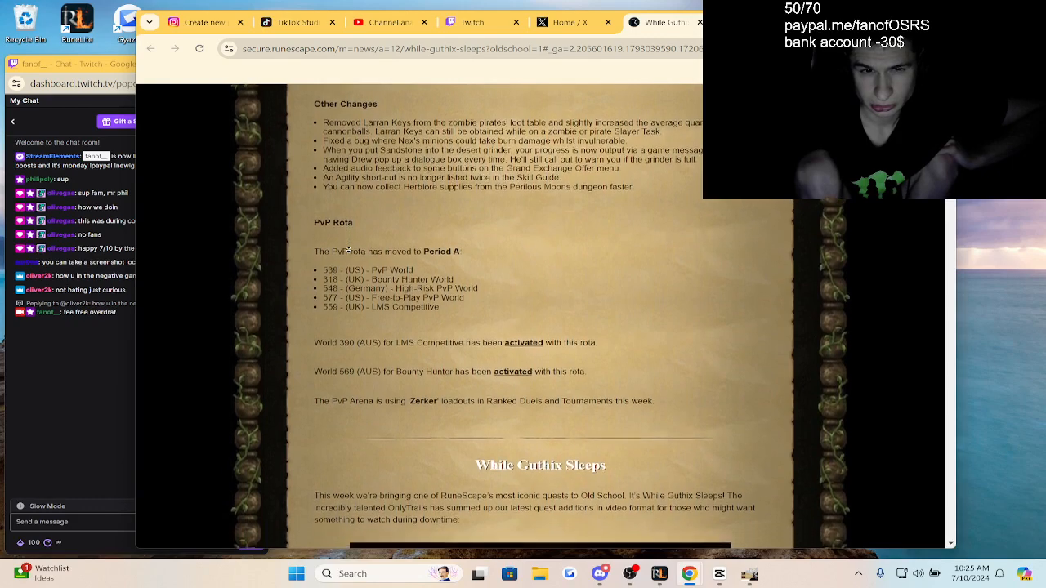
pyautogui.scroll(-3)
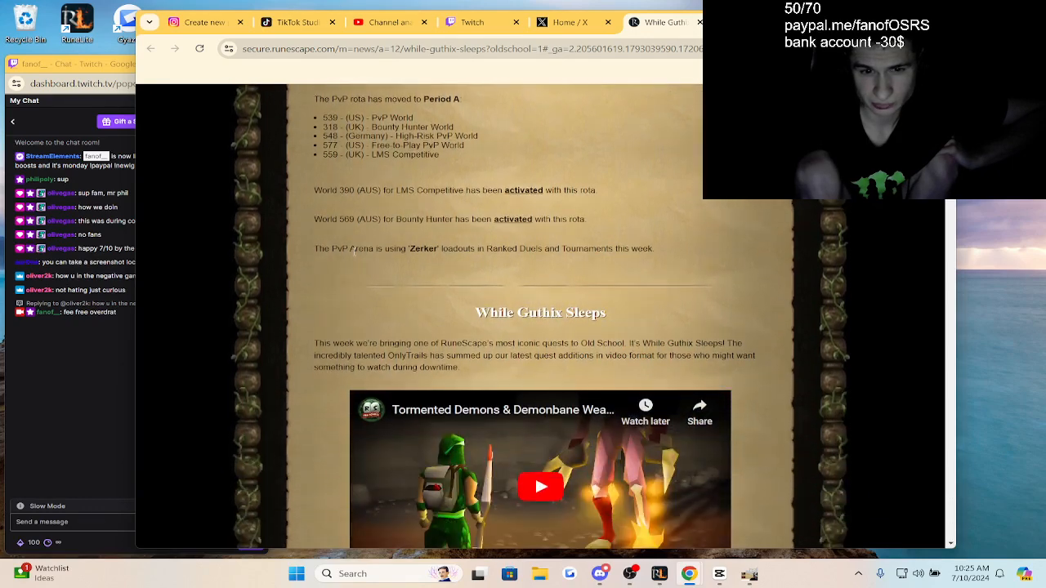
pyautogui.scroll(-3)
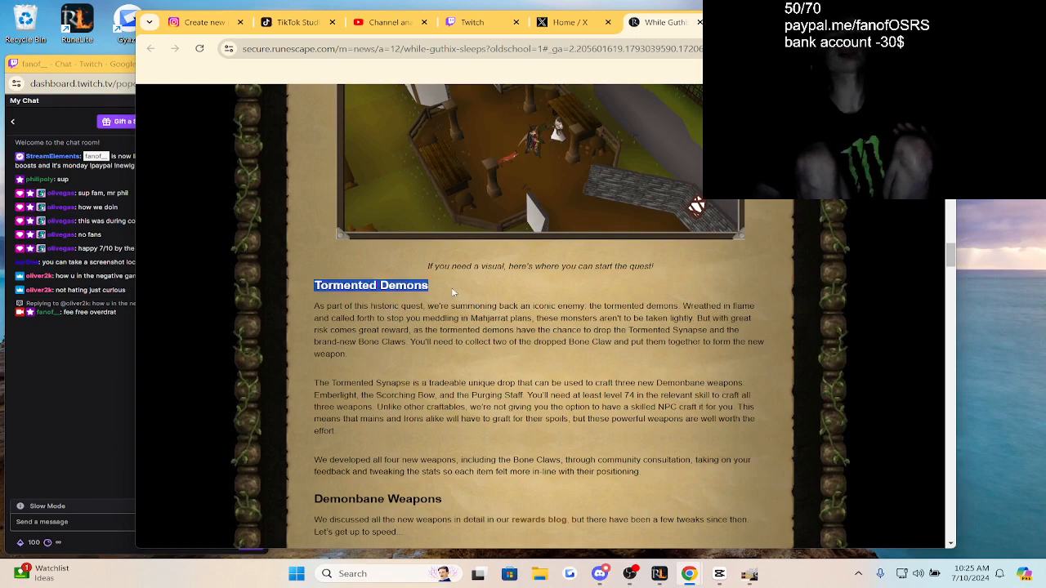
# Step: Scroll past the Emberlight, Purging Staff and Scorching Bow stat cards and their descriptions
pyautogui.scroll(-3)
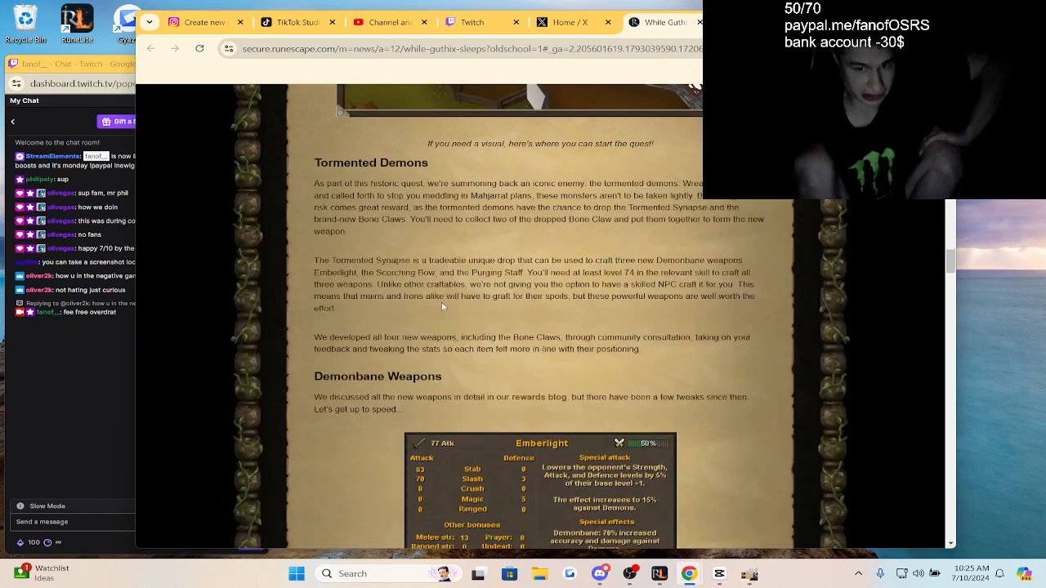
pyautogui.scroll(-3)
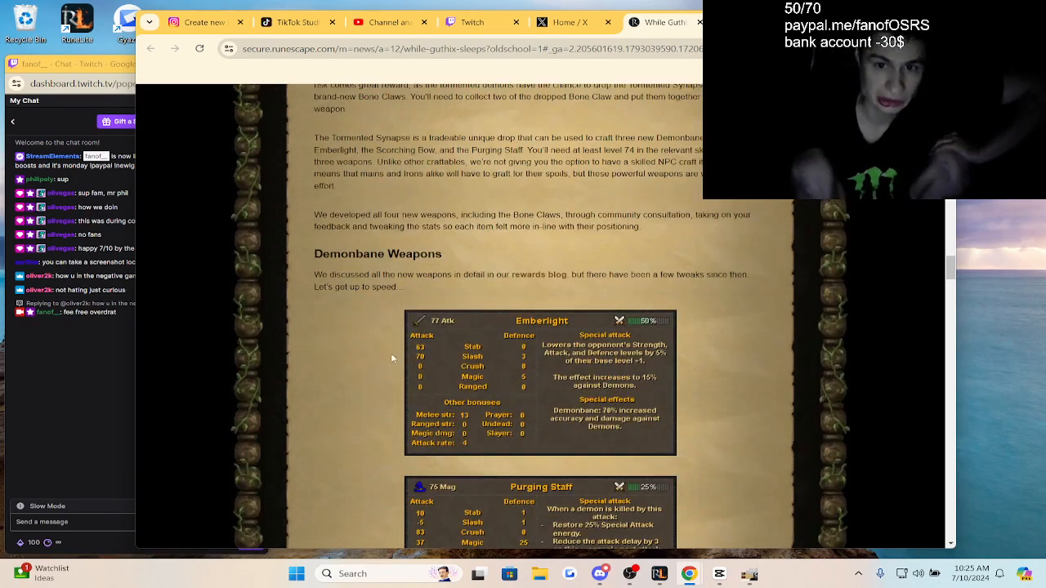
pyautogui.scroll(-3)
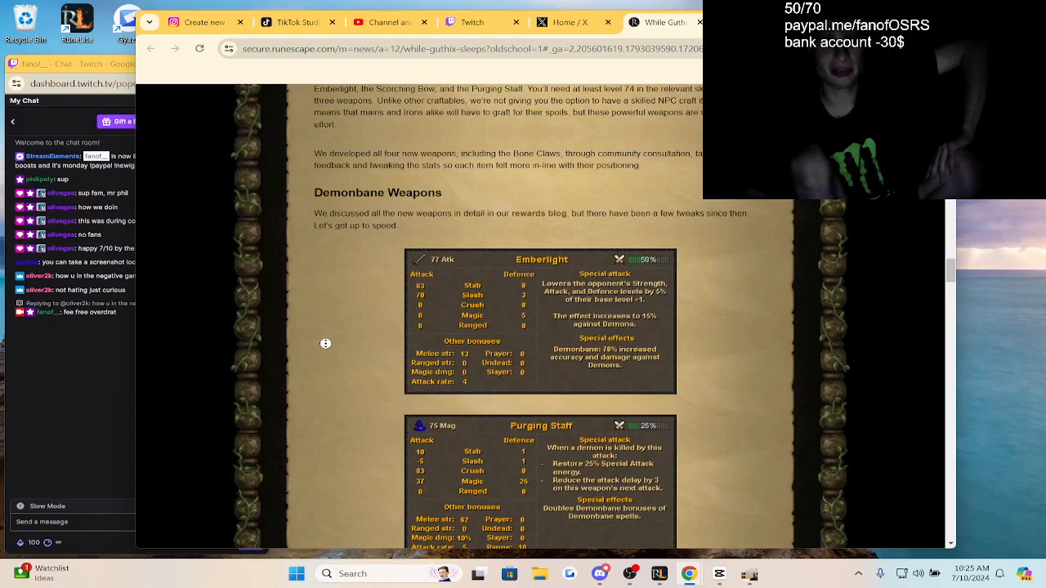
pyautogui.scroll(-3)
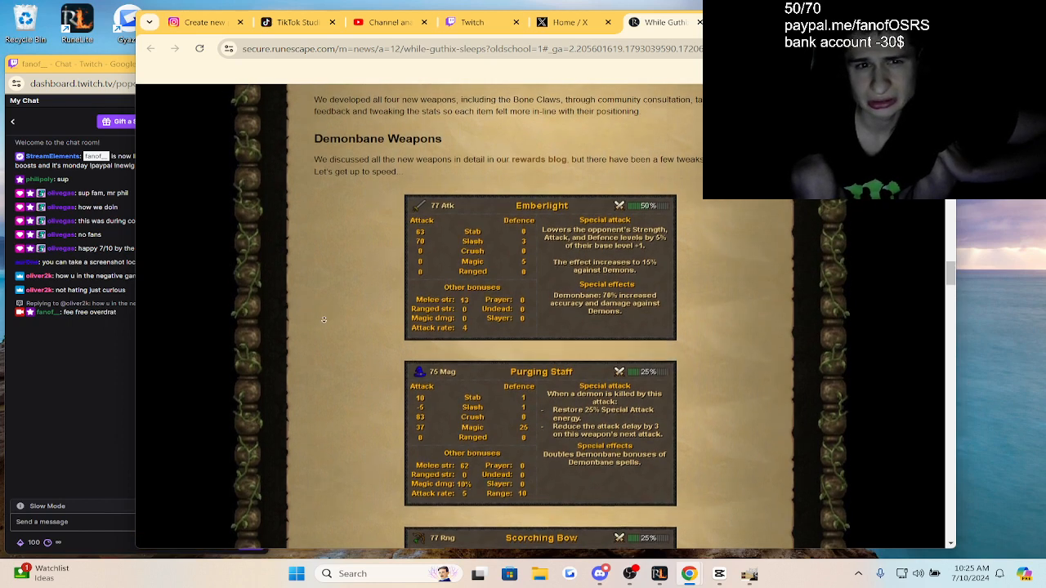
pyautogui.scroll(-3)
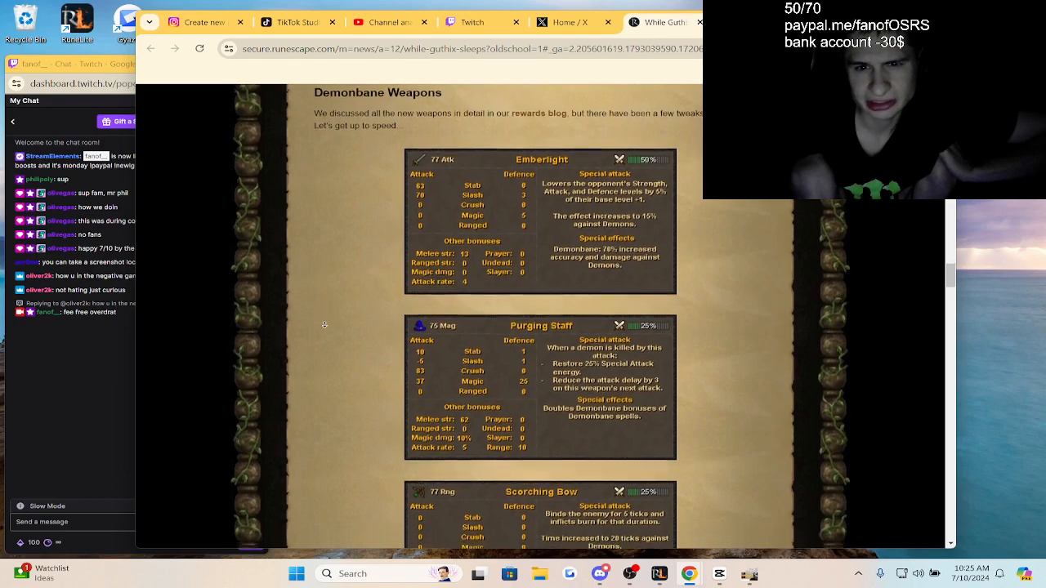
pyautogui.scroll(-3)
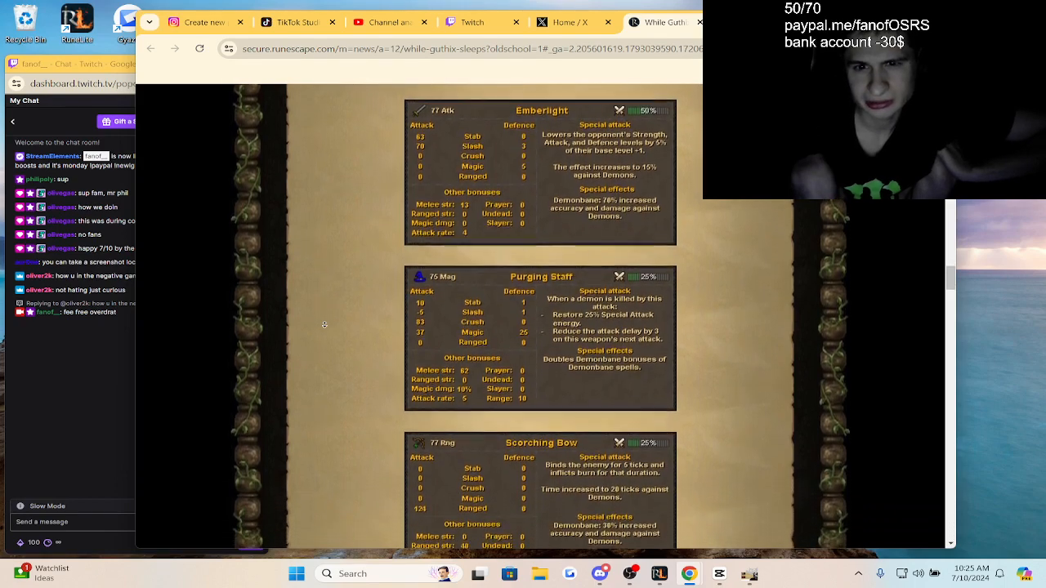
pyautogui.scroll(-3)
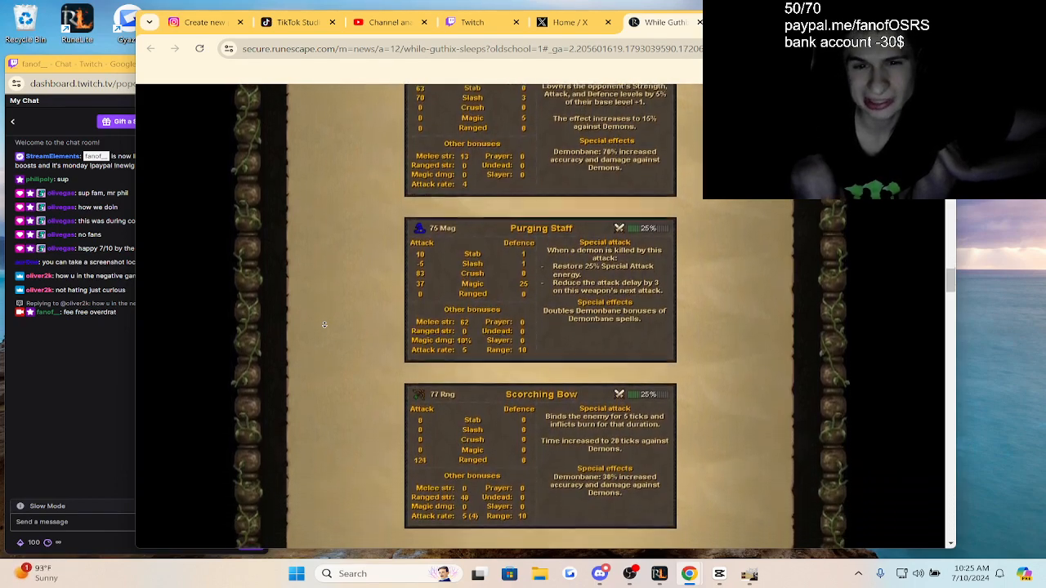
pyautogui.scroll(-3)
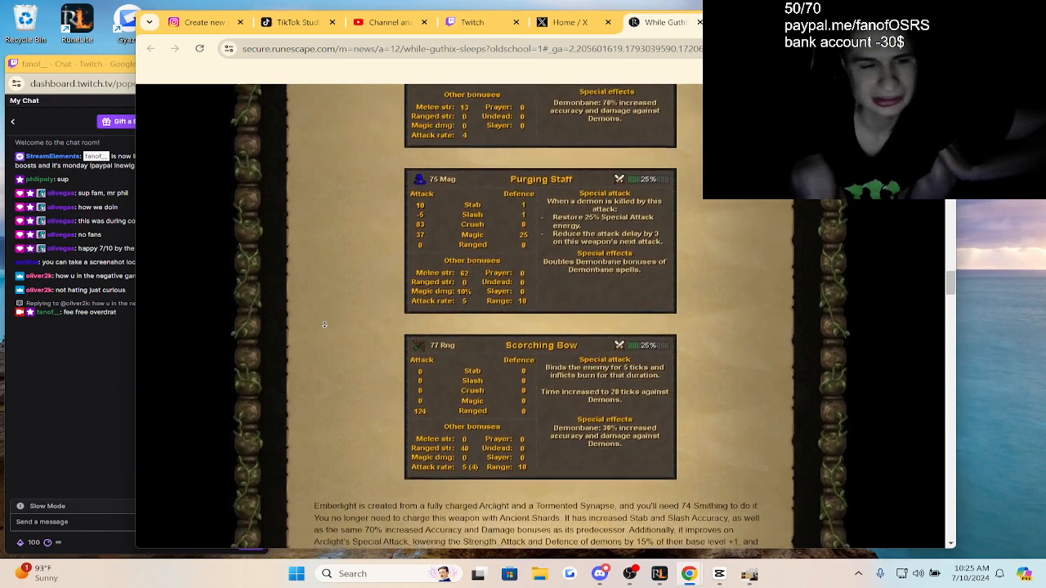
pyautogui.scroll(-3)
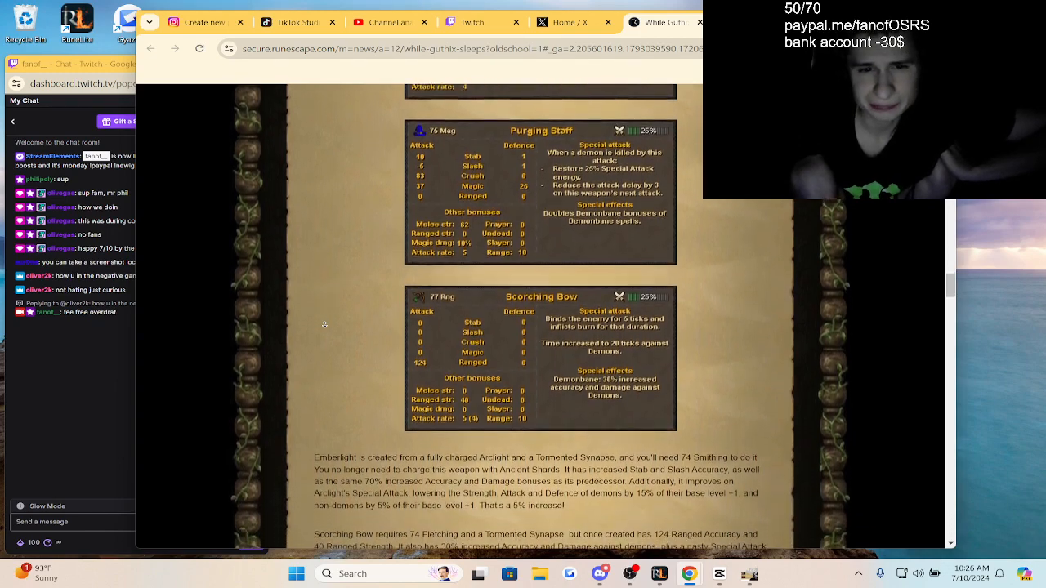
pyautogui.scroll(-3)
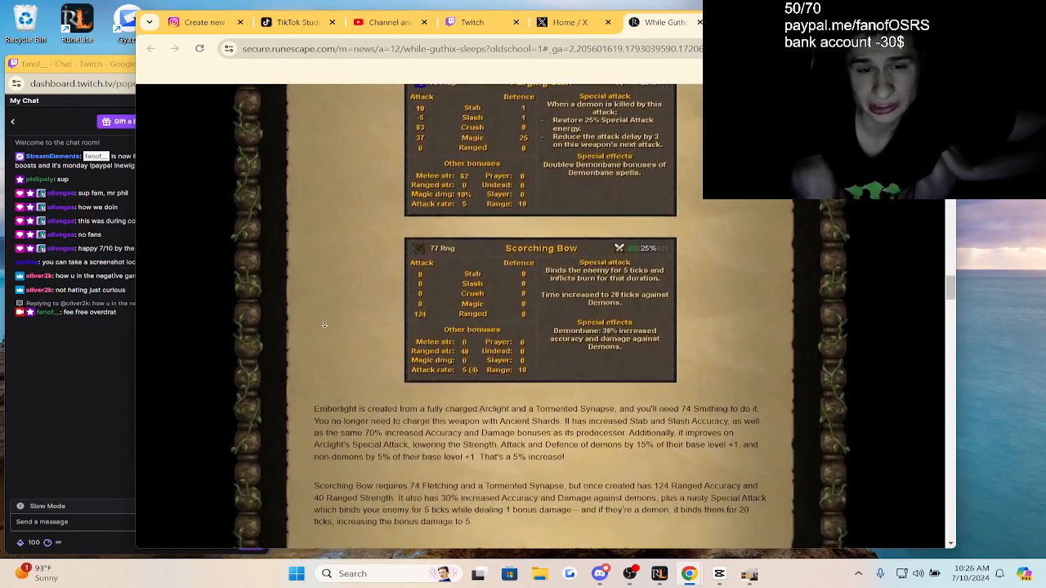
pyautogui.scroll(-3)
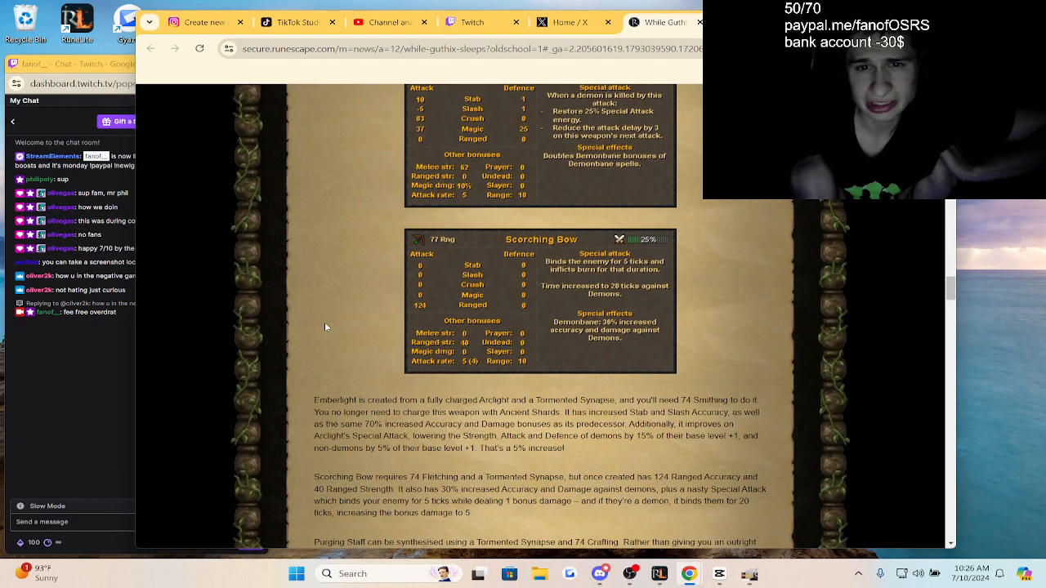
pyautogui.scroll(-3)
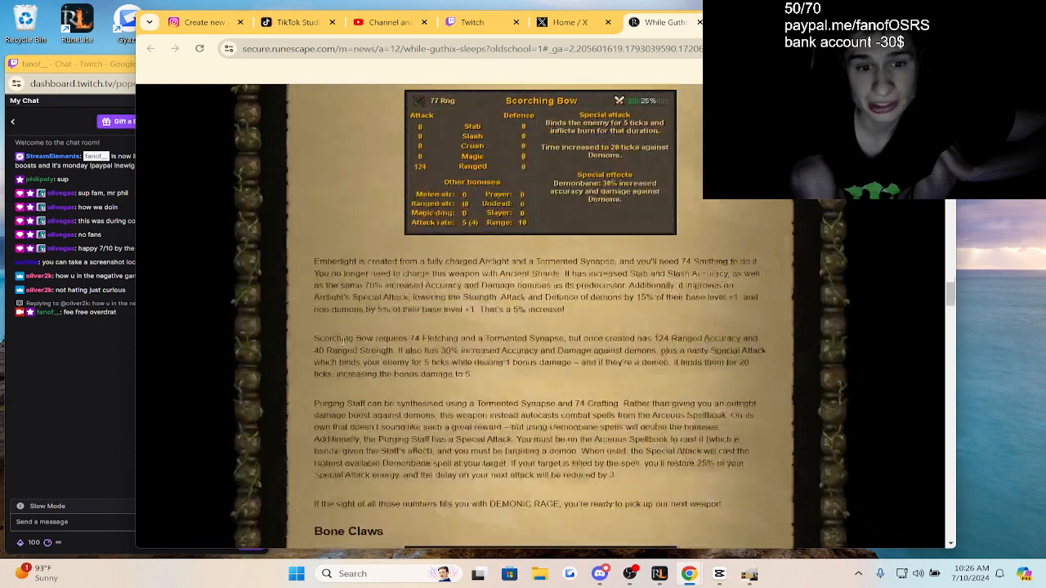
# Step: Scroll past the Bone Claws card and New Discord Emotes to the Pride Event section
pyautogui.scroll(-3)
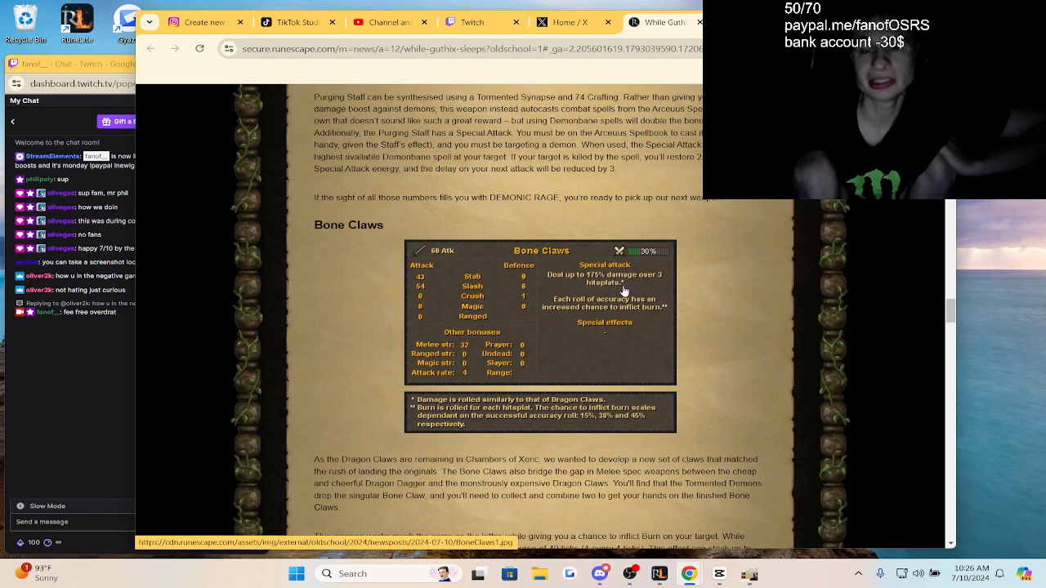
pyautogui.scroll(-3)
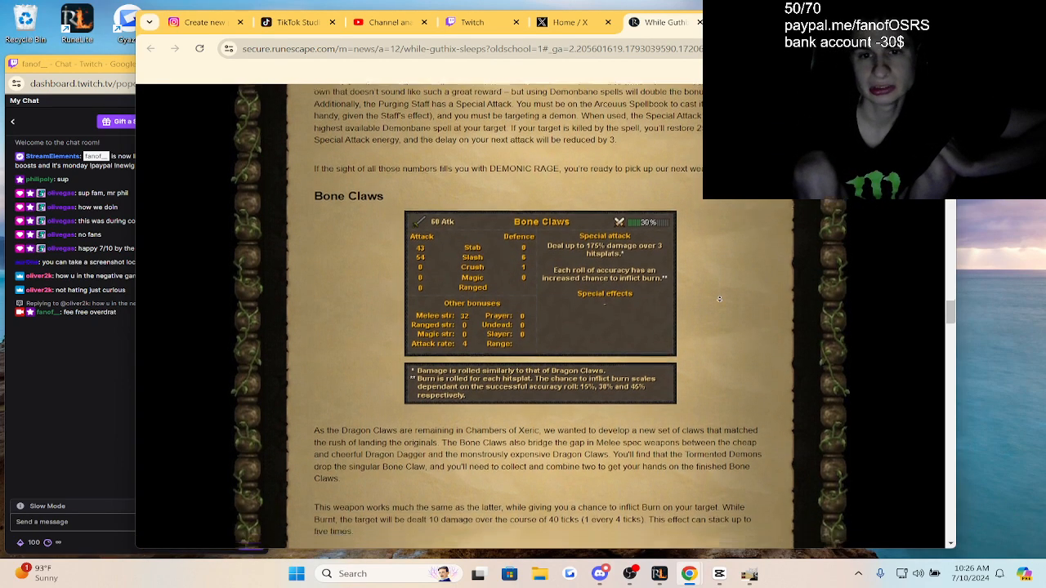
pyautogui.scroll(-3)
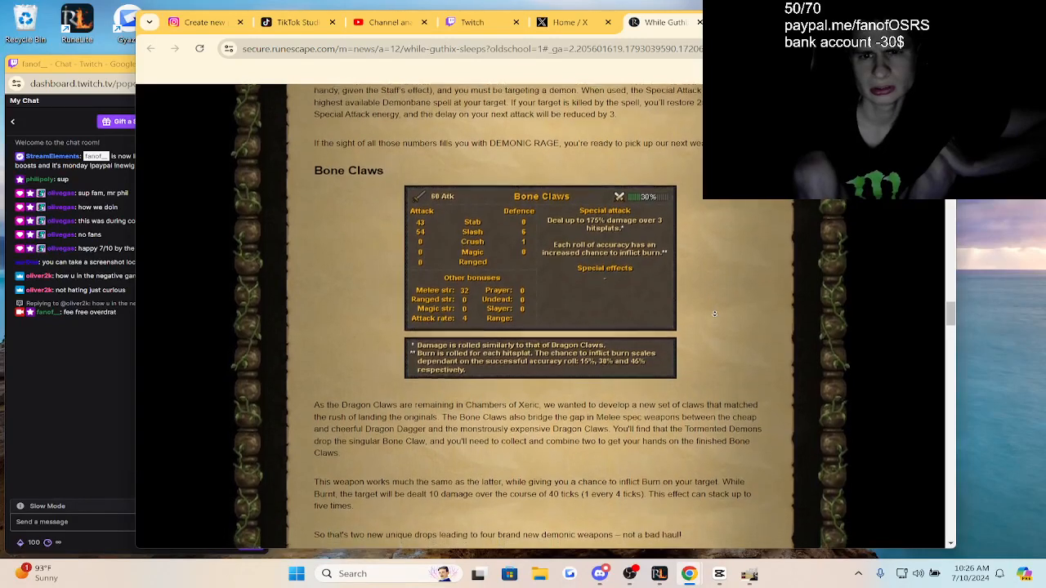
pyautogui.scroll(-3)
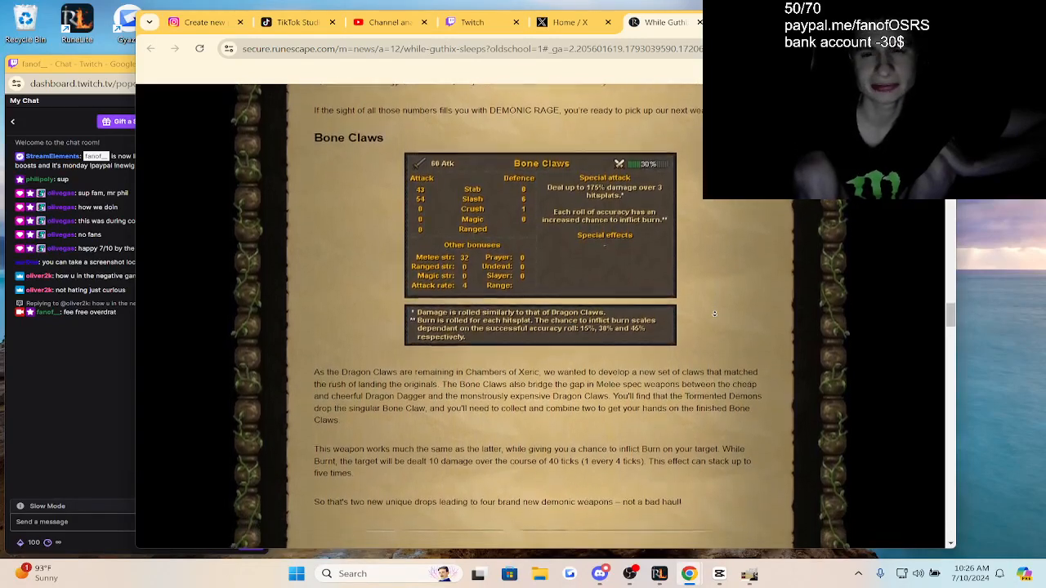
pyautogui.scroll(-3)
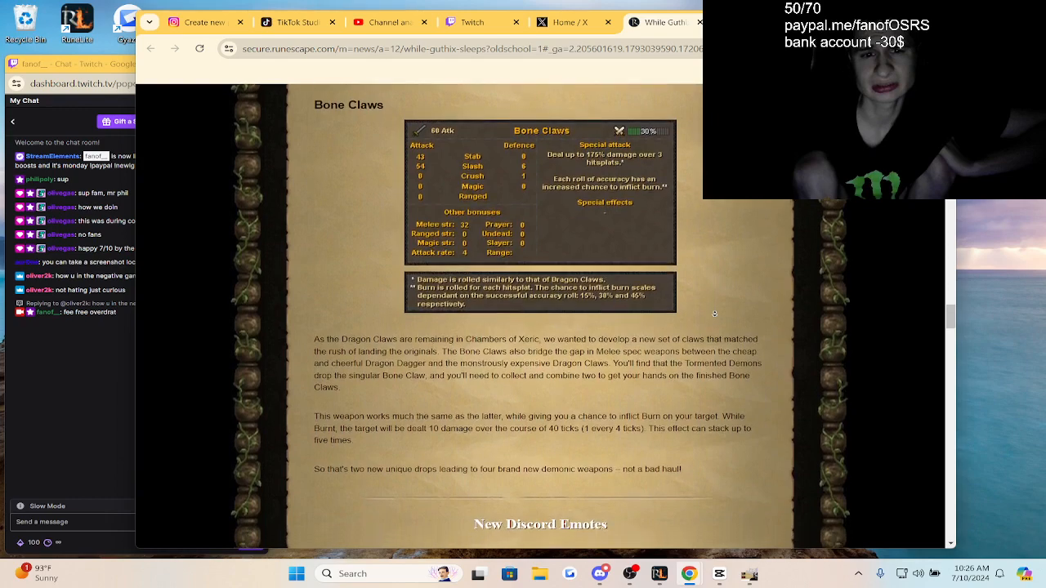
pyautogui.scroll(-3)
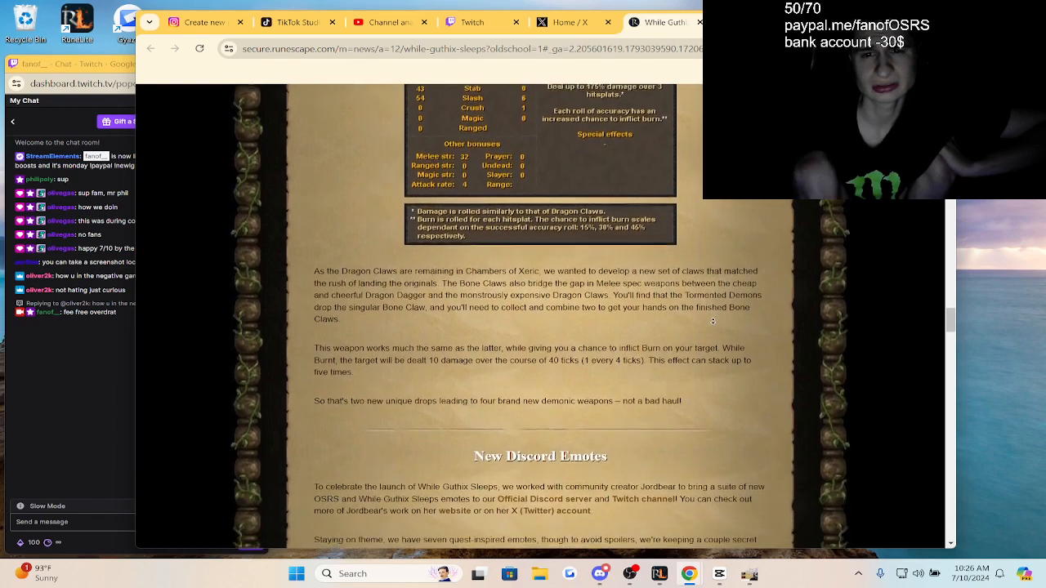
pyautogui.scroll(-3)
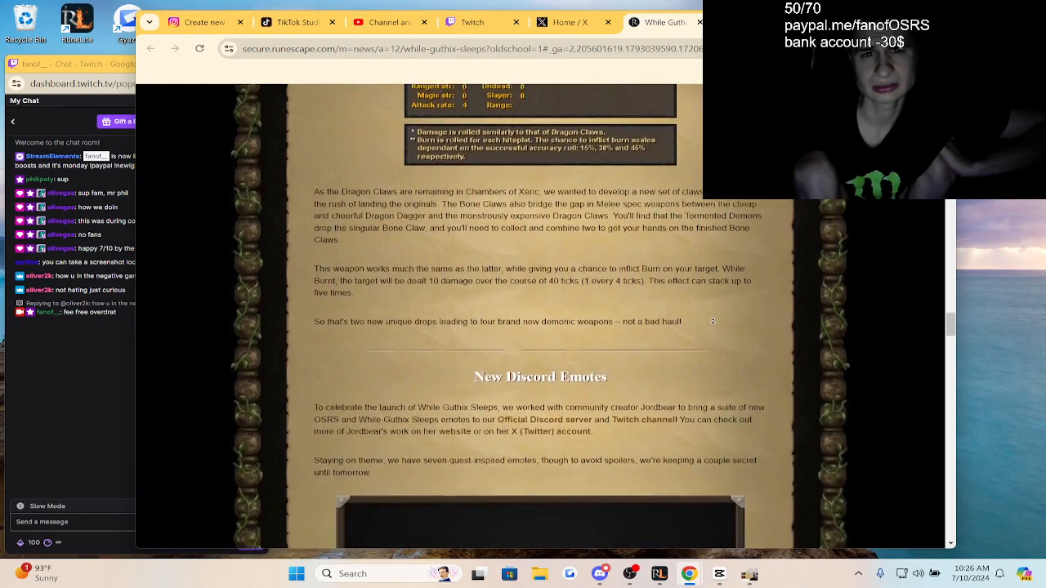
pyautogui.scroll(-3)
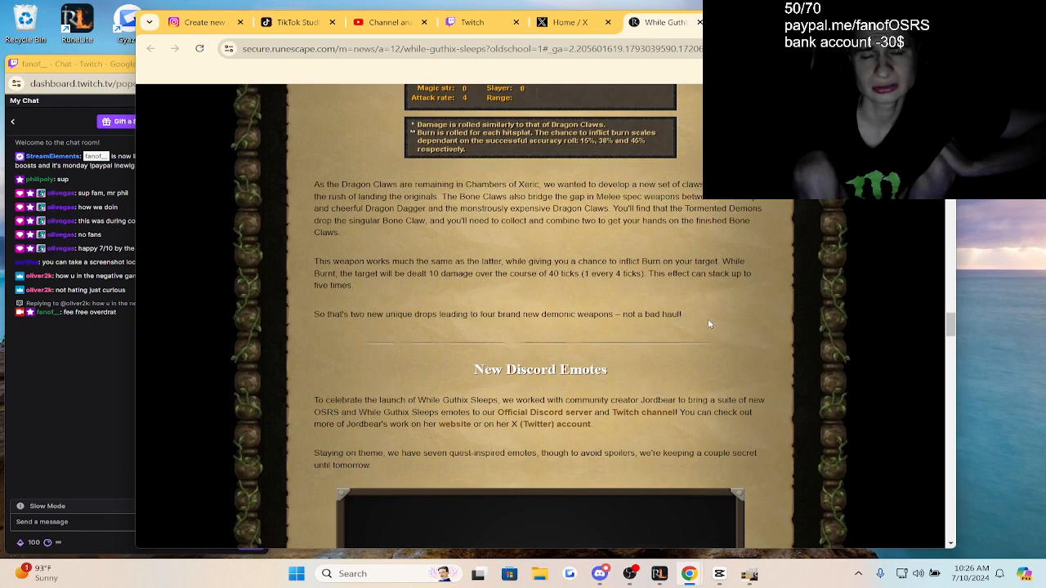
pyautogui.moveTo(587, 234)
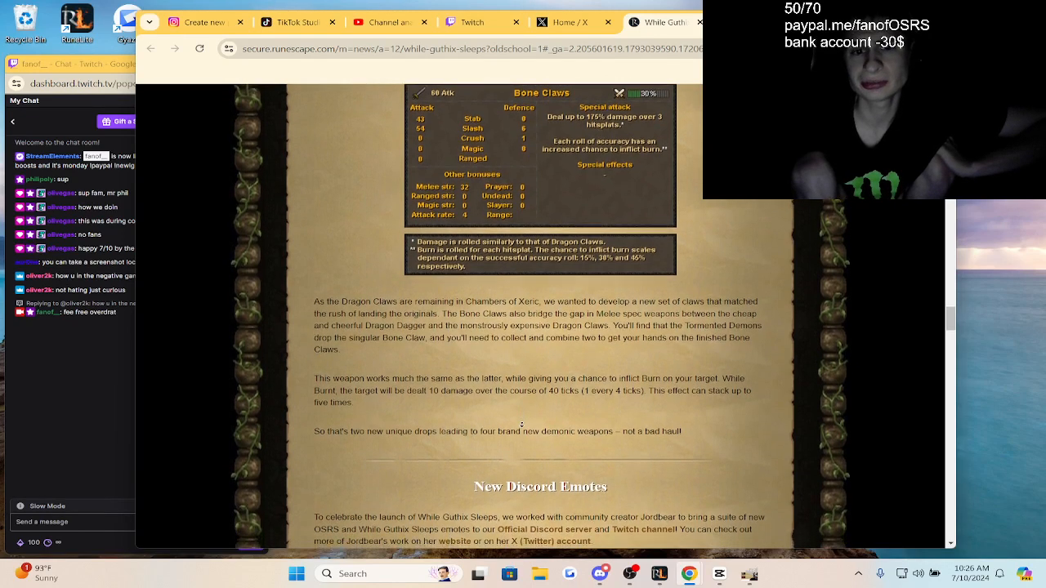
pyautogui.scroll(-3)
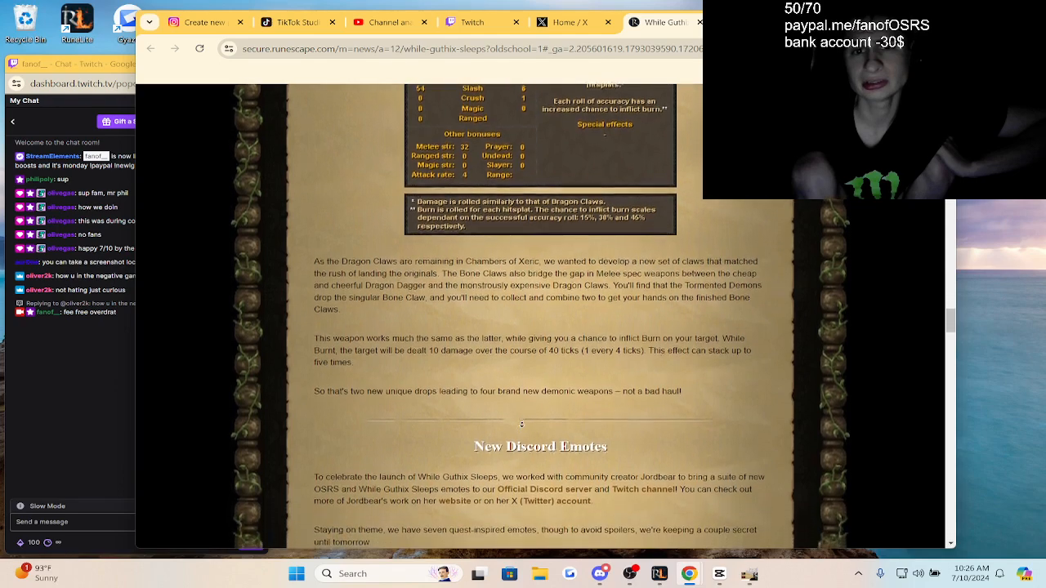
pyautogui.scroll(-3)
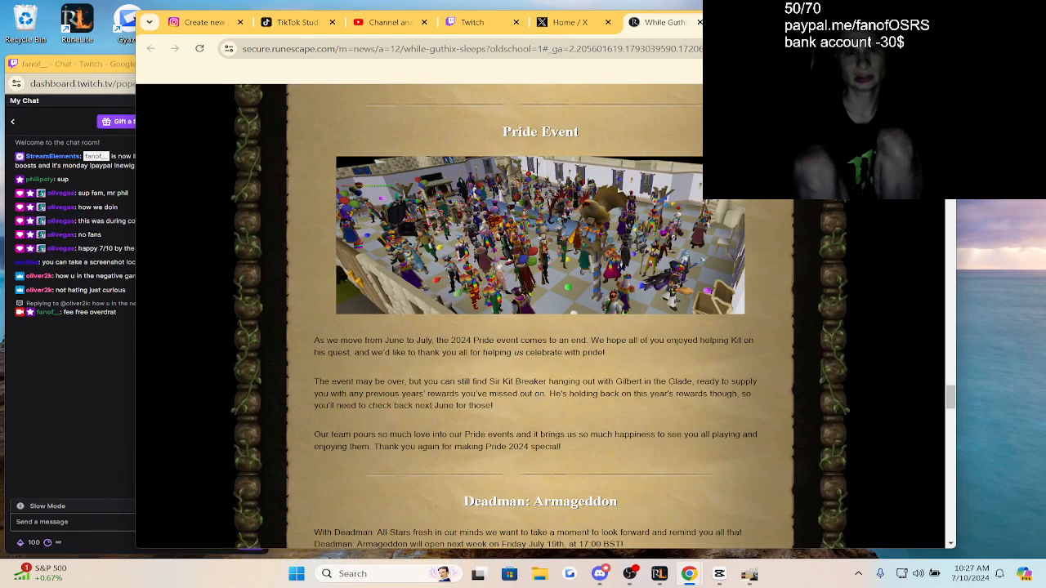
# Step: Scroll past the Pride Event and Deadman: Armageddon sections to the OSRS at SGDQ! video
pyautogui.scroll(-3)
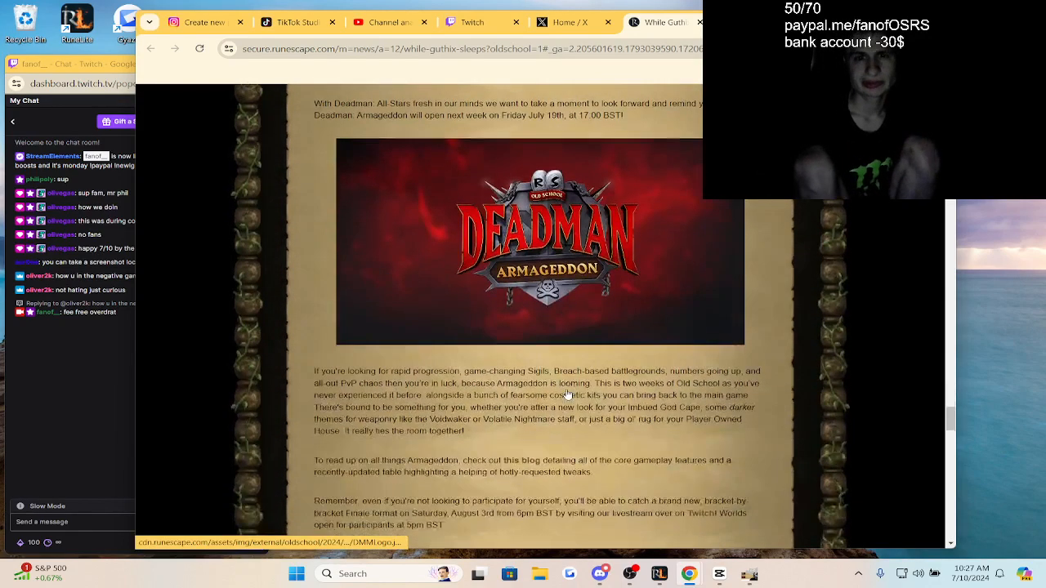
pyautogui.scroll(-3)
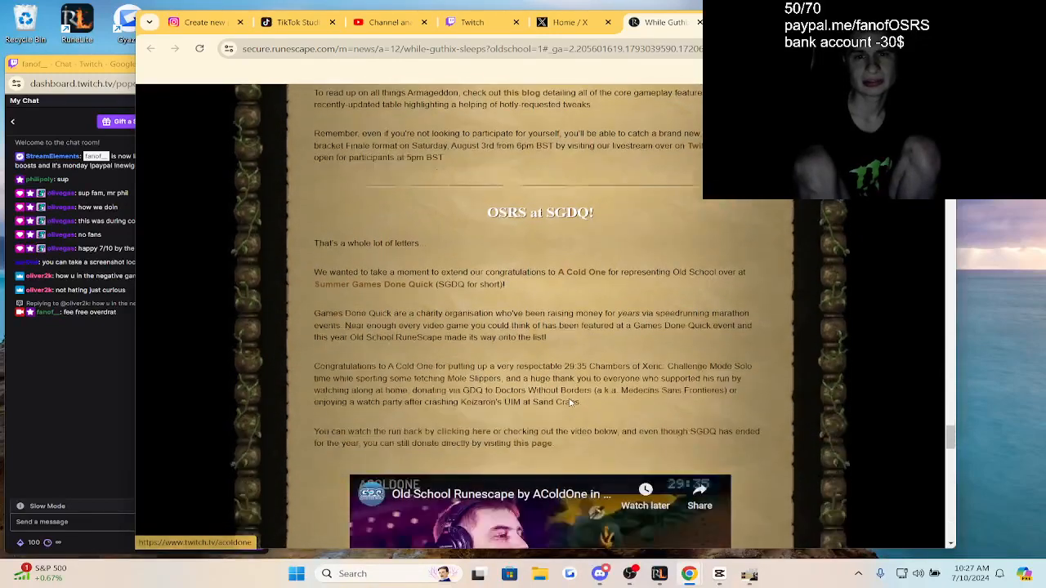
pyautogui.scroll(-3)
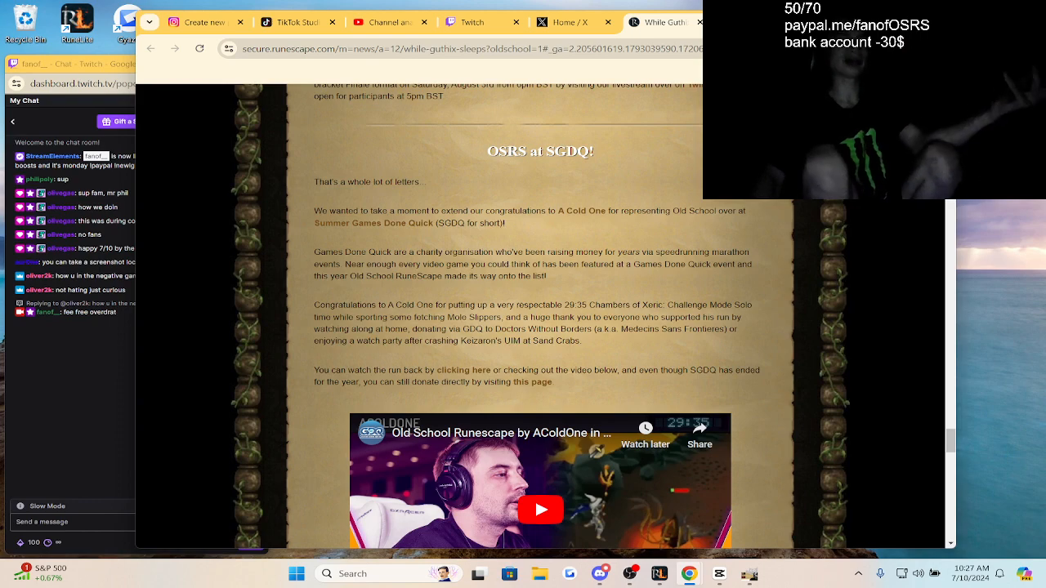
pyautogui.scroll(-3)
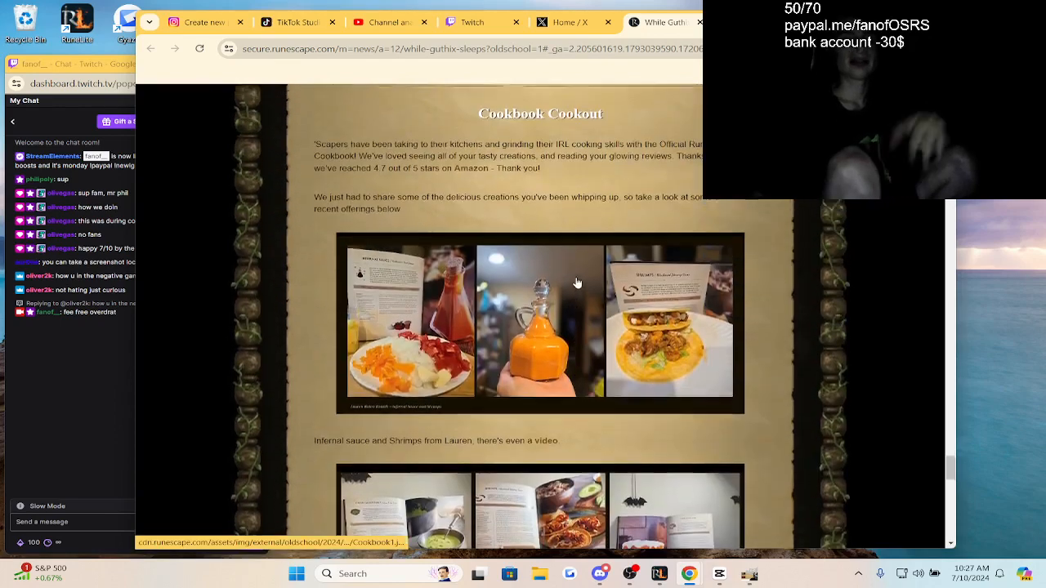
# Step: Scroll through Cookbook Cookout, Other Changes, PvP World Rota and team credits to the copyright footer
pyautogui.scroll(-3)
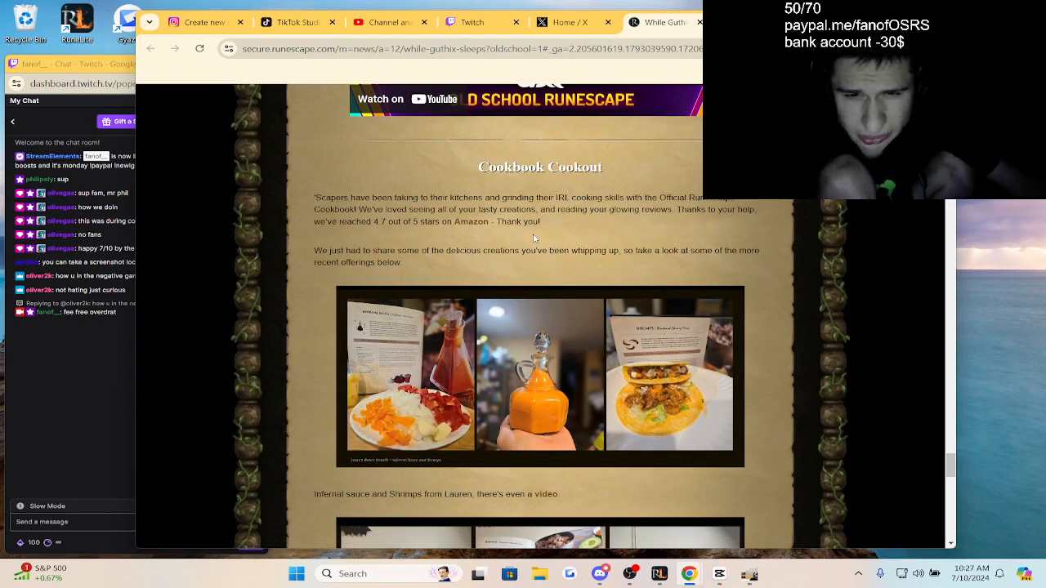
pyautogui.scroll(-3)
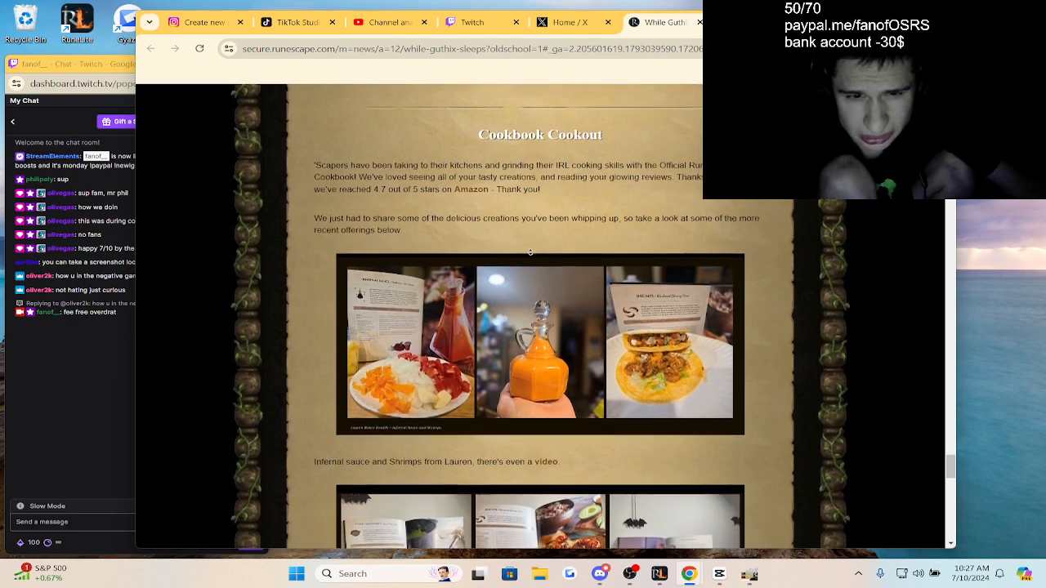
pyautogui.scroll(-3)
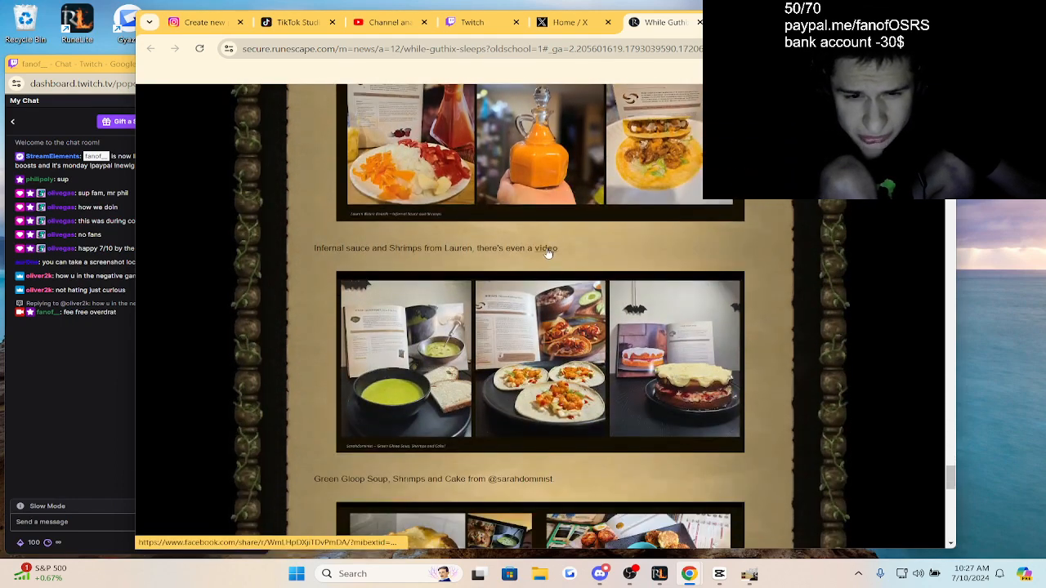
pyautogui.scroll(-3)
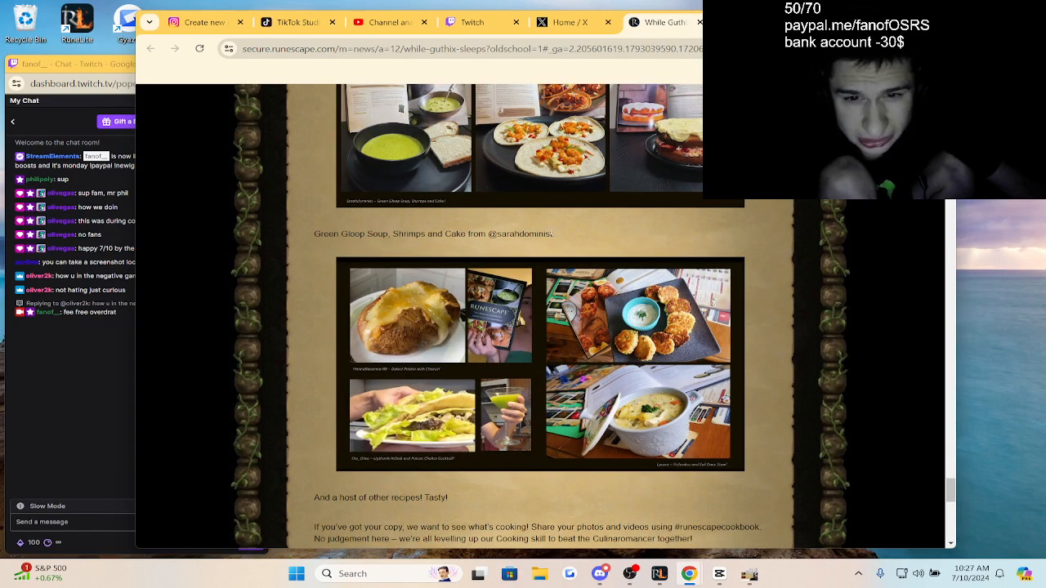
pyautogui.scroll(-3)
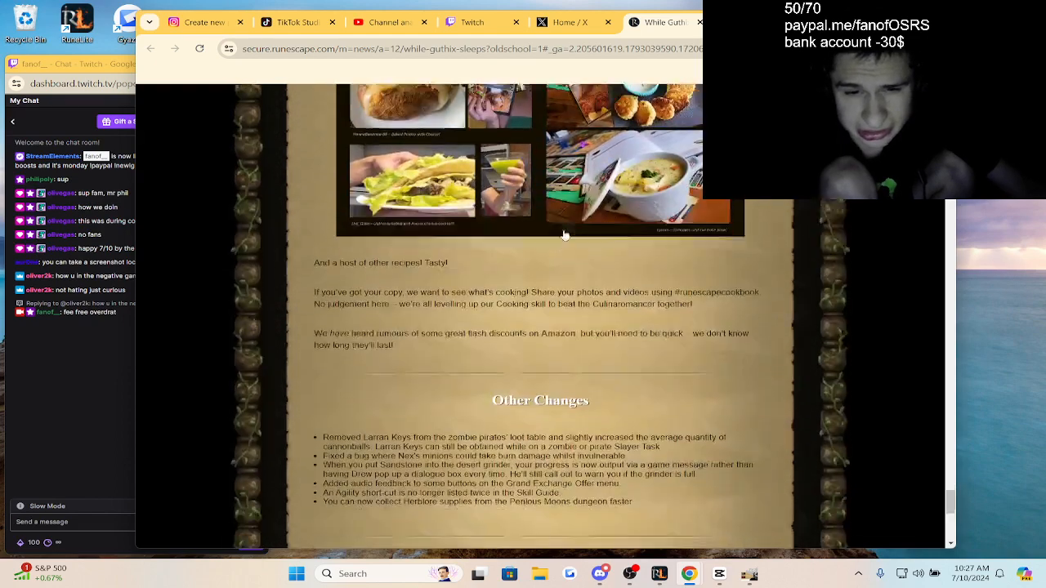
pyautogui.scroll(-3)
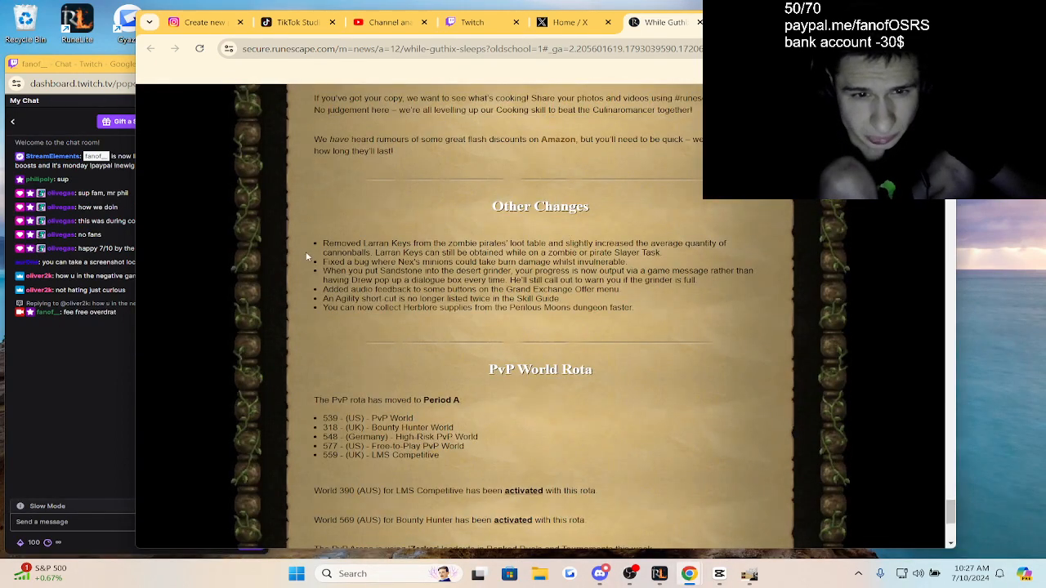
pyautogui.scroll(-3)
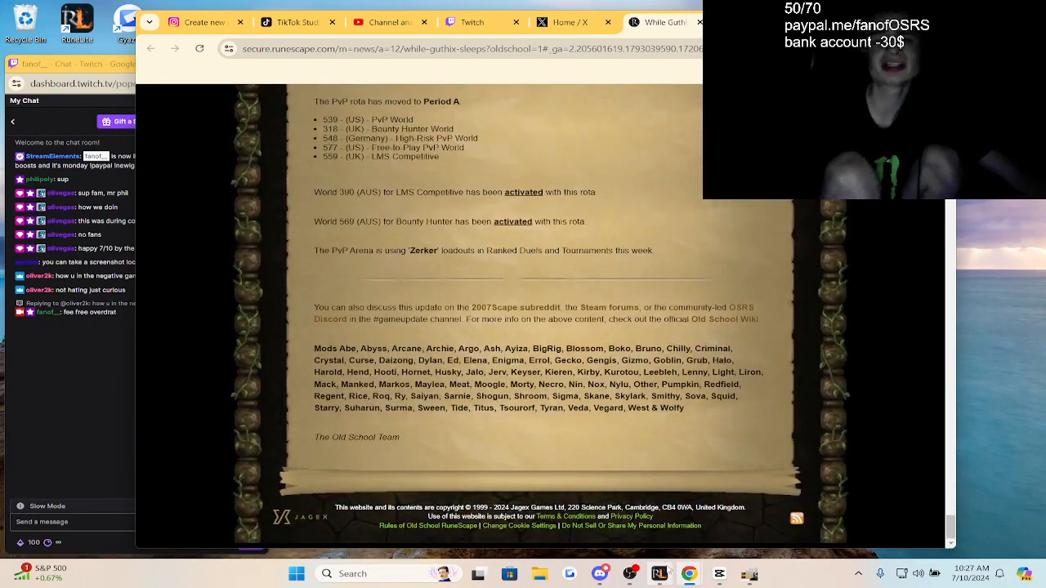